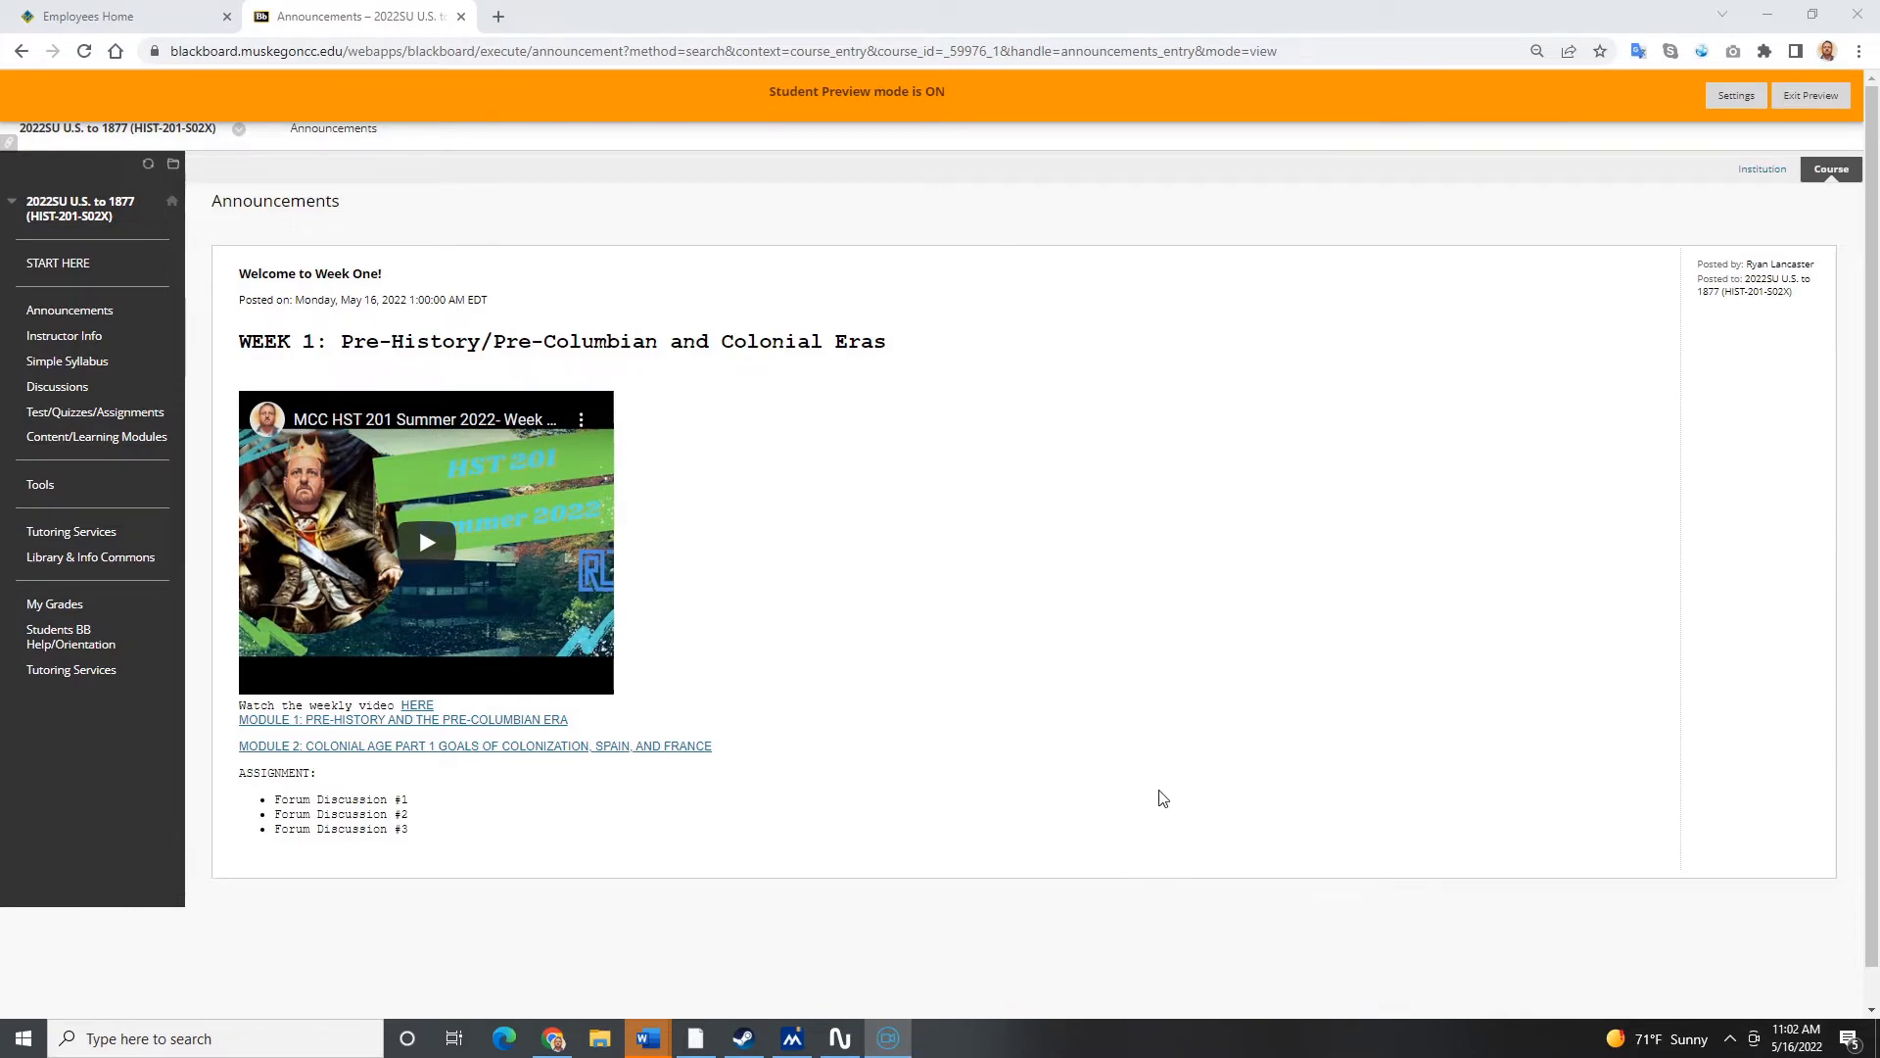
mouse_move(1128, 730)
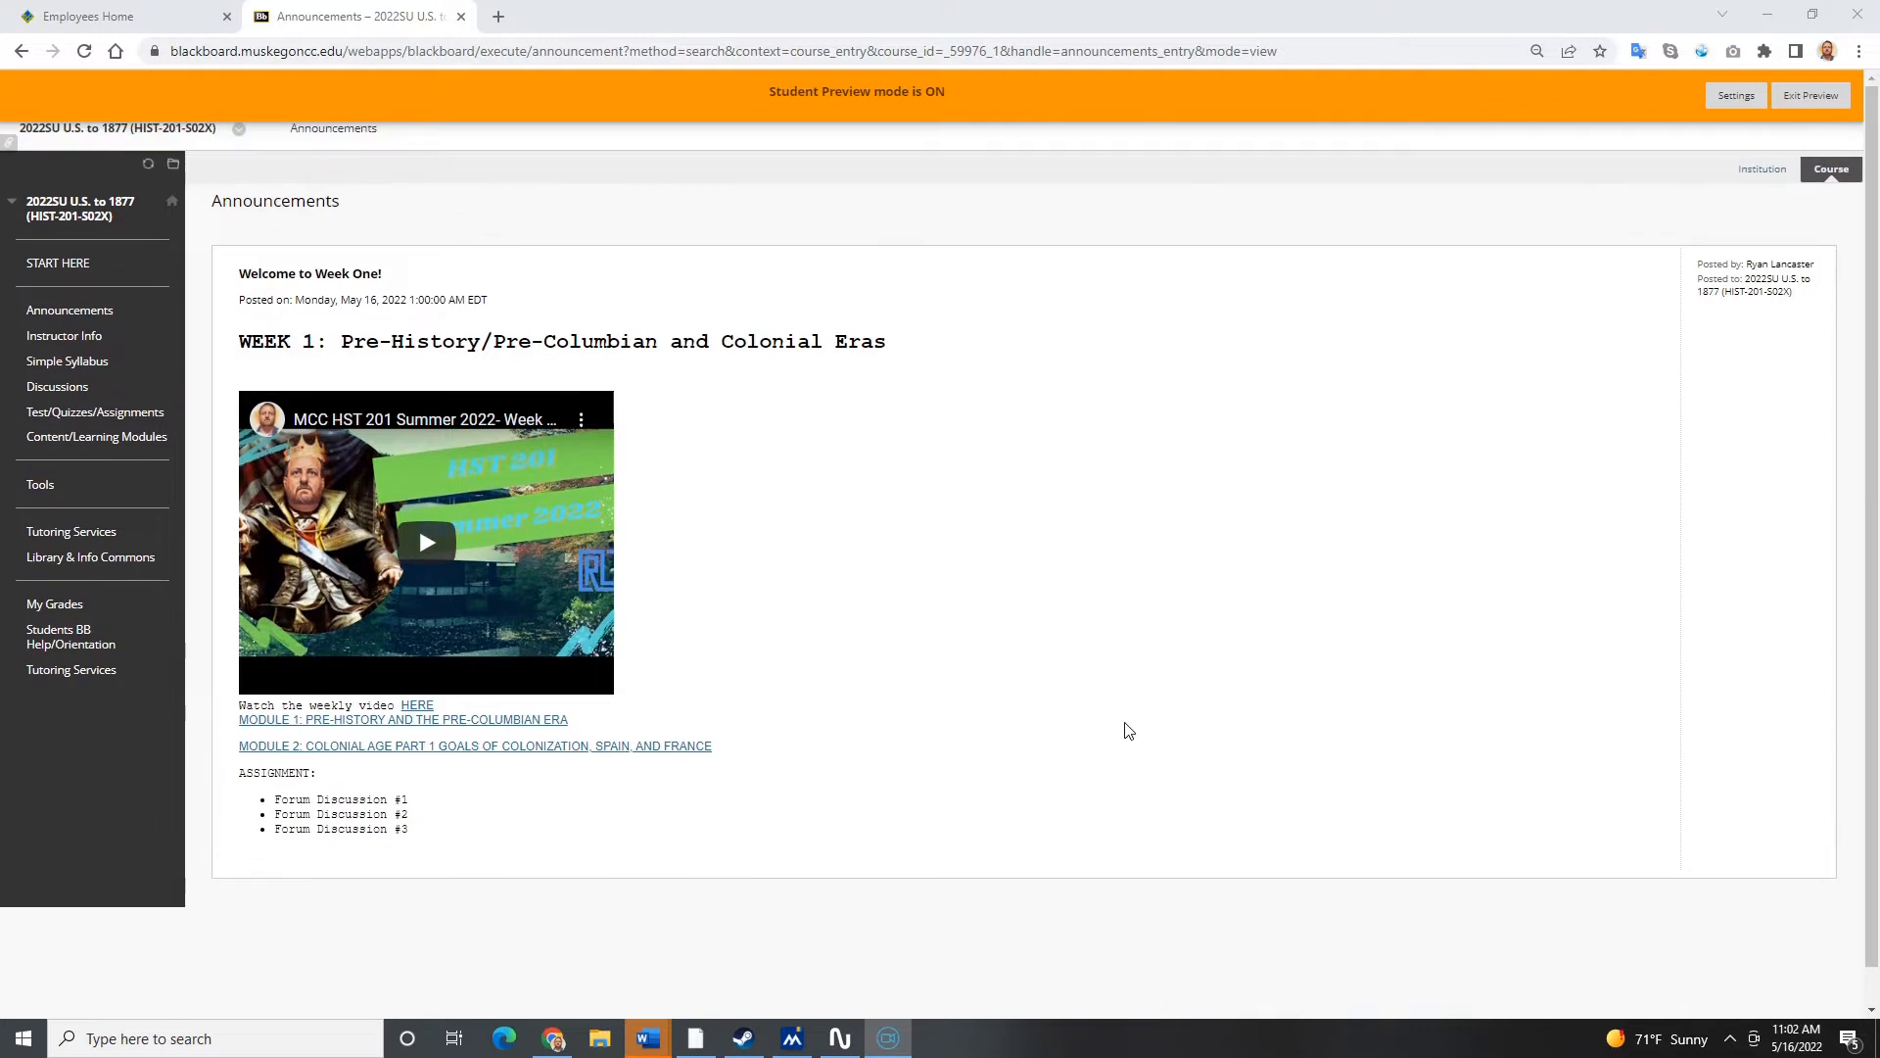
mouse_move(872, 777)
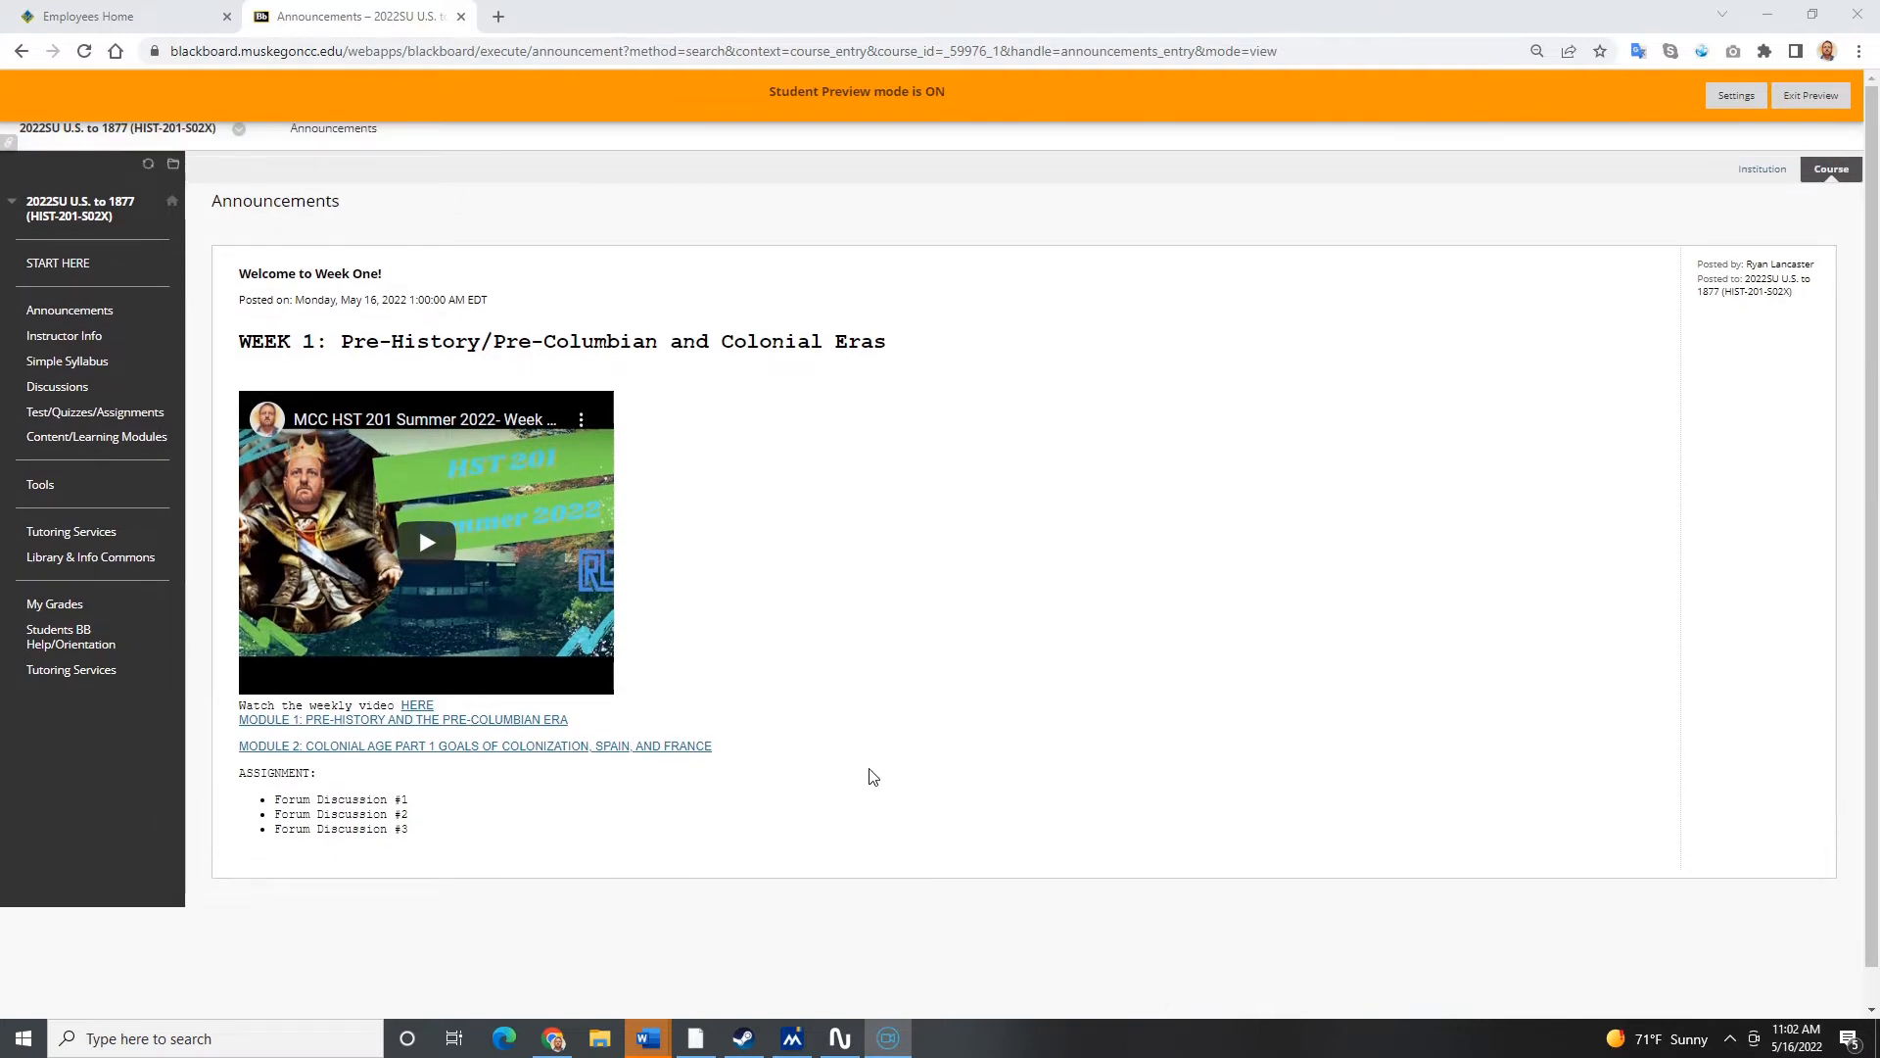
mouse_move(621, 512)
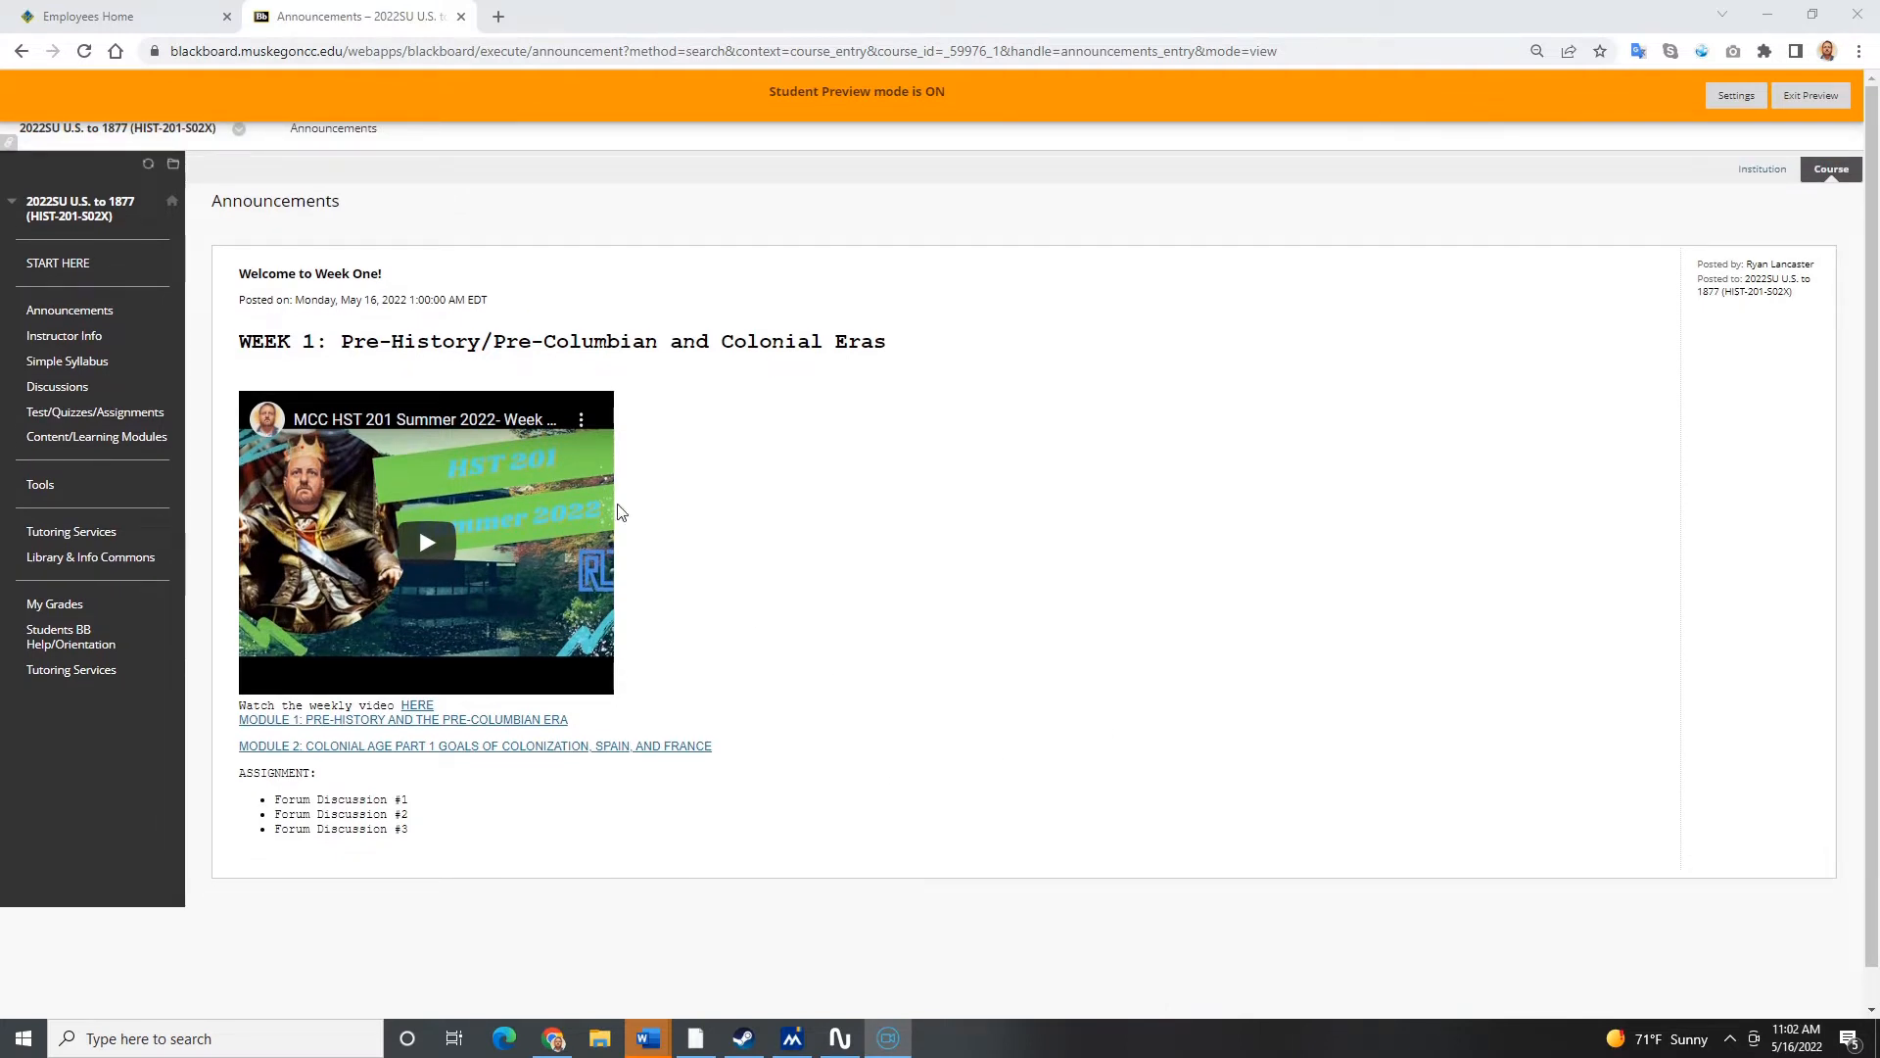
mouse_move(67, 363)
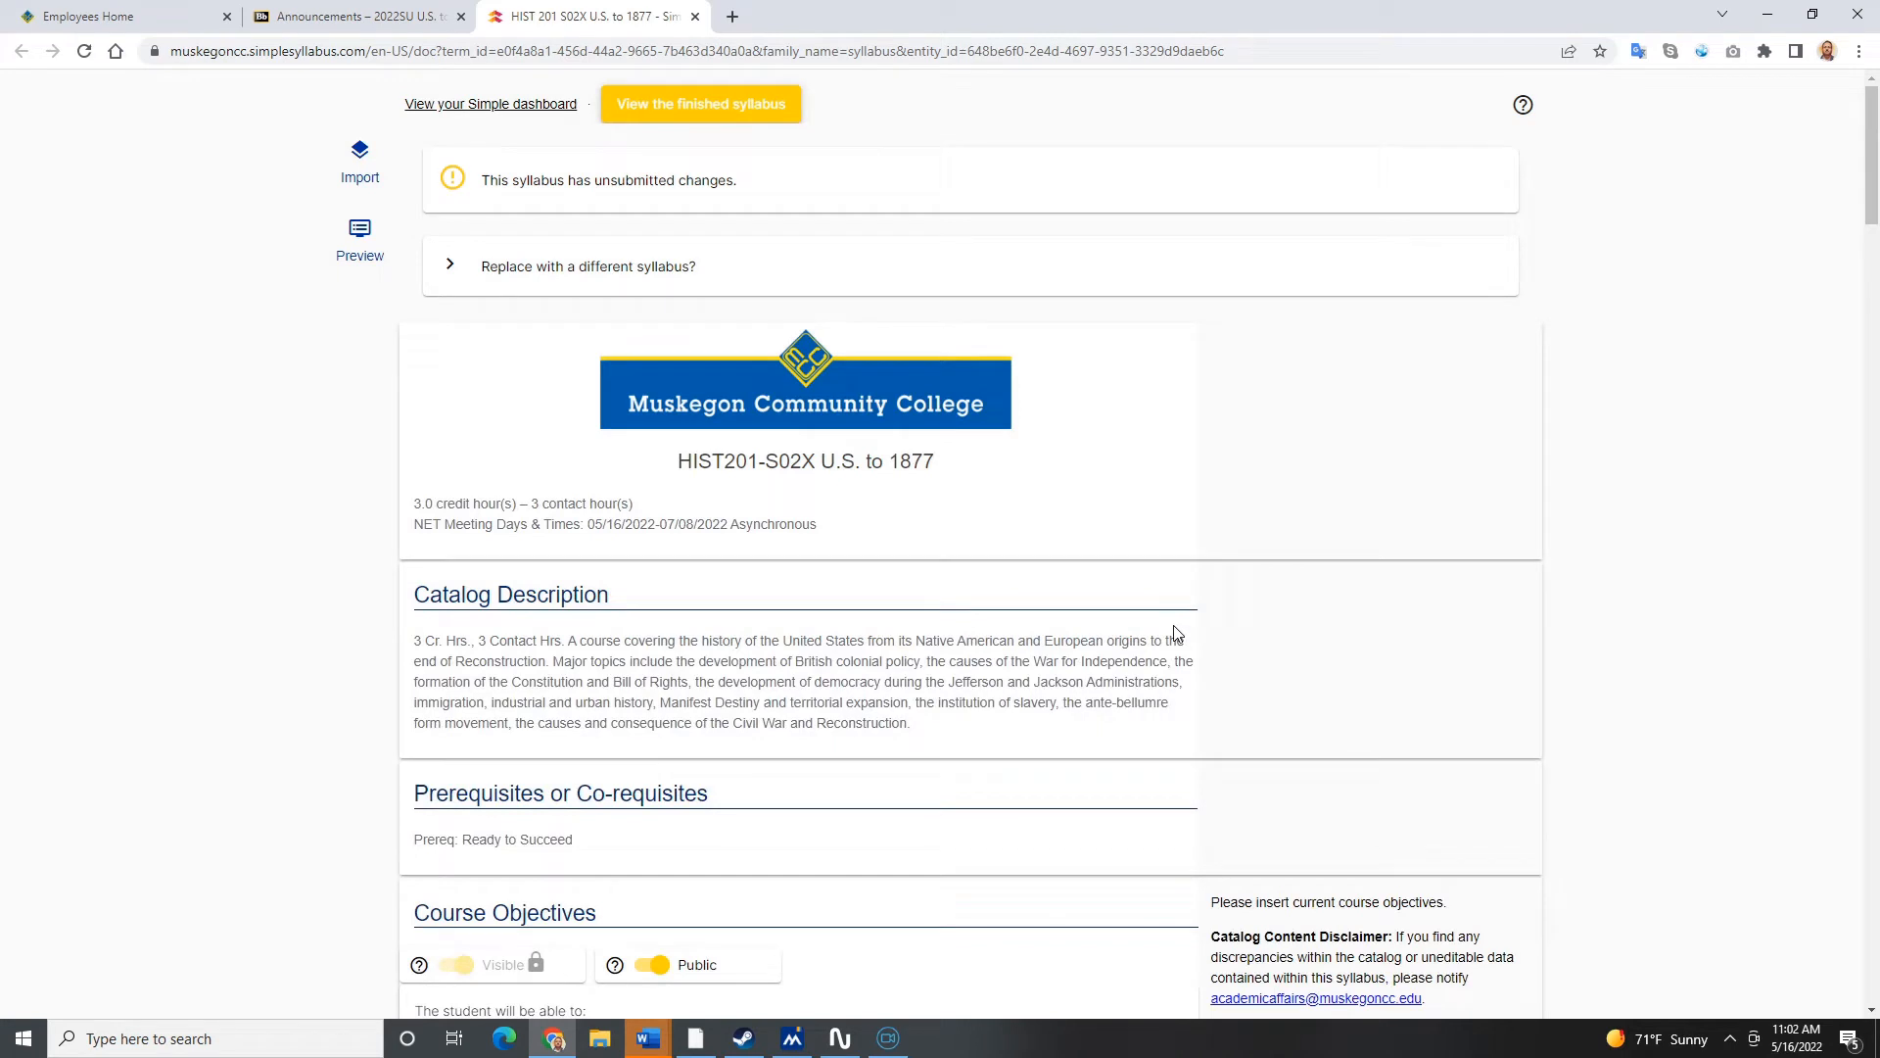
Step: Scroll down through the HIST 201 syllabus draft in Simple Syllabus
scroll("down", 3)
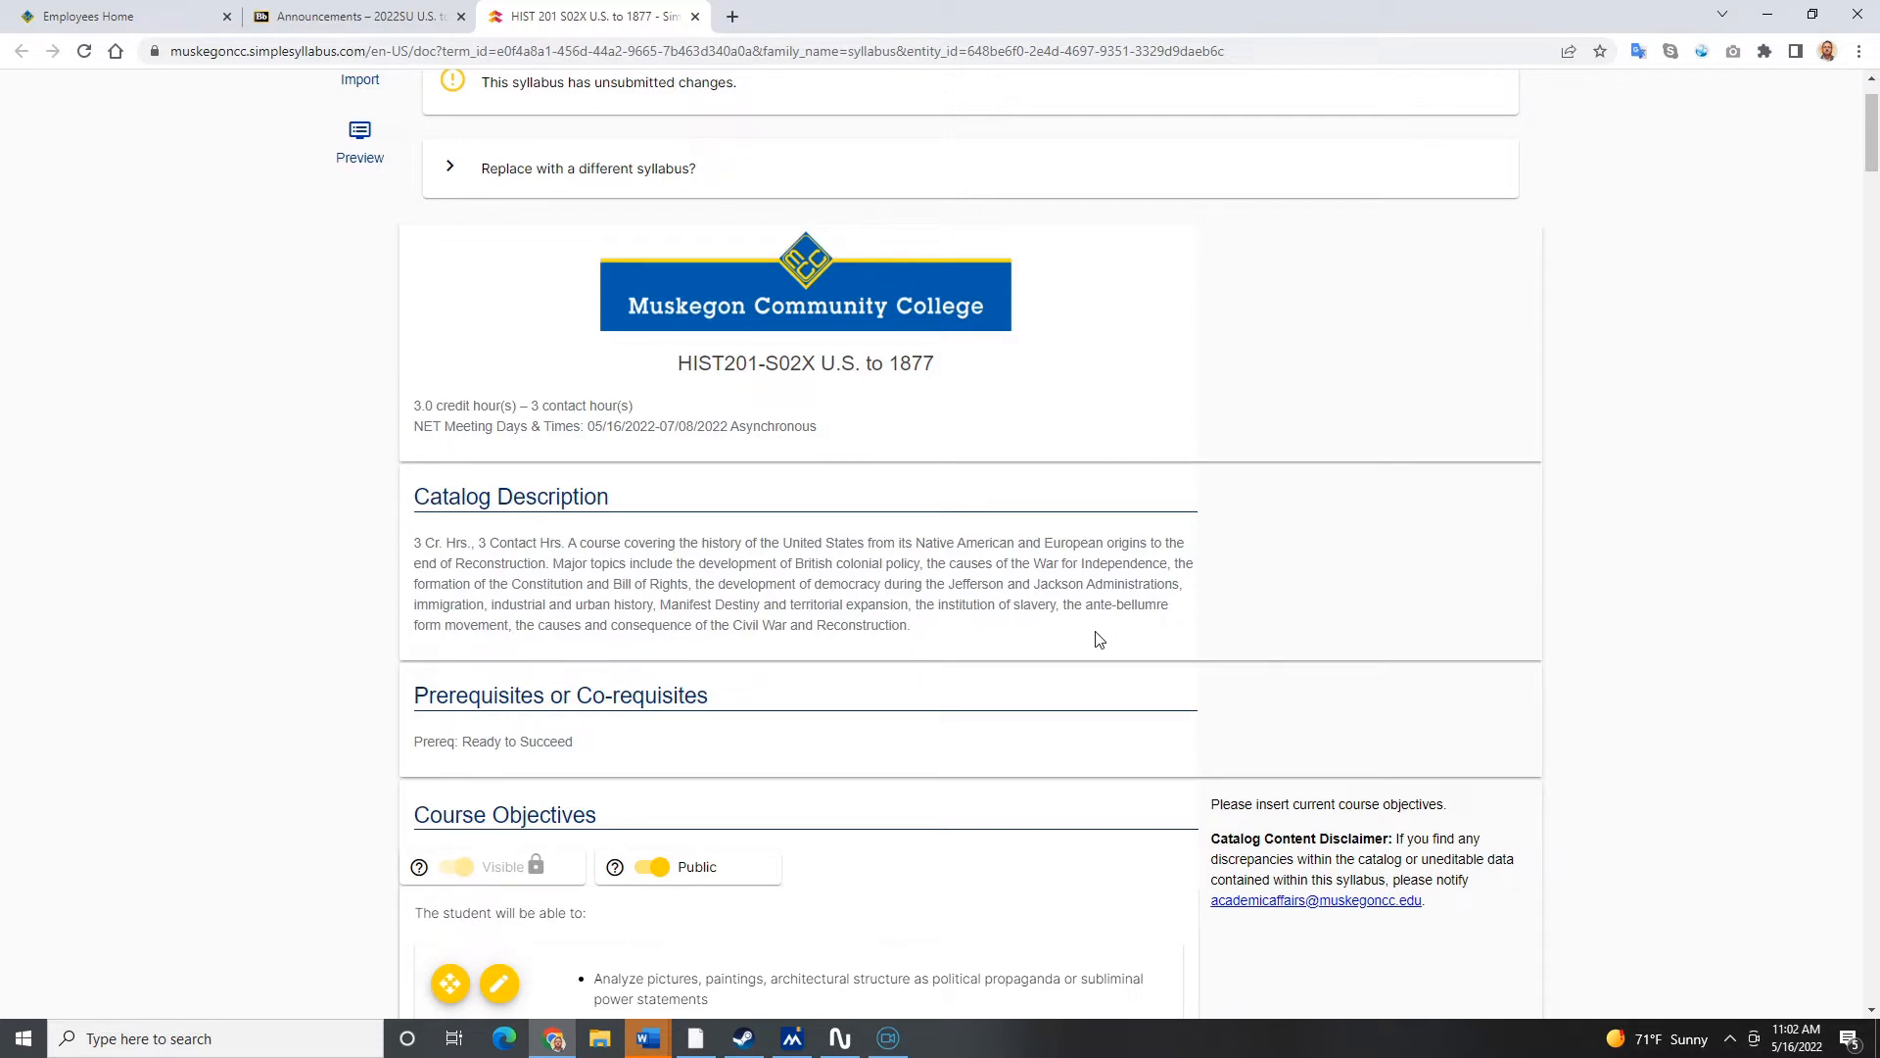
scroll("down", 3)
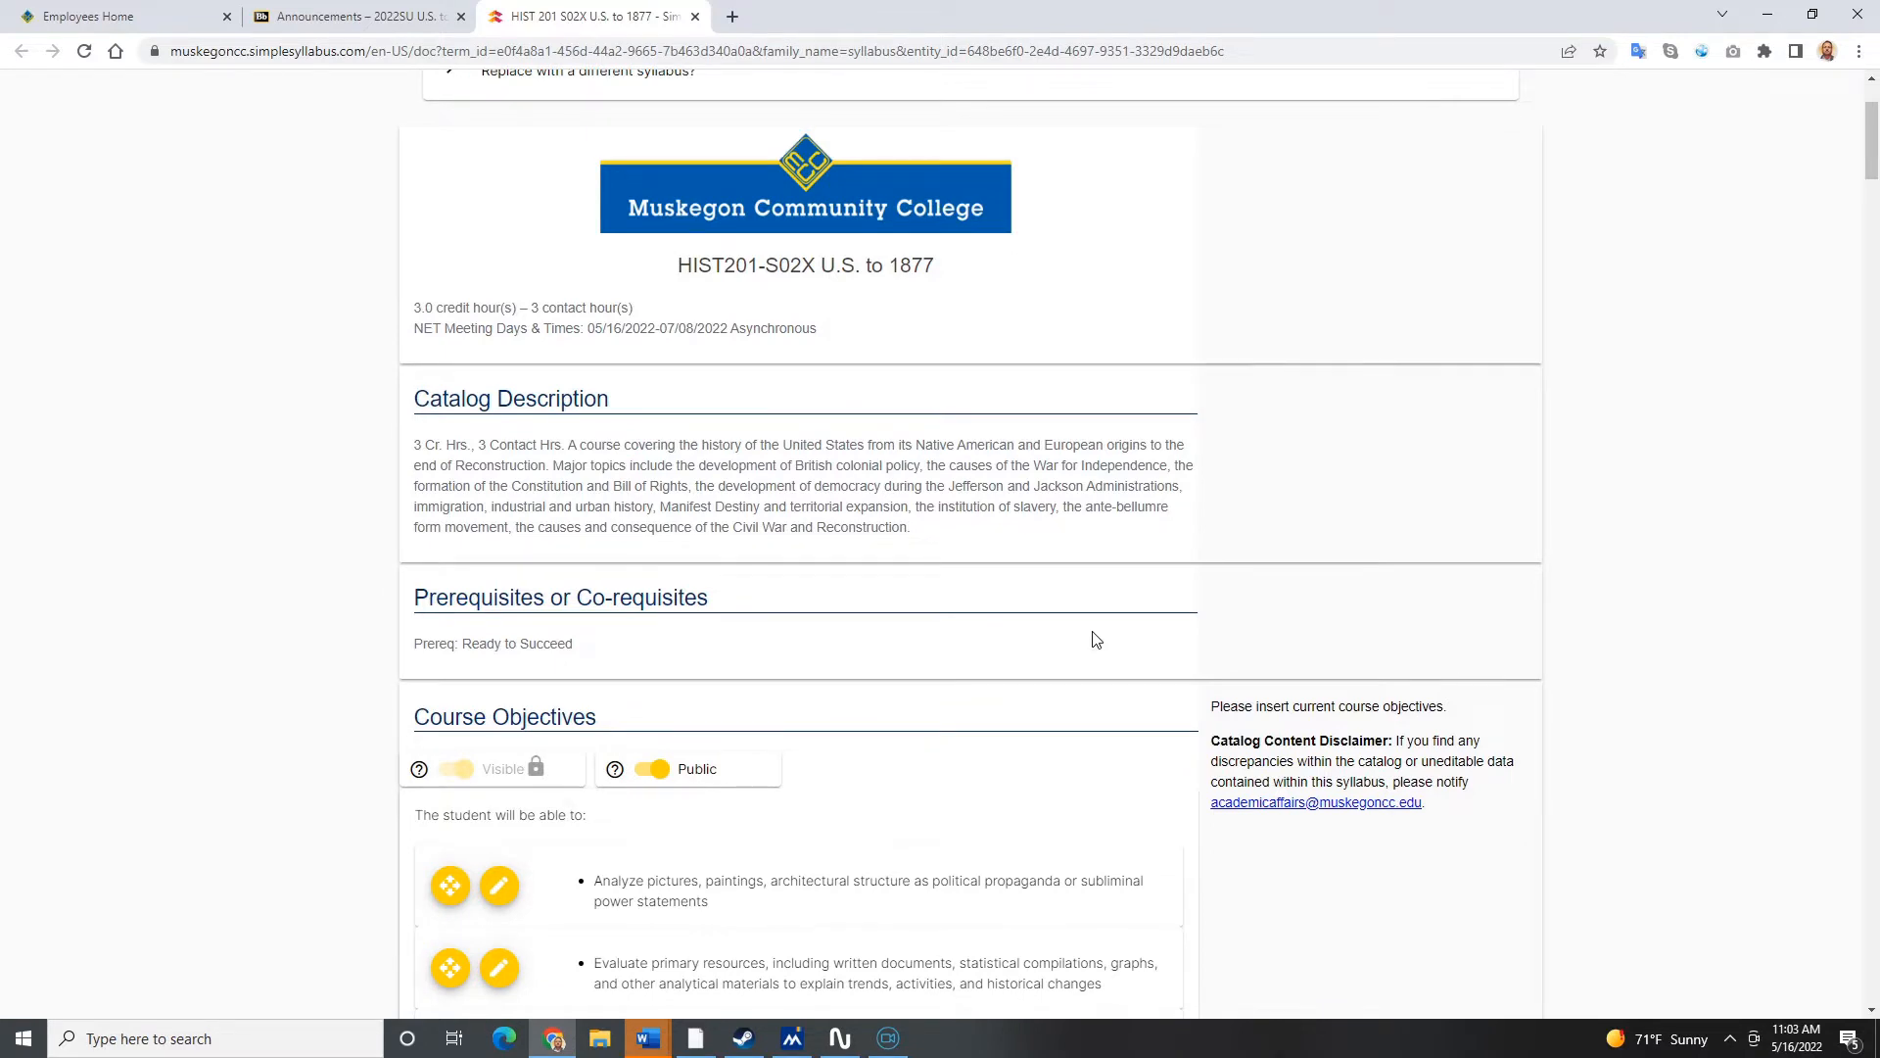
scroll("down", 3)
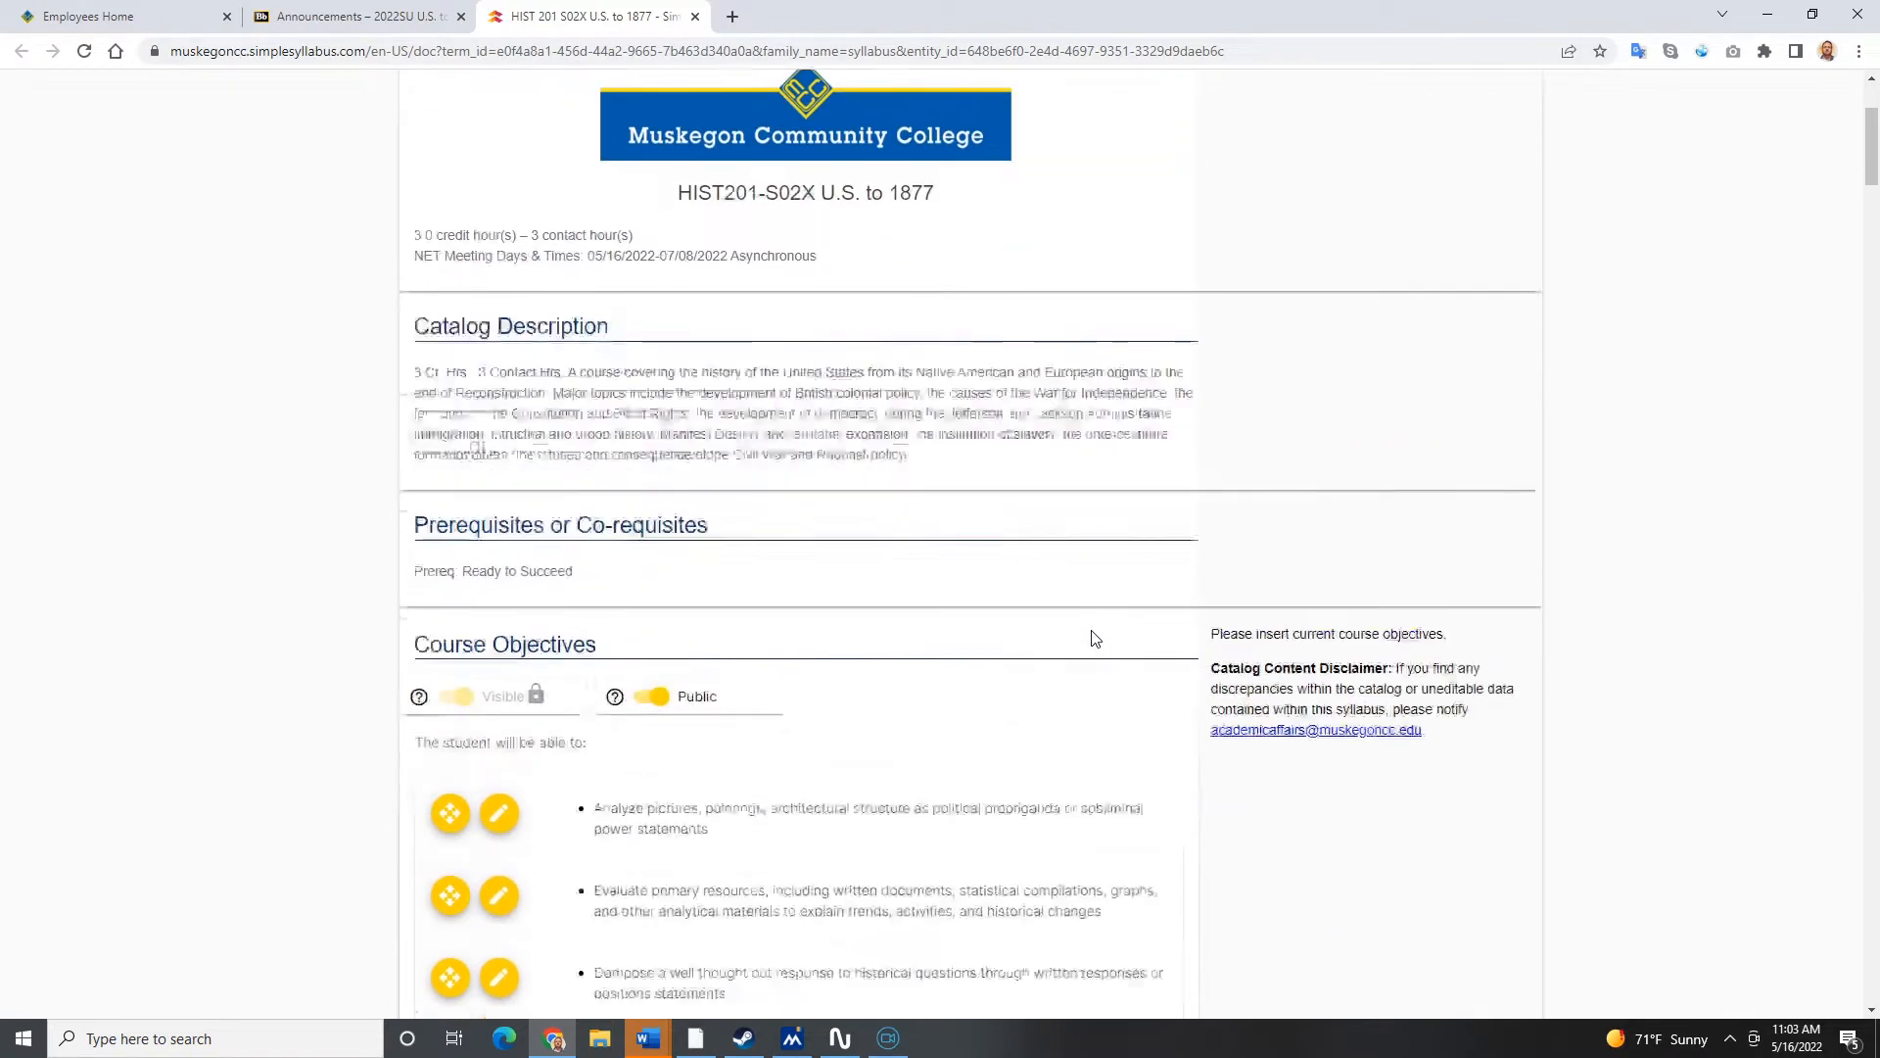
scroll("down", 3)
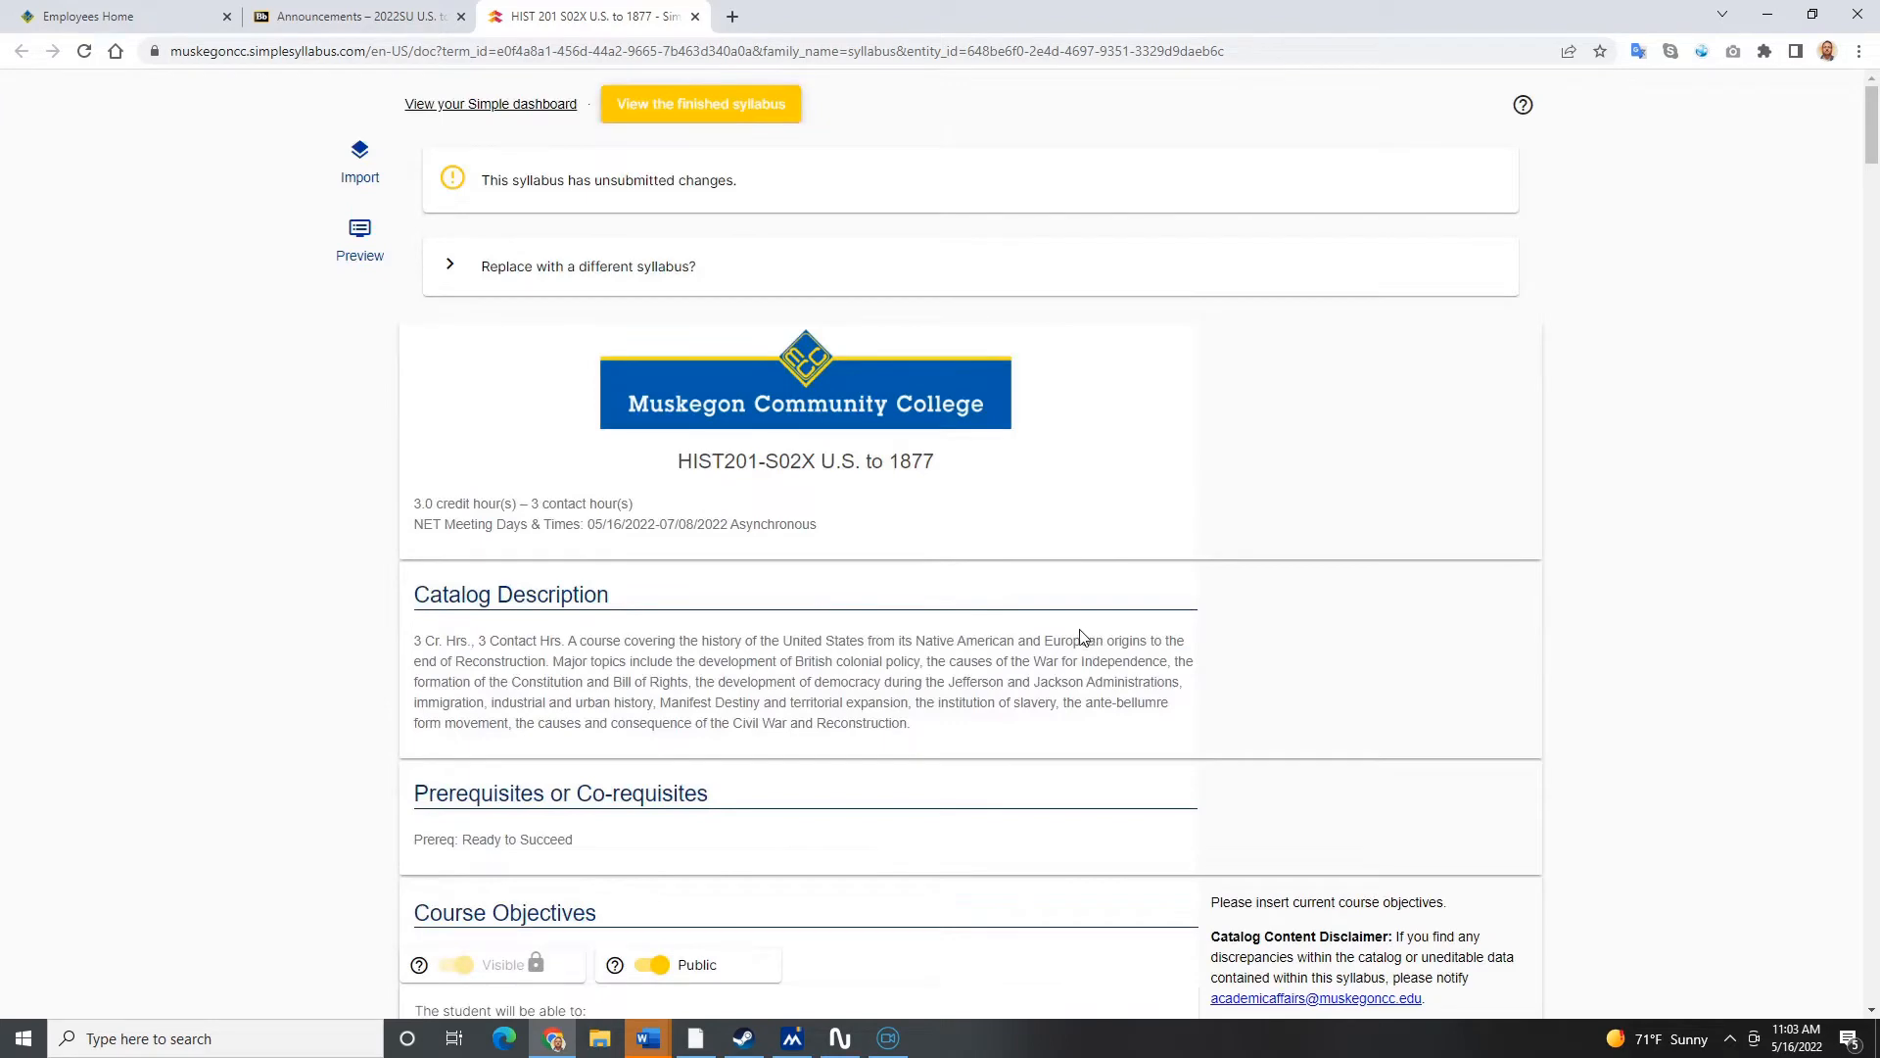
Step: Open the finished syllabus view and scroll to the Instructor Information section
left_click(700, 102)
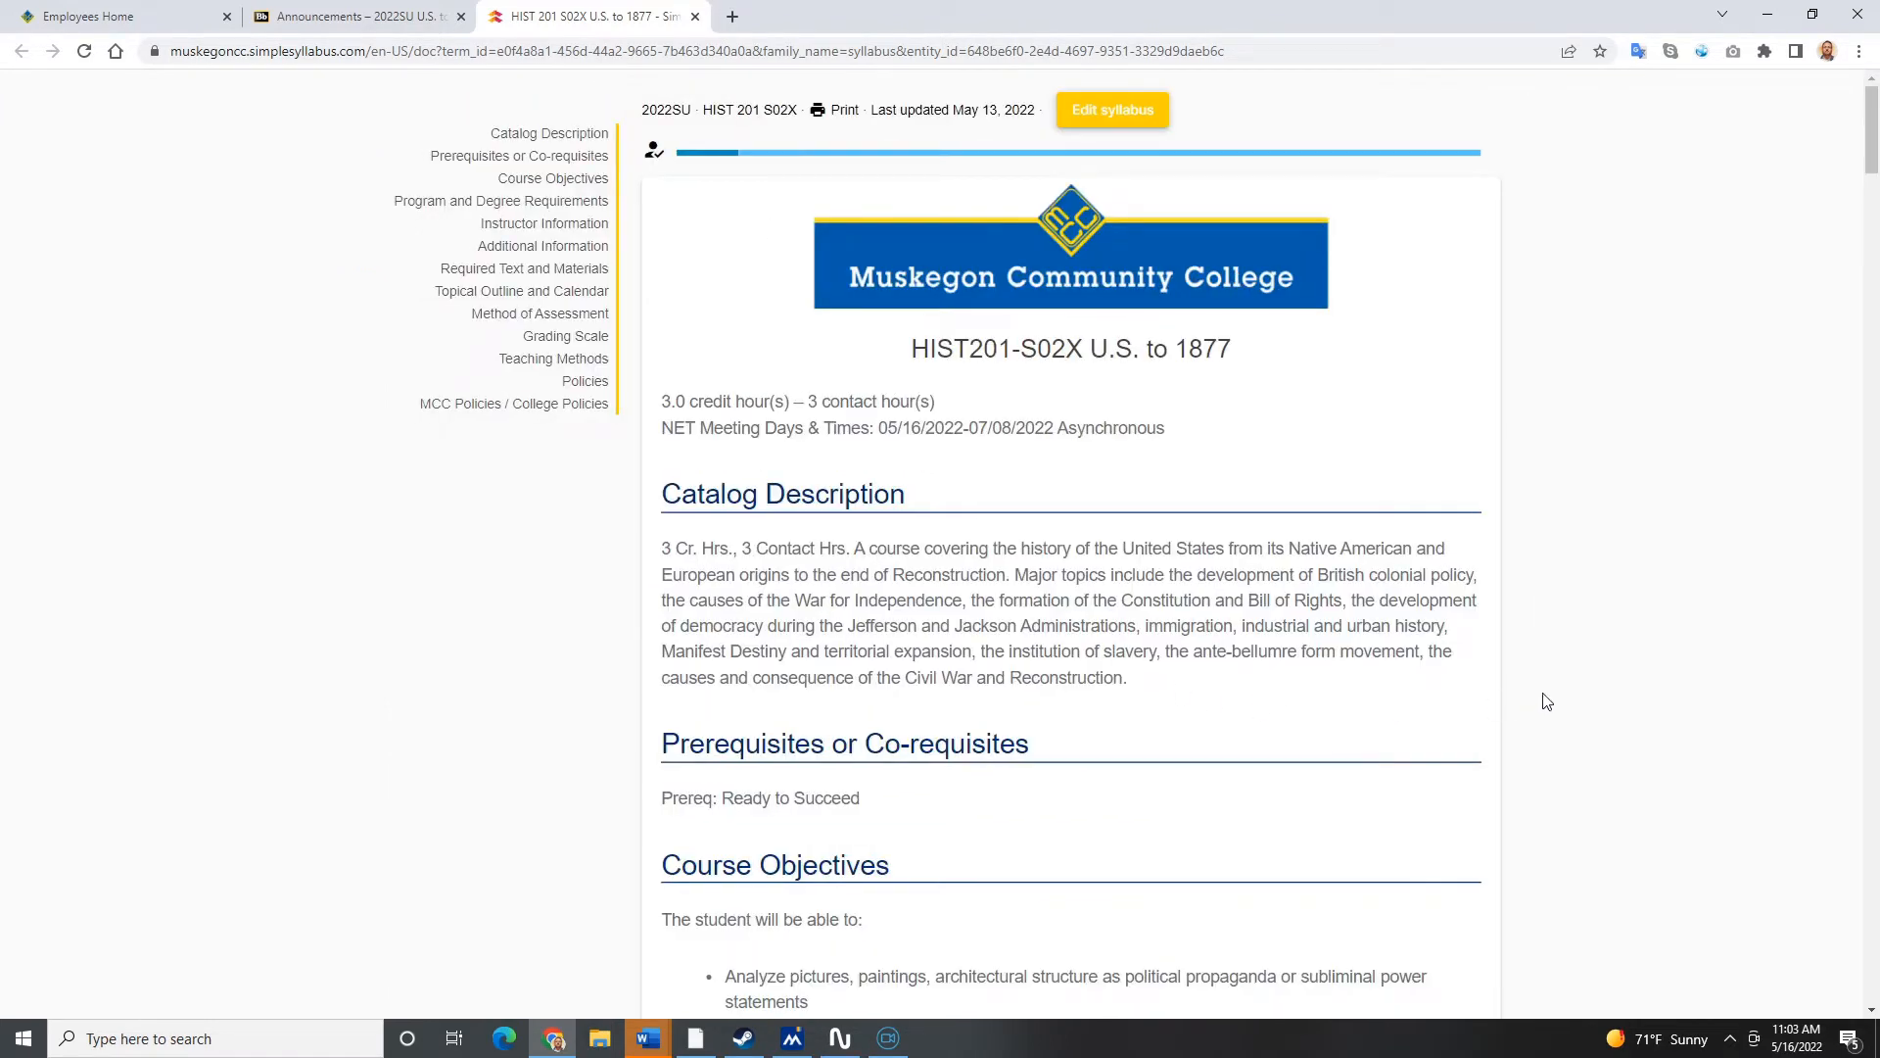
scroll("down", 3)
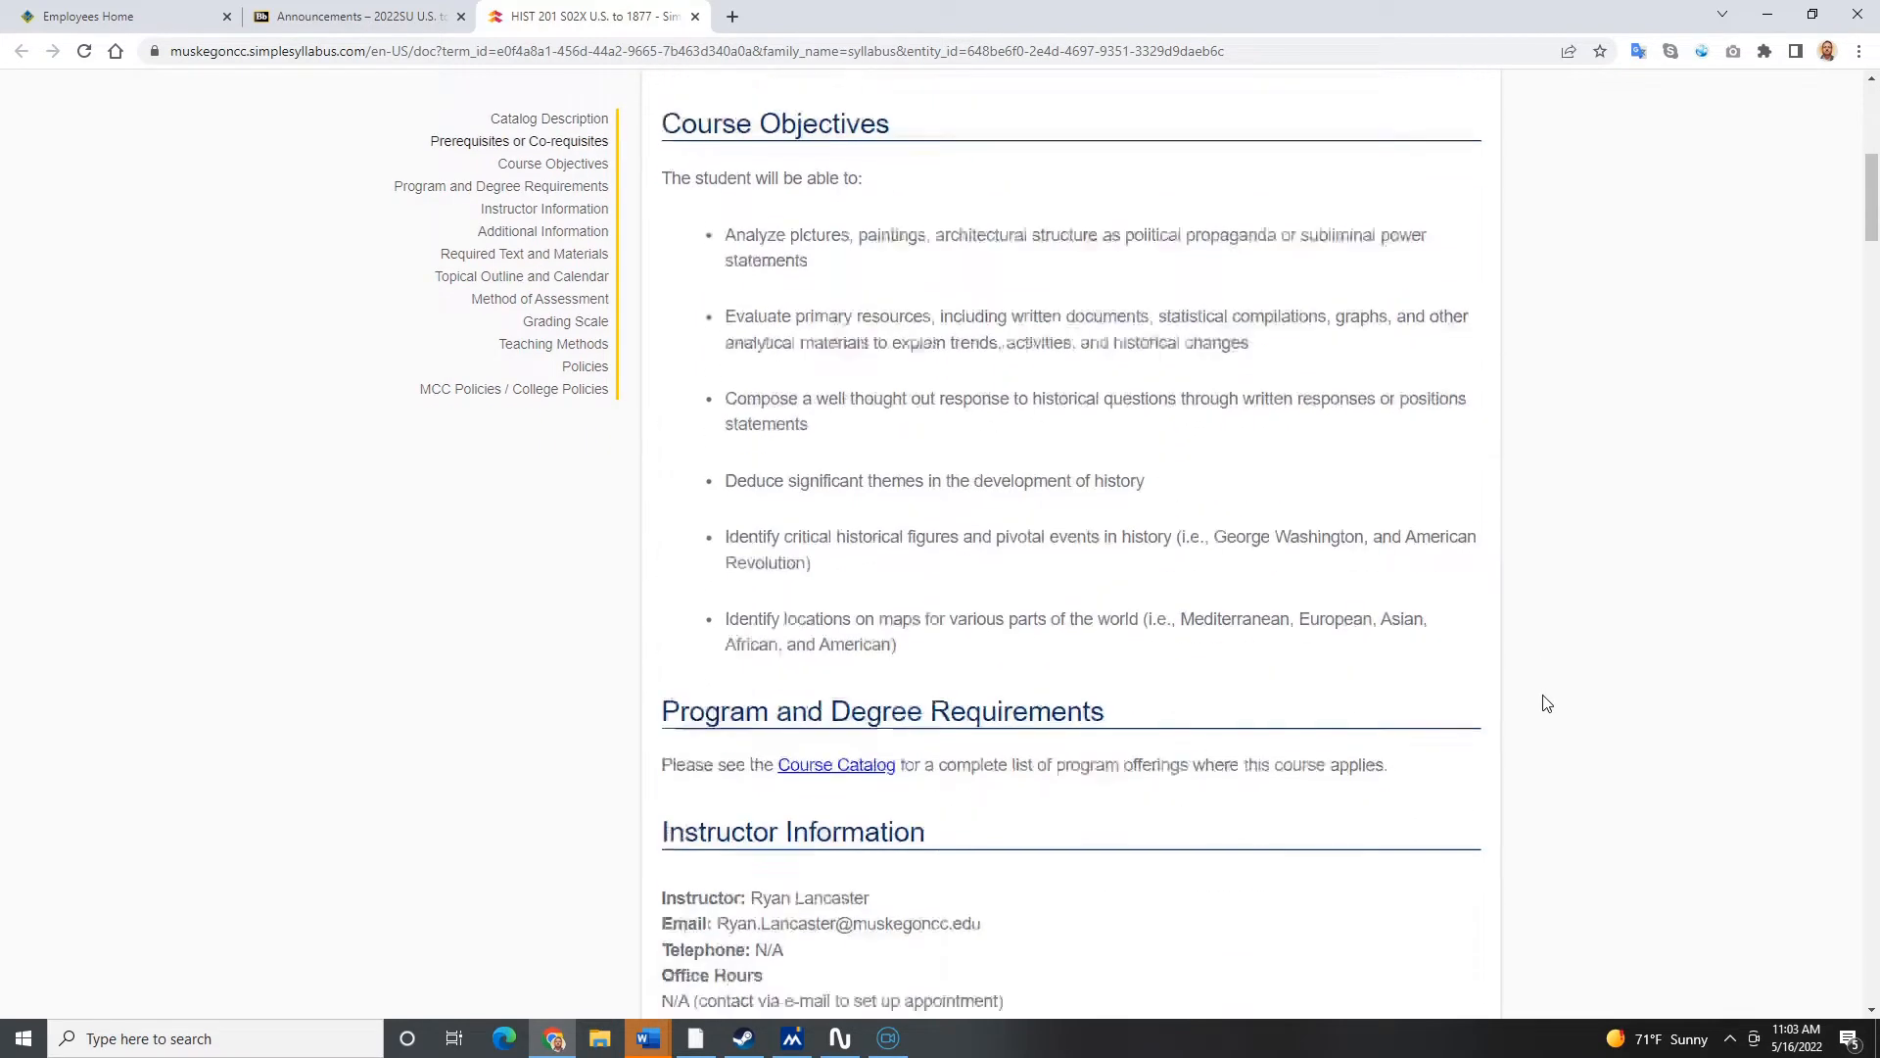
scroll("down", 3)
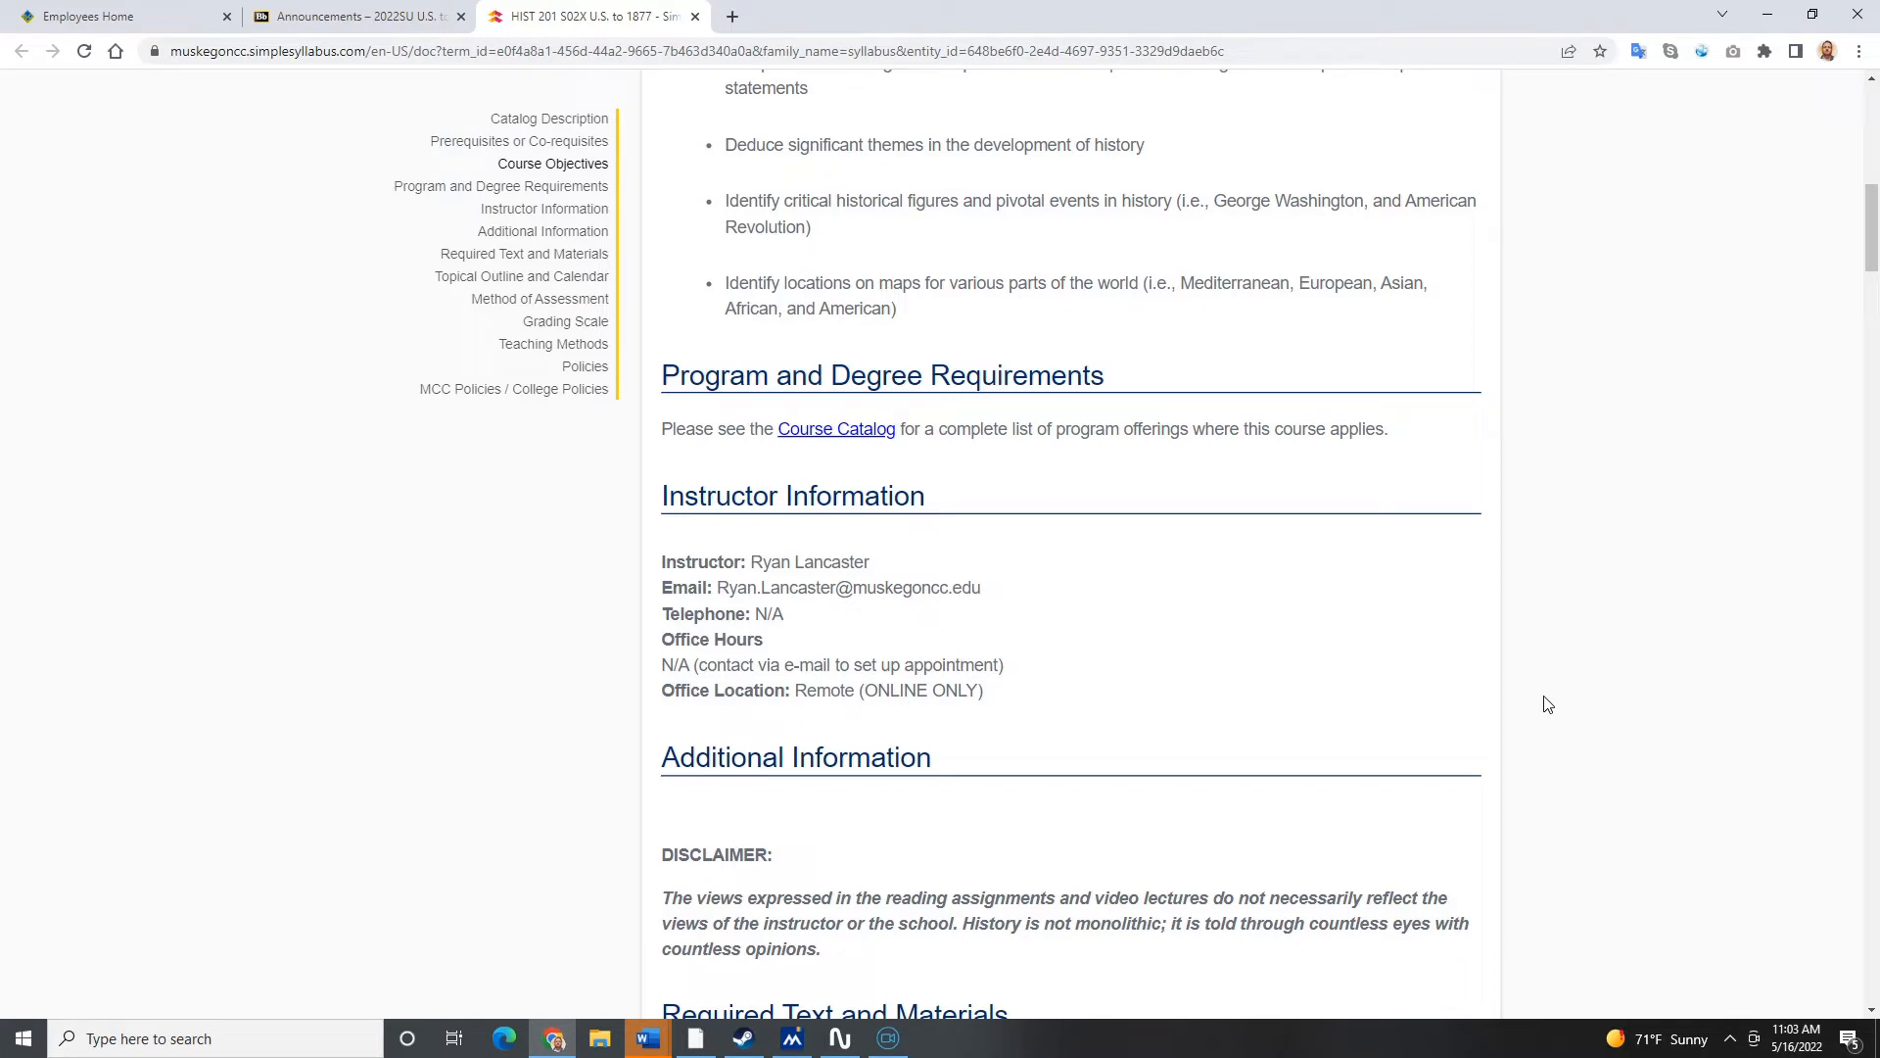
scroll("down", 3)
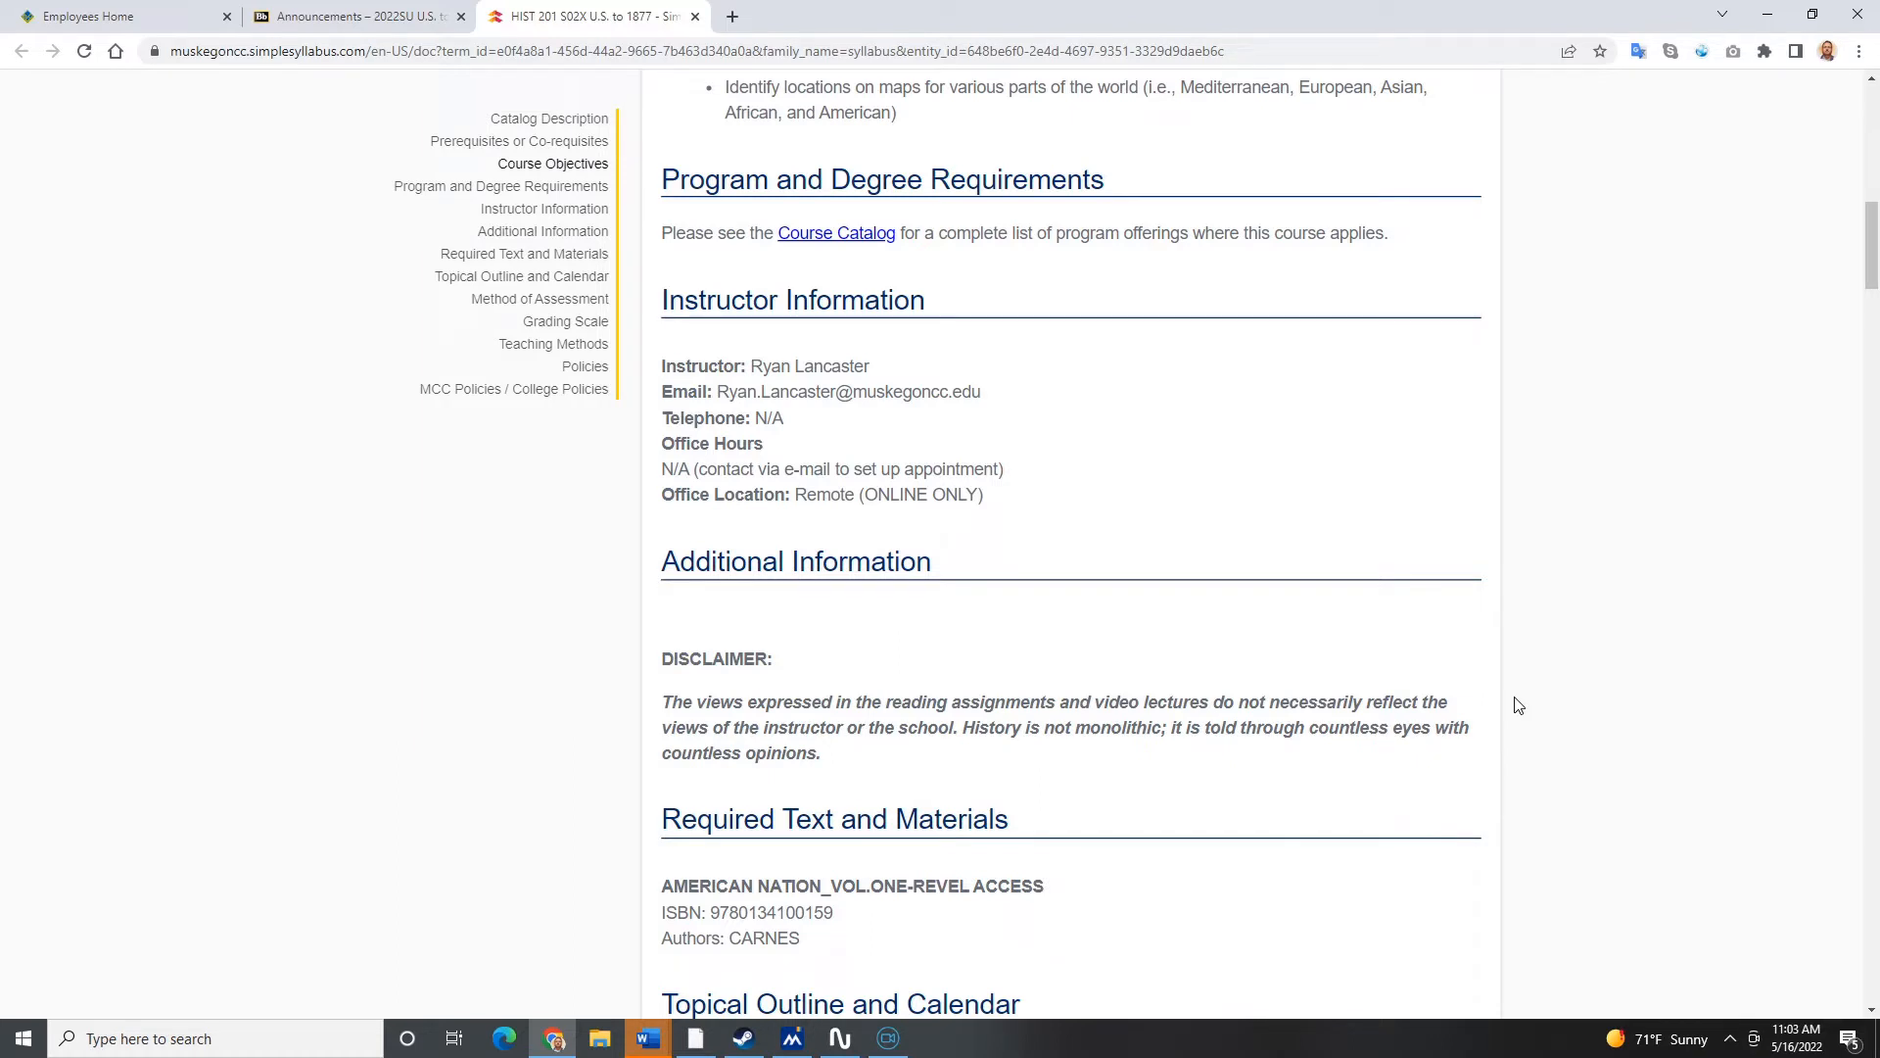
scroll("down", 3)
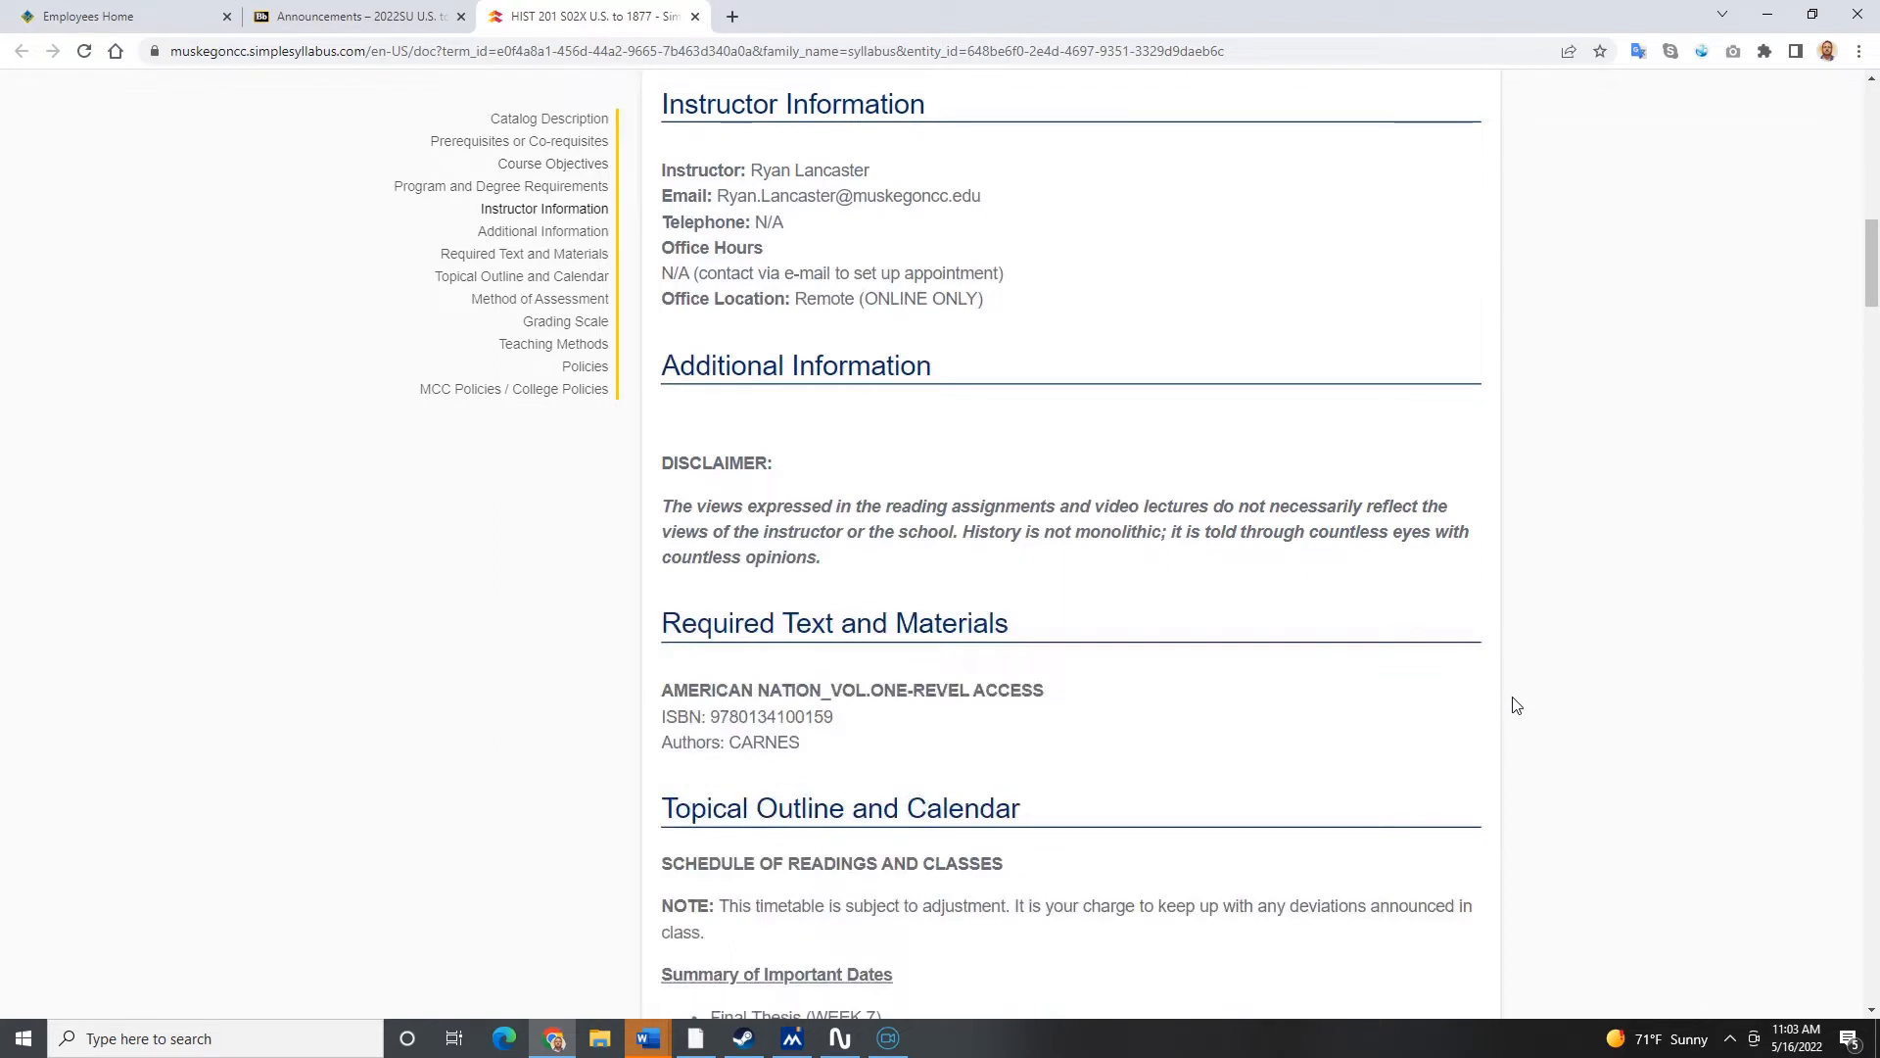
scroll("up", 3)
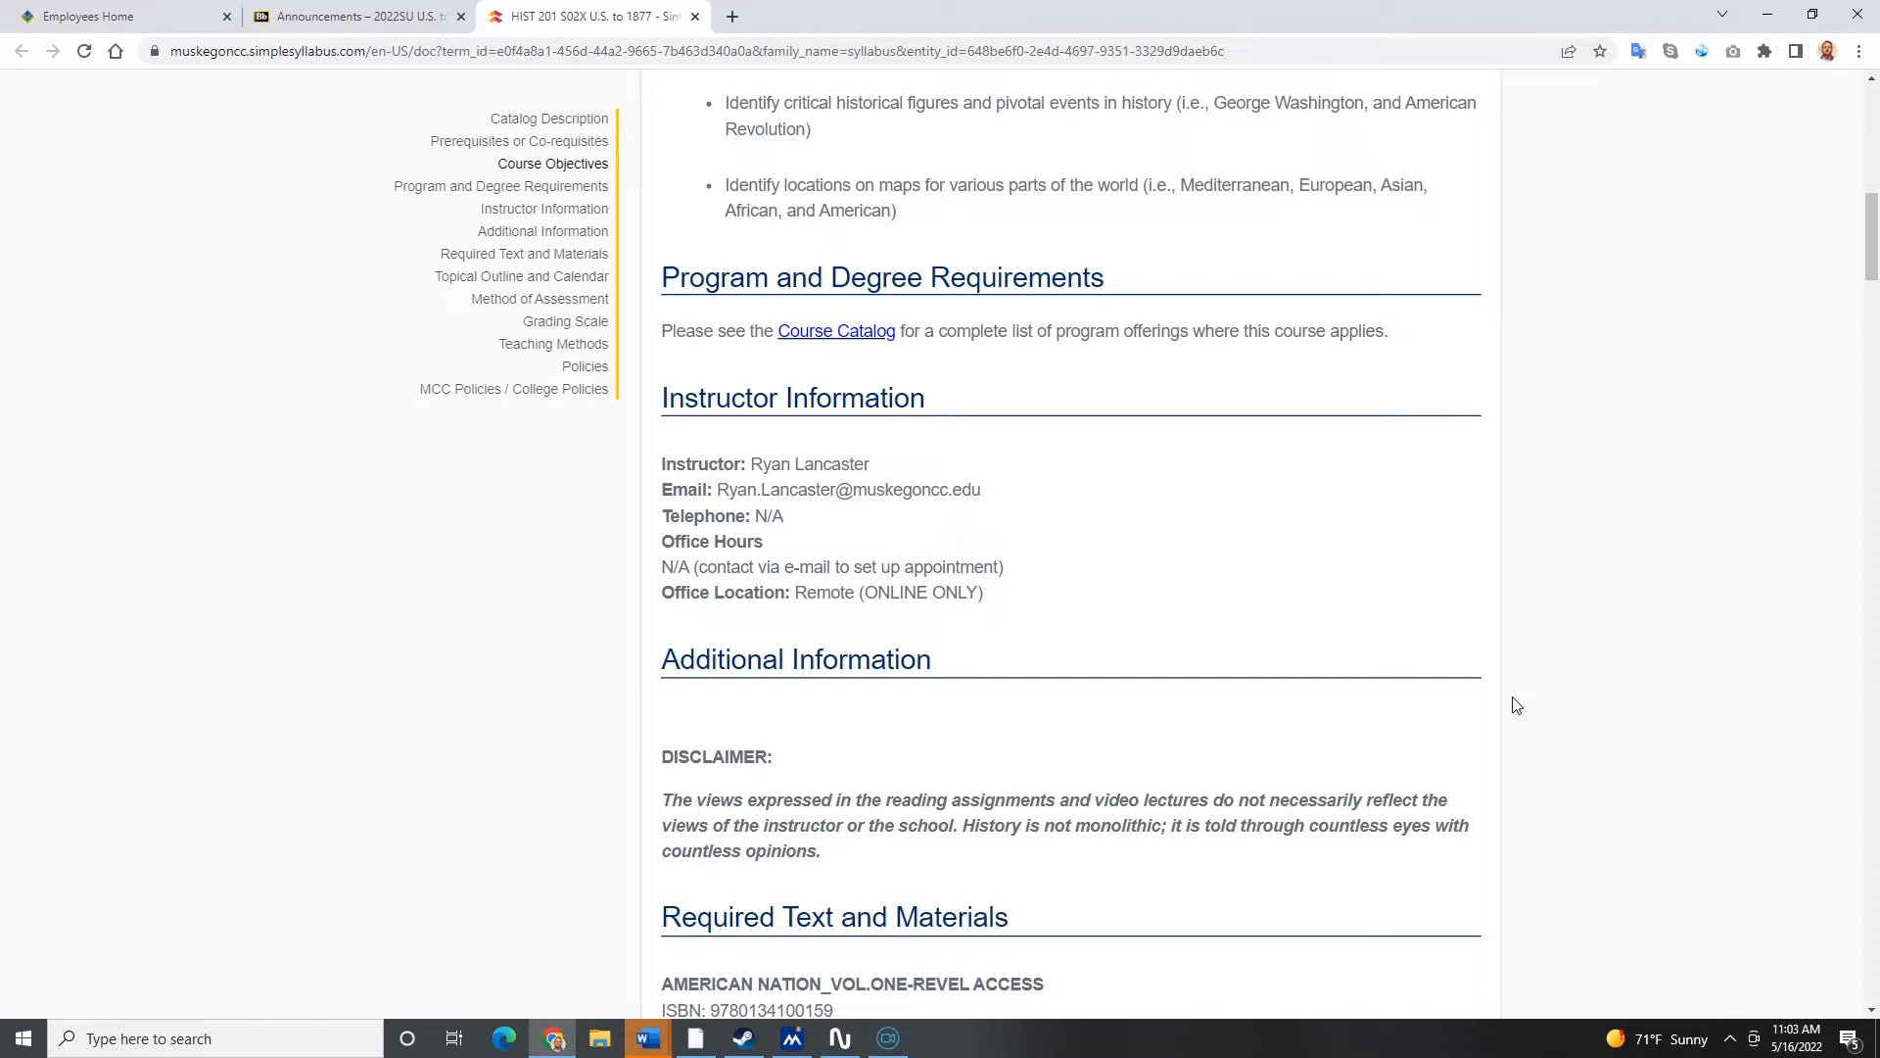
mouse_move(1452, 668)
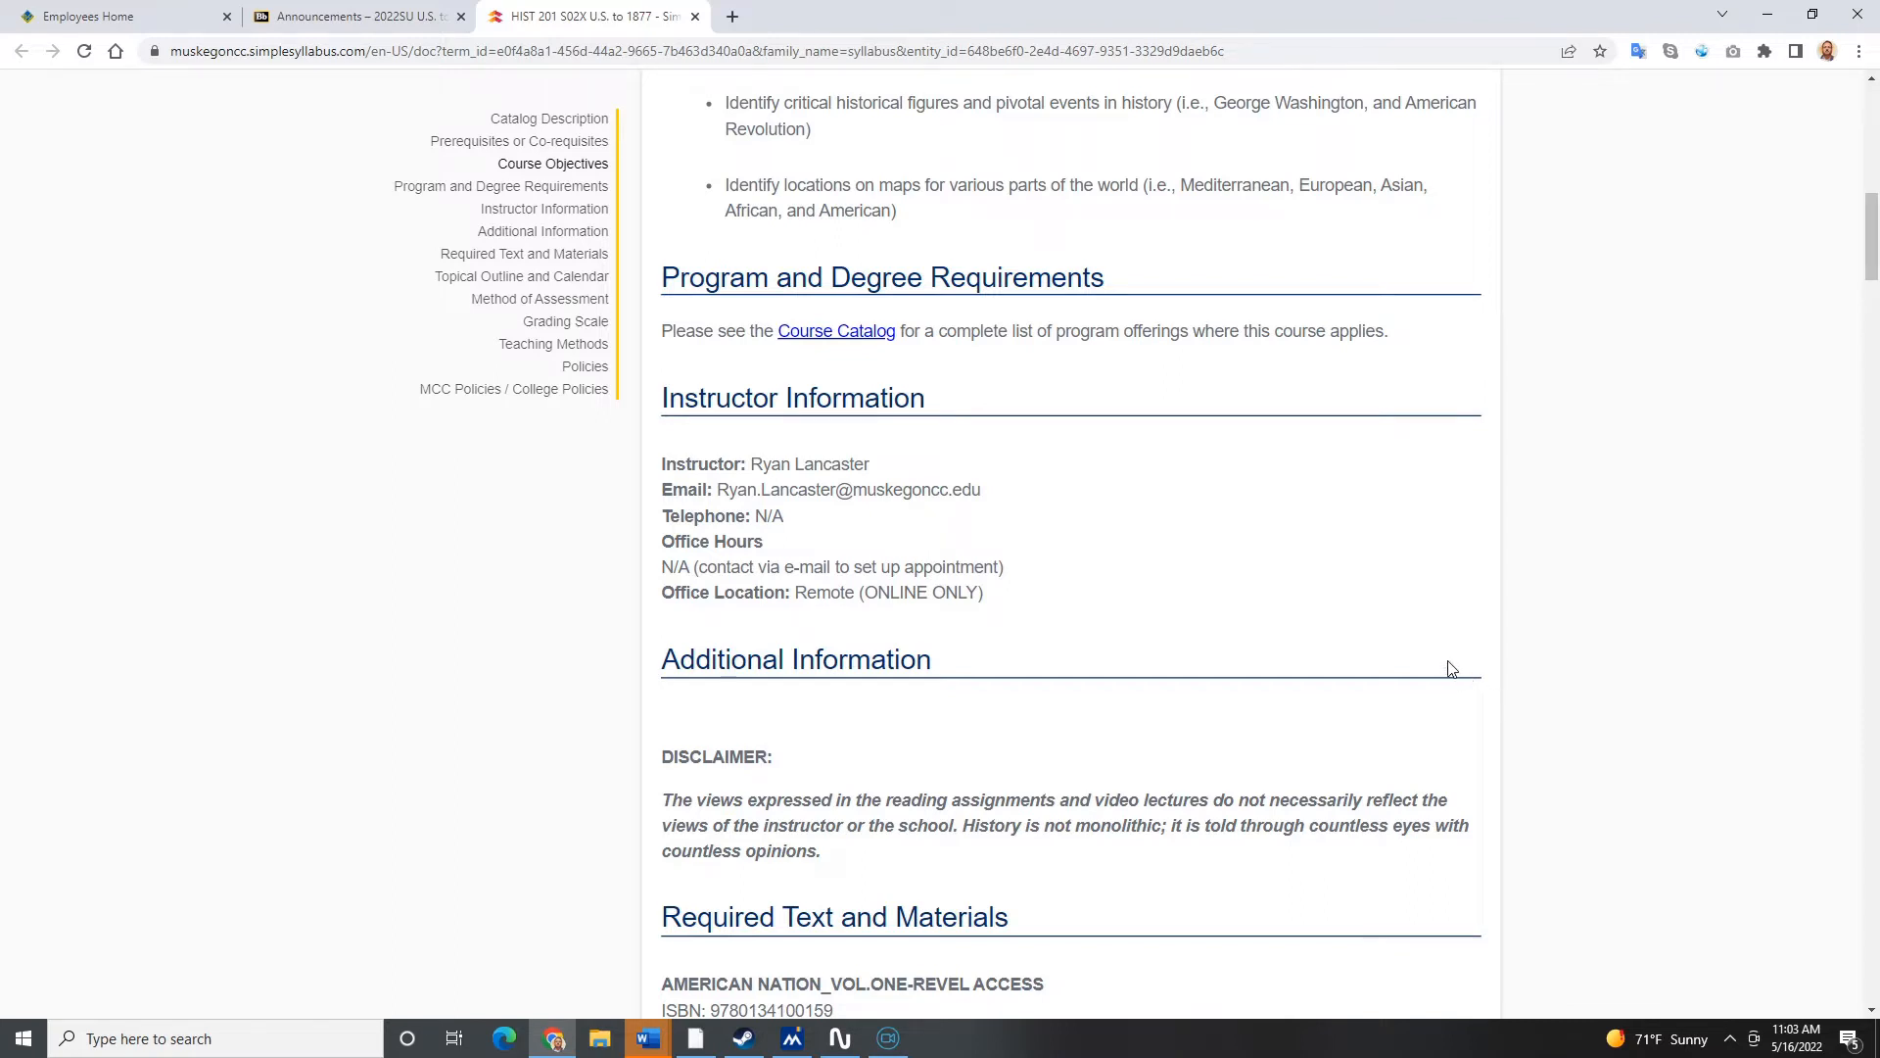
scroll("down", 3)
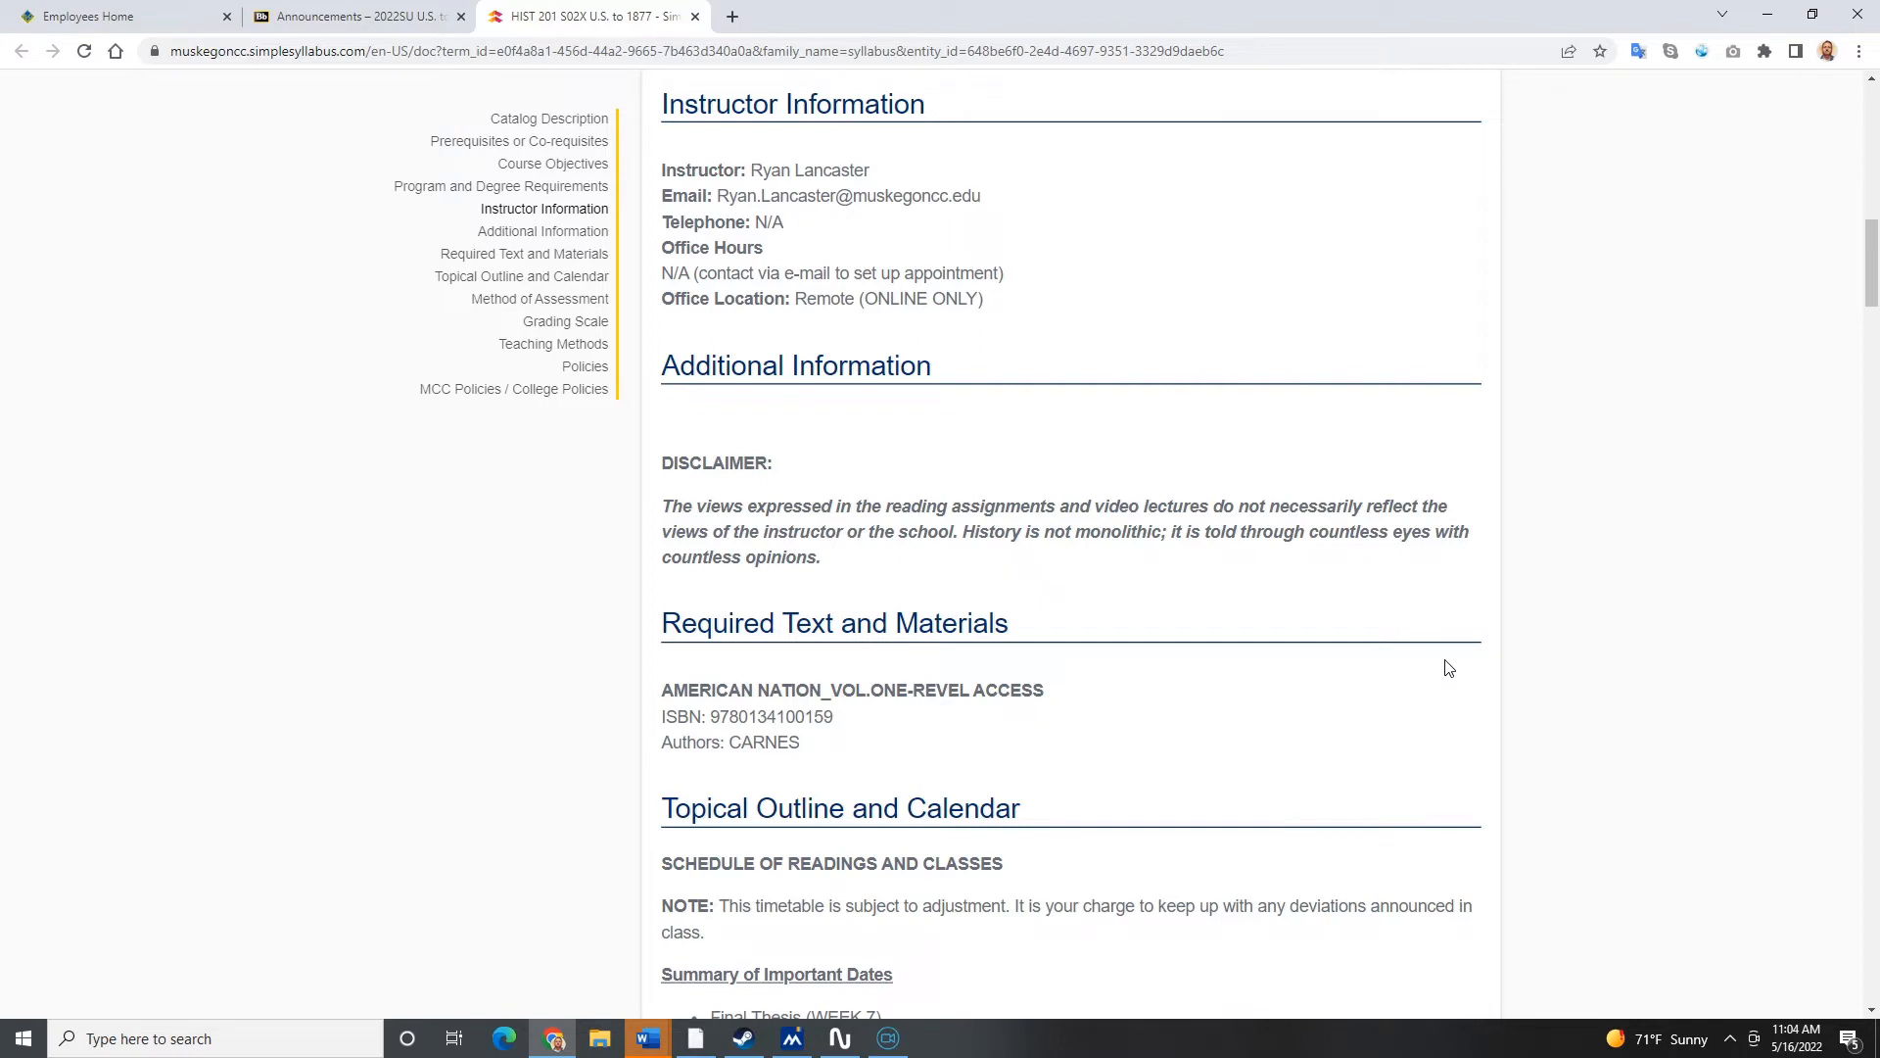
mouse_move(1550, 712)
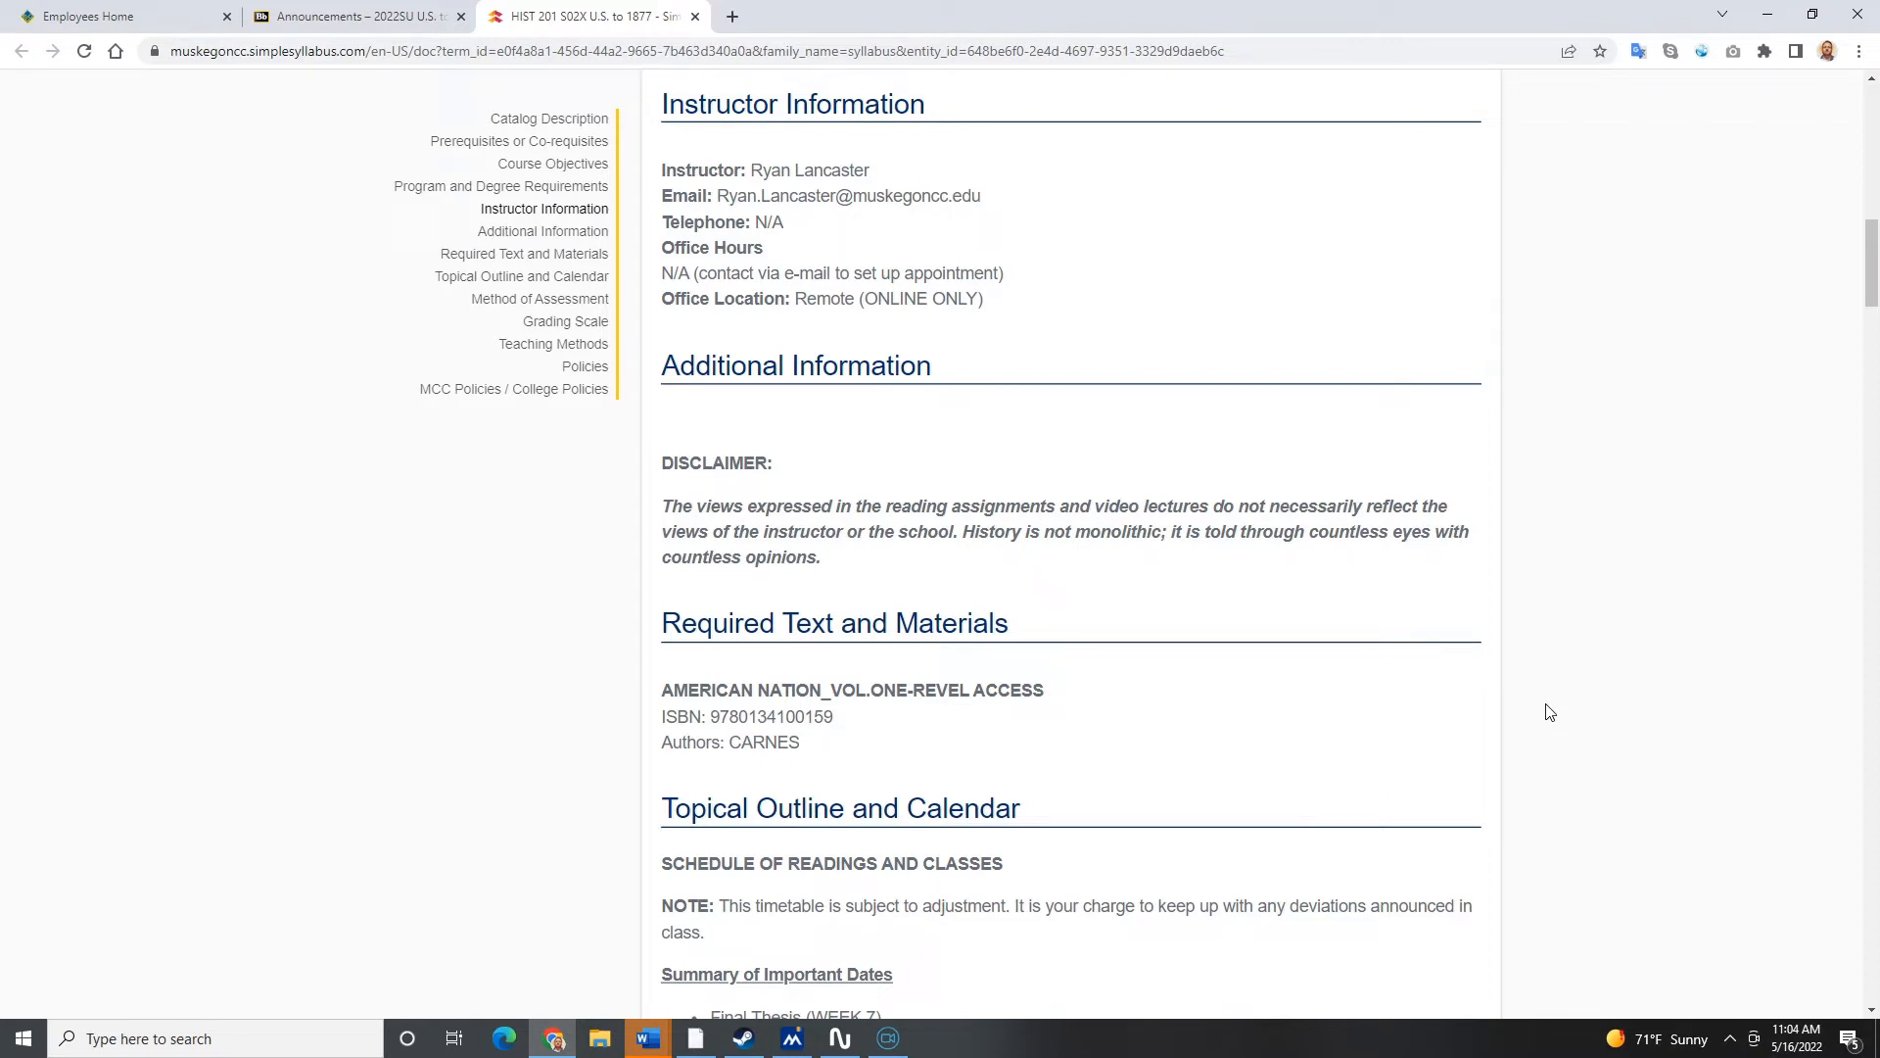
scroll("down", 3)
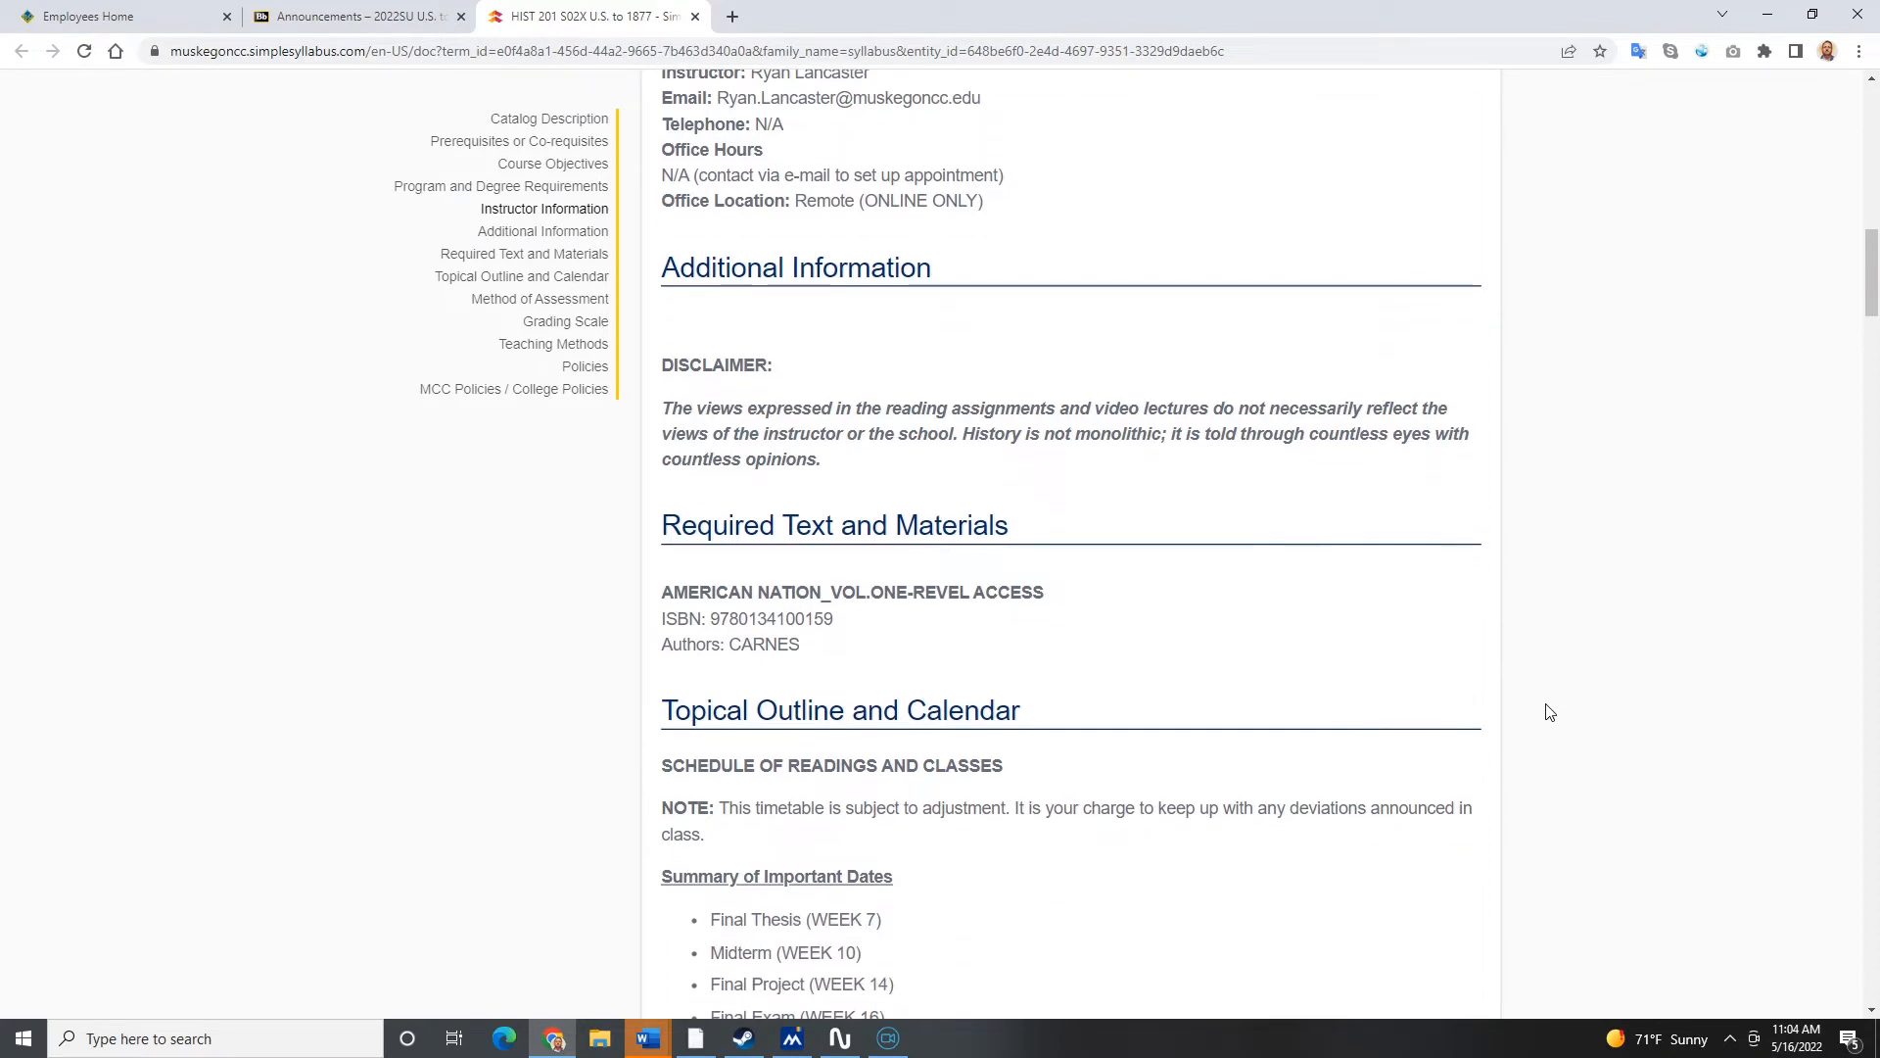
scroll("down", 3)
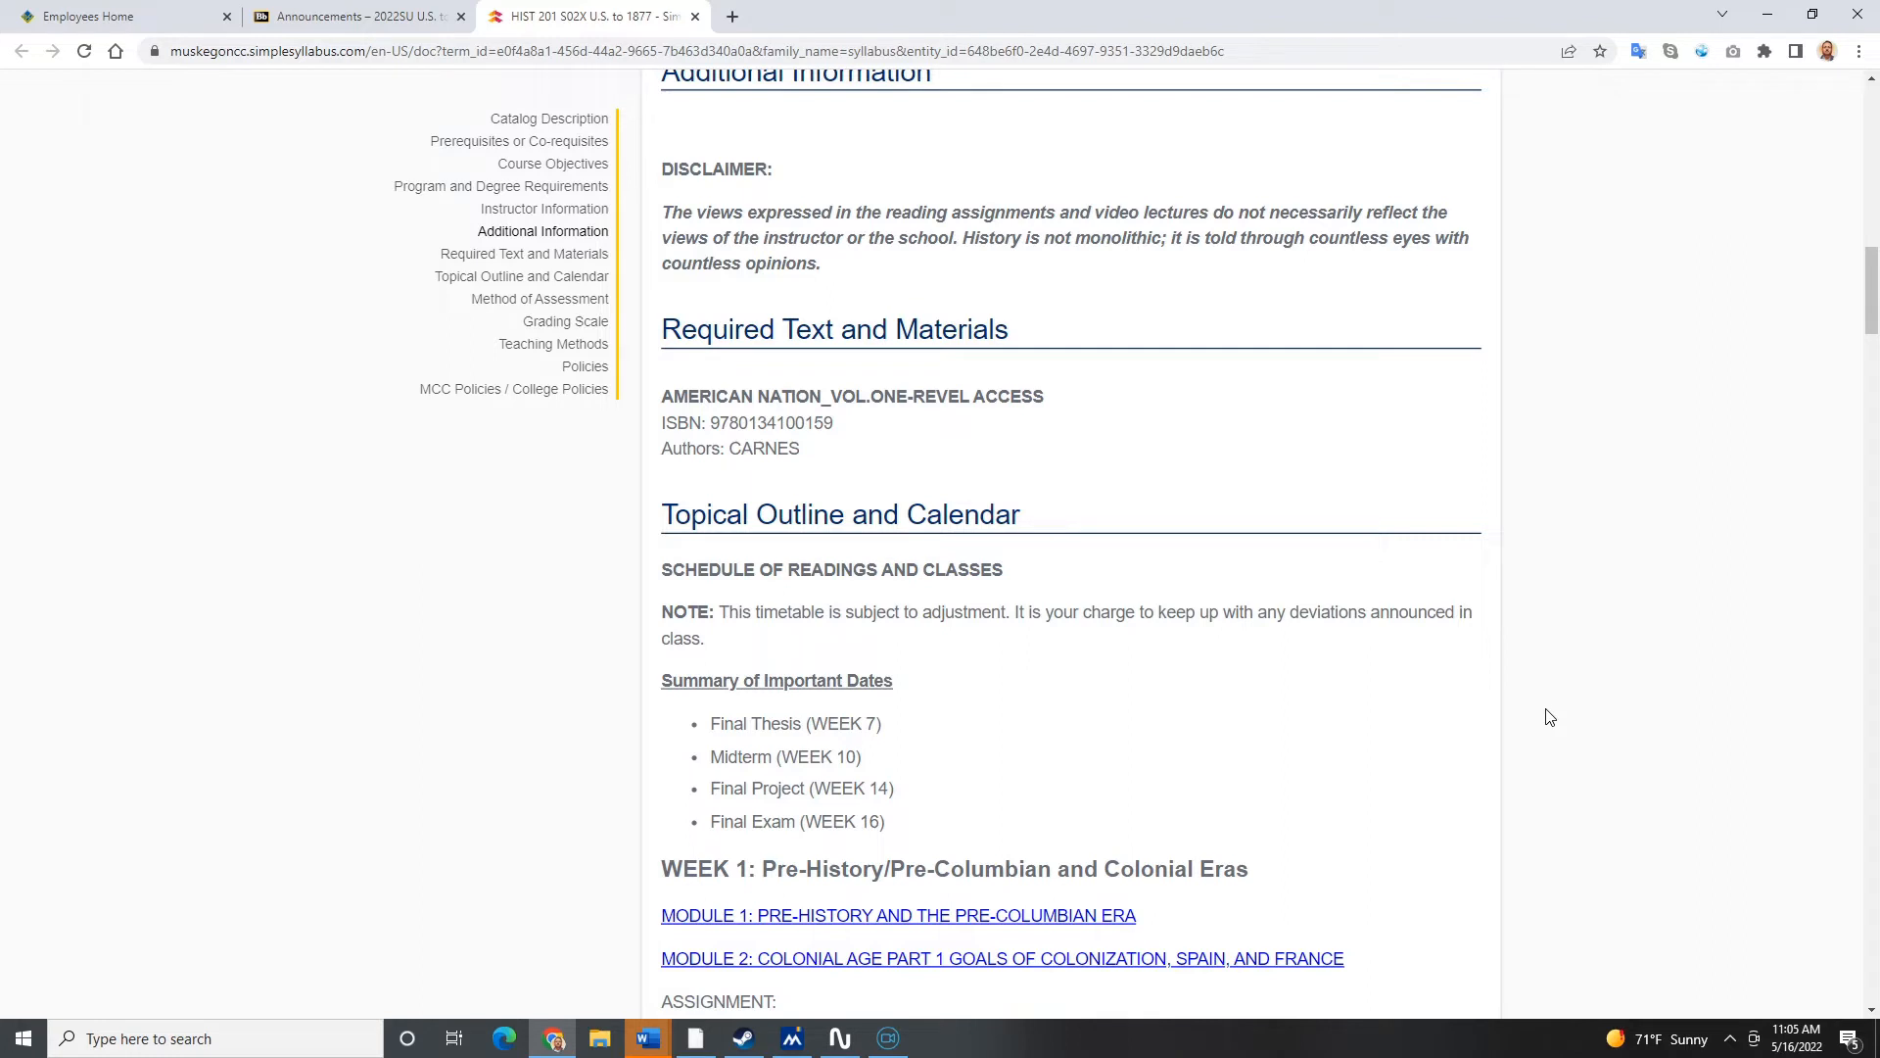
mouse_move(1359, 748)
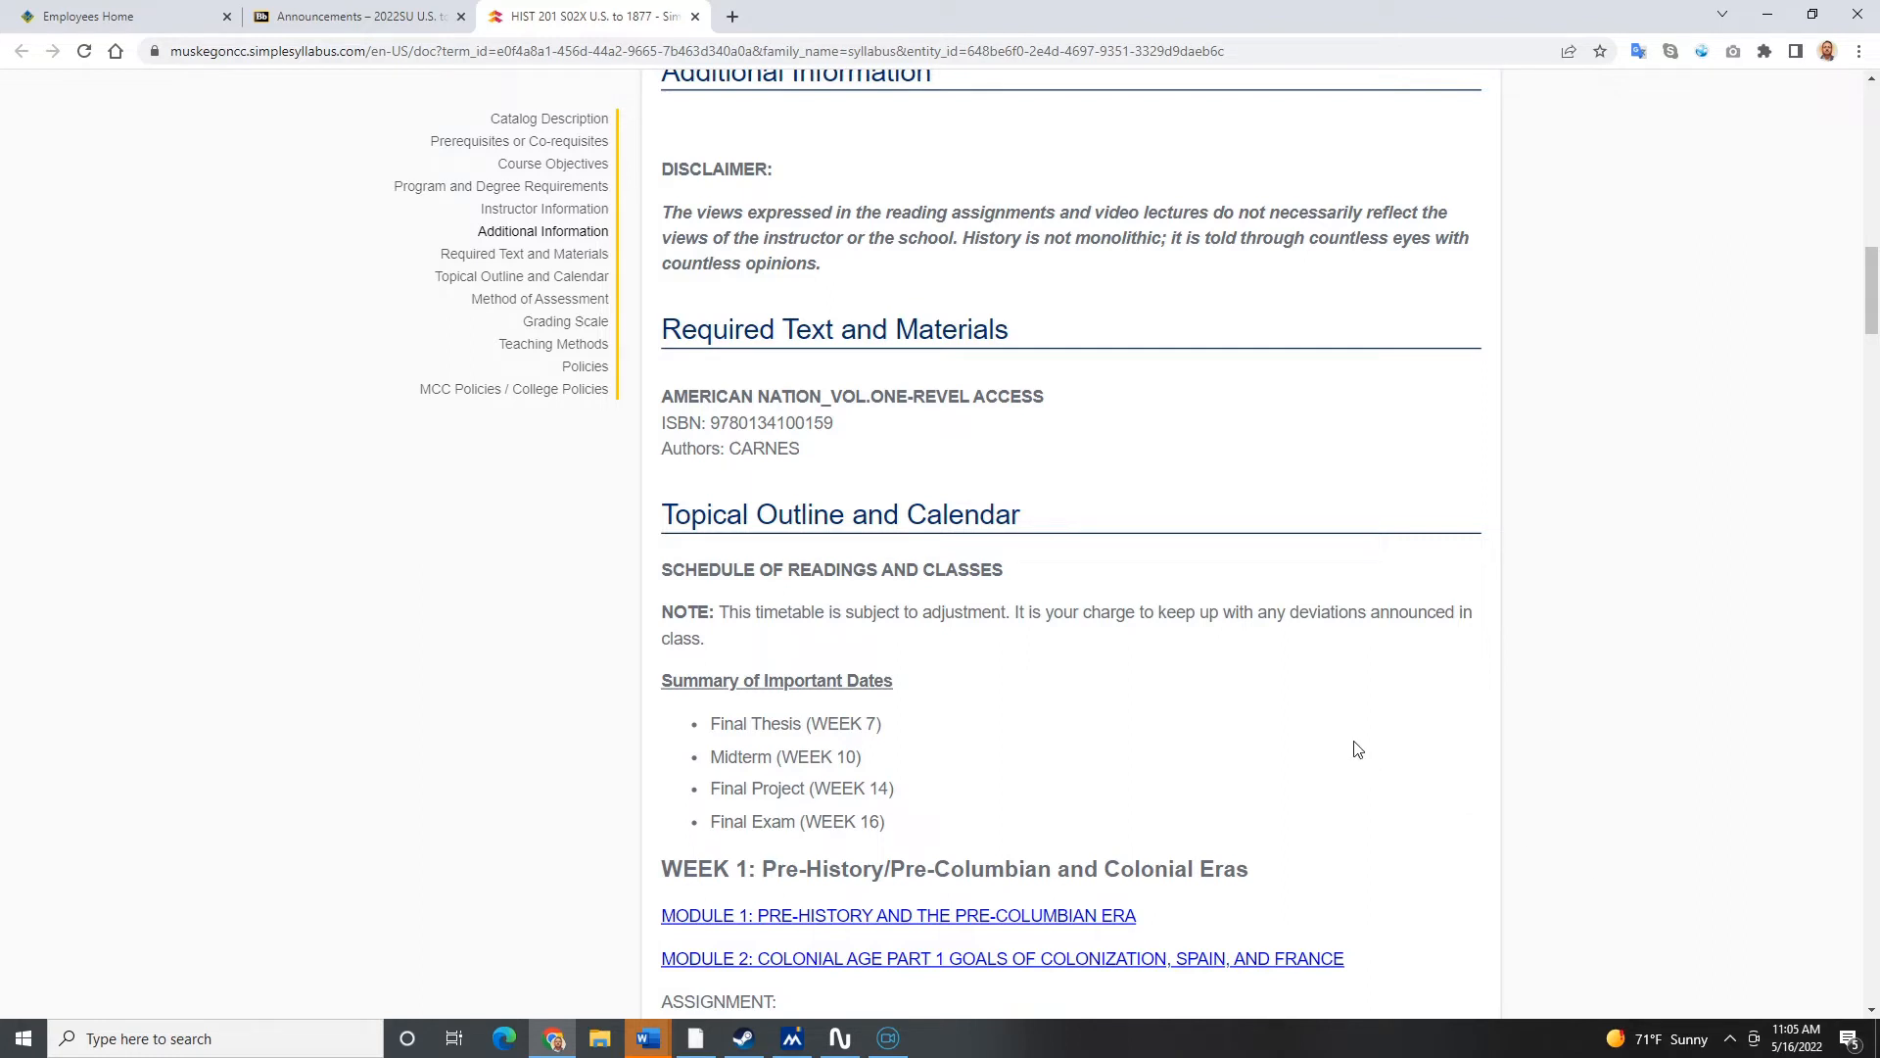
Step: Review the Week 2 and Week 3 modules, then return to the Blackboard Week One announcement
scroll("down", 3)
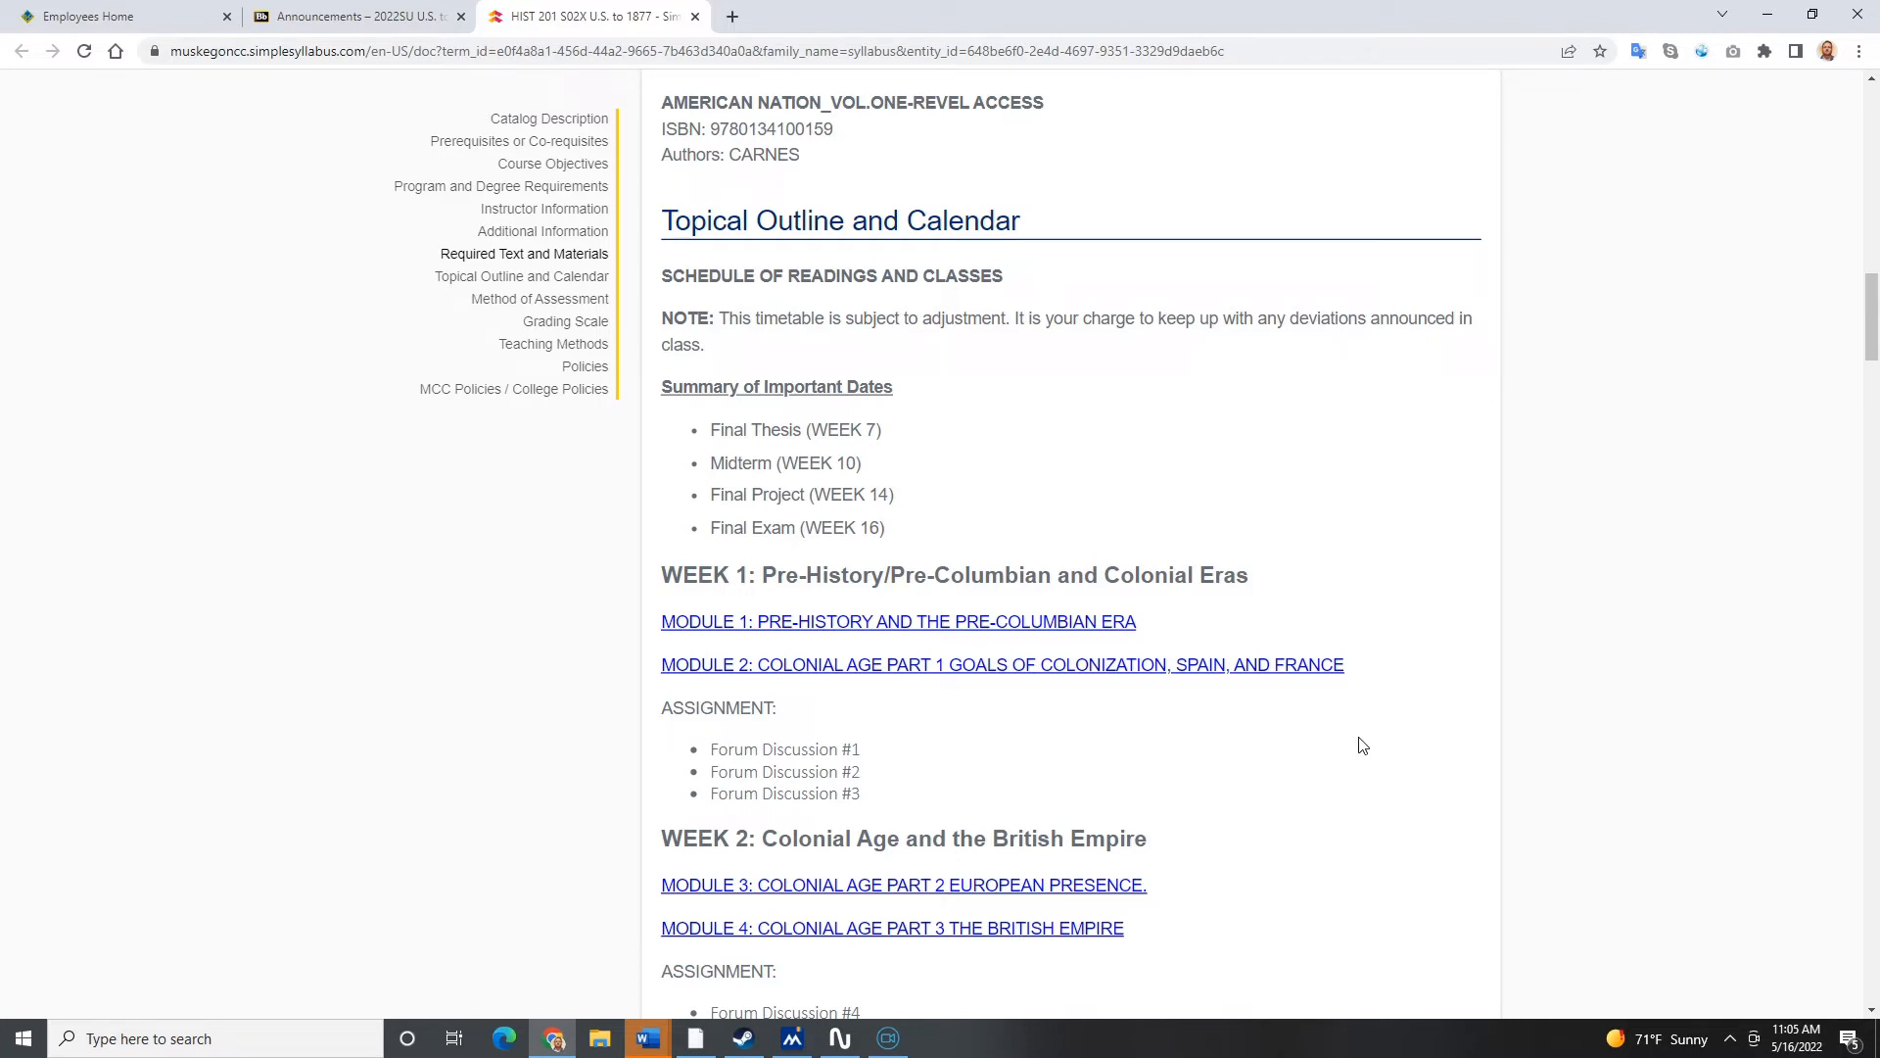
mouse_move(1449, 703)
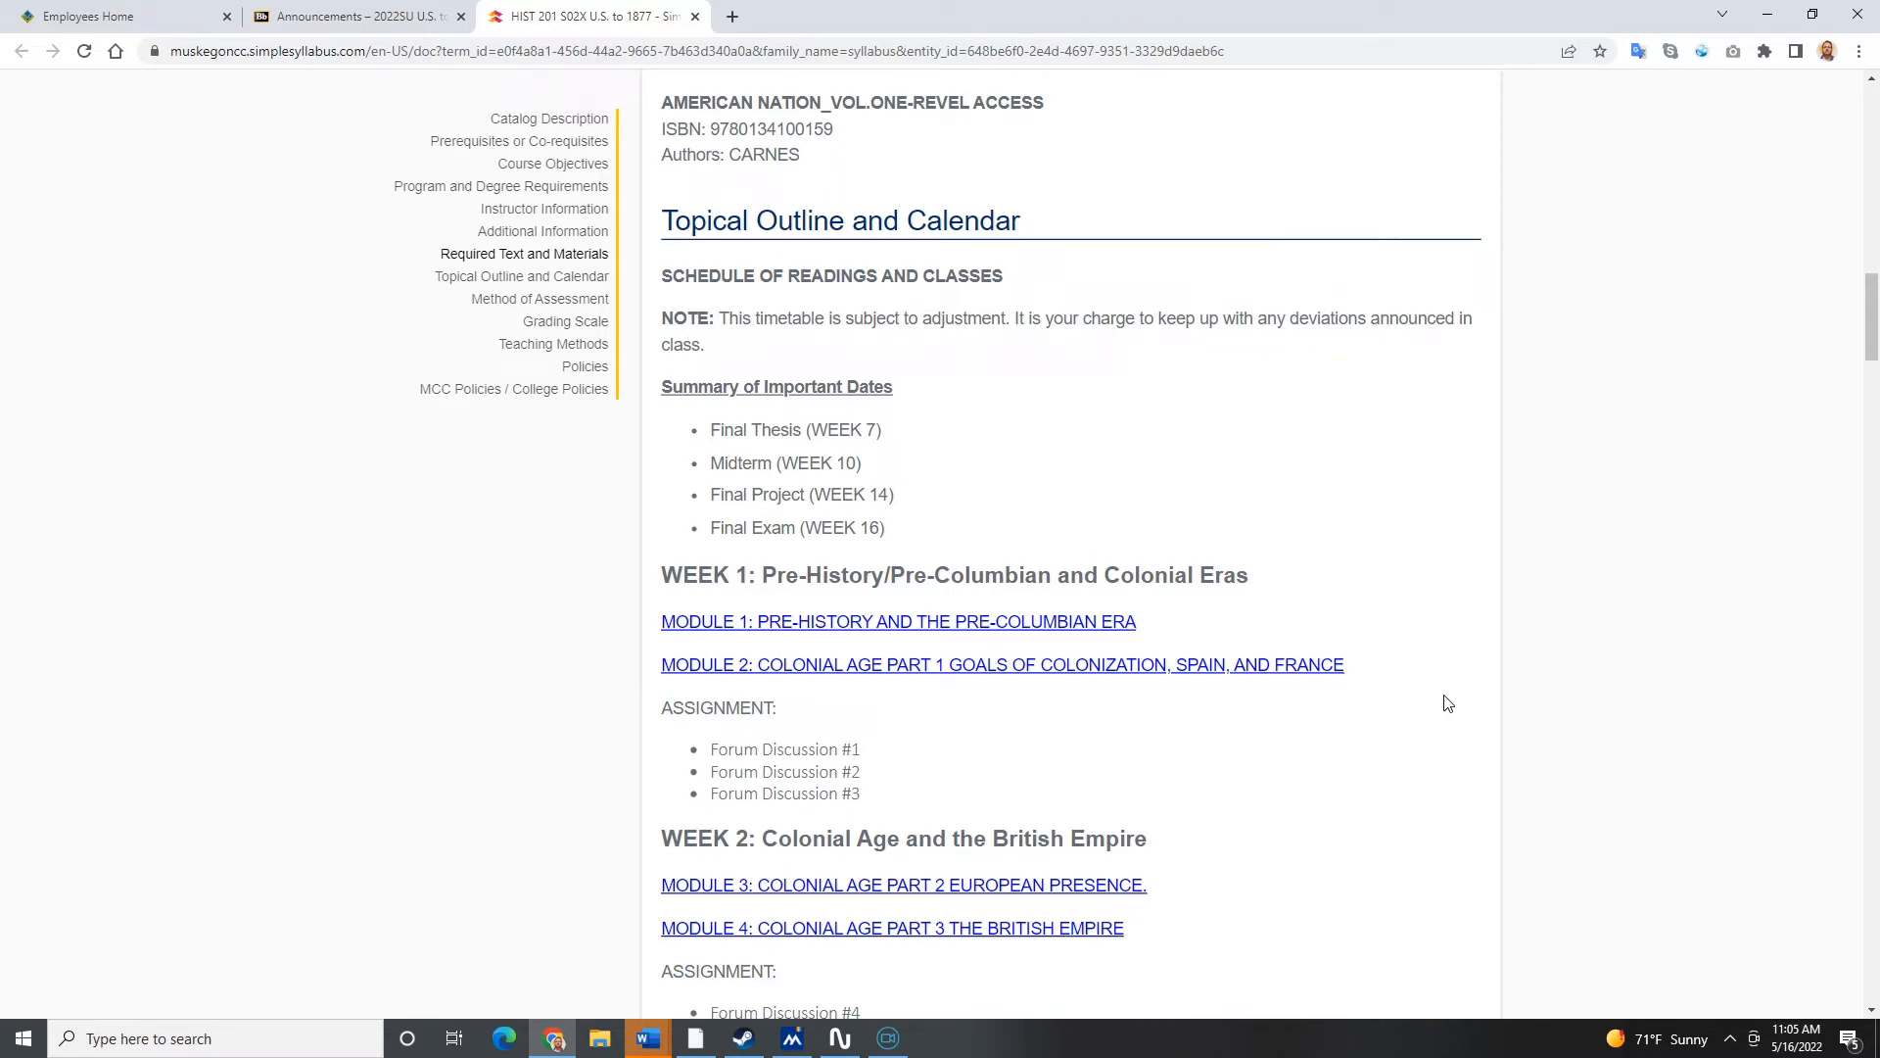
mouse_move(1455, 702)
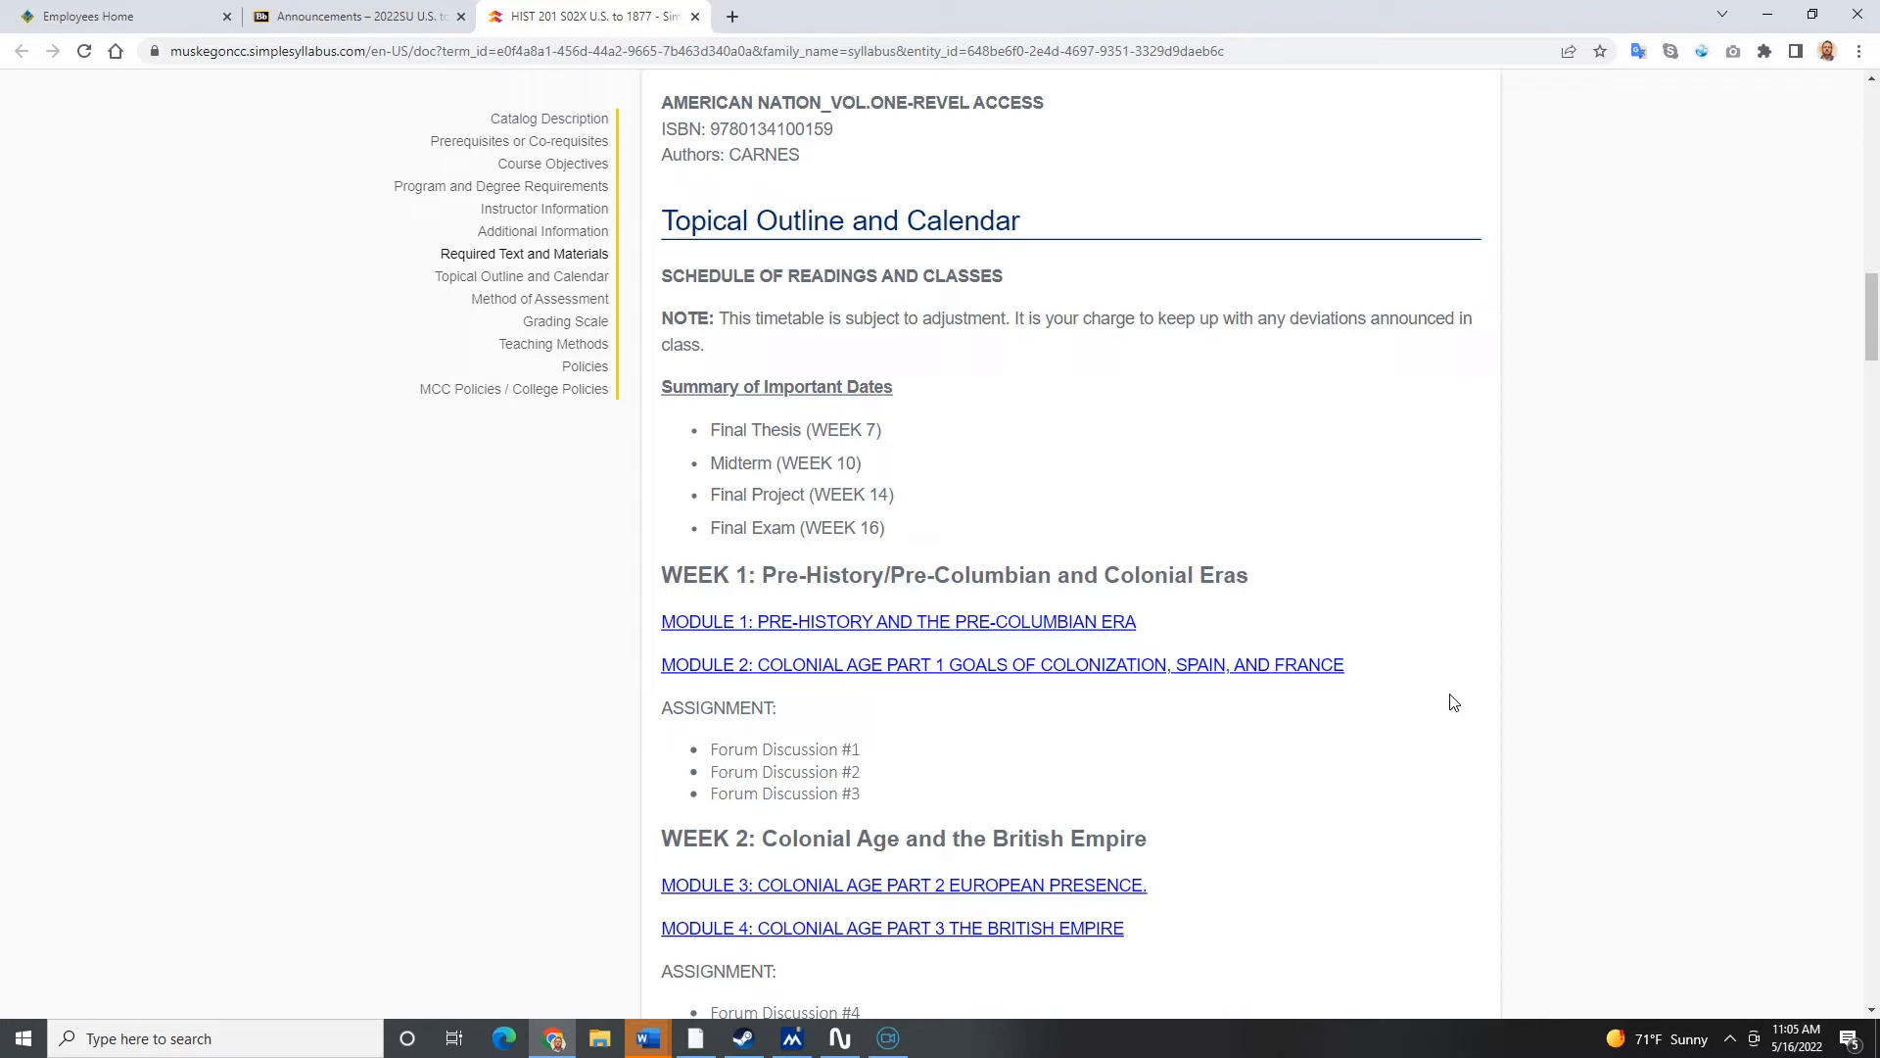
scroll("down", 3)
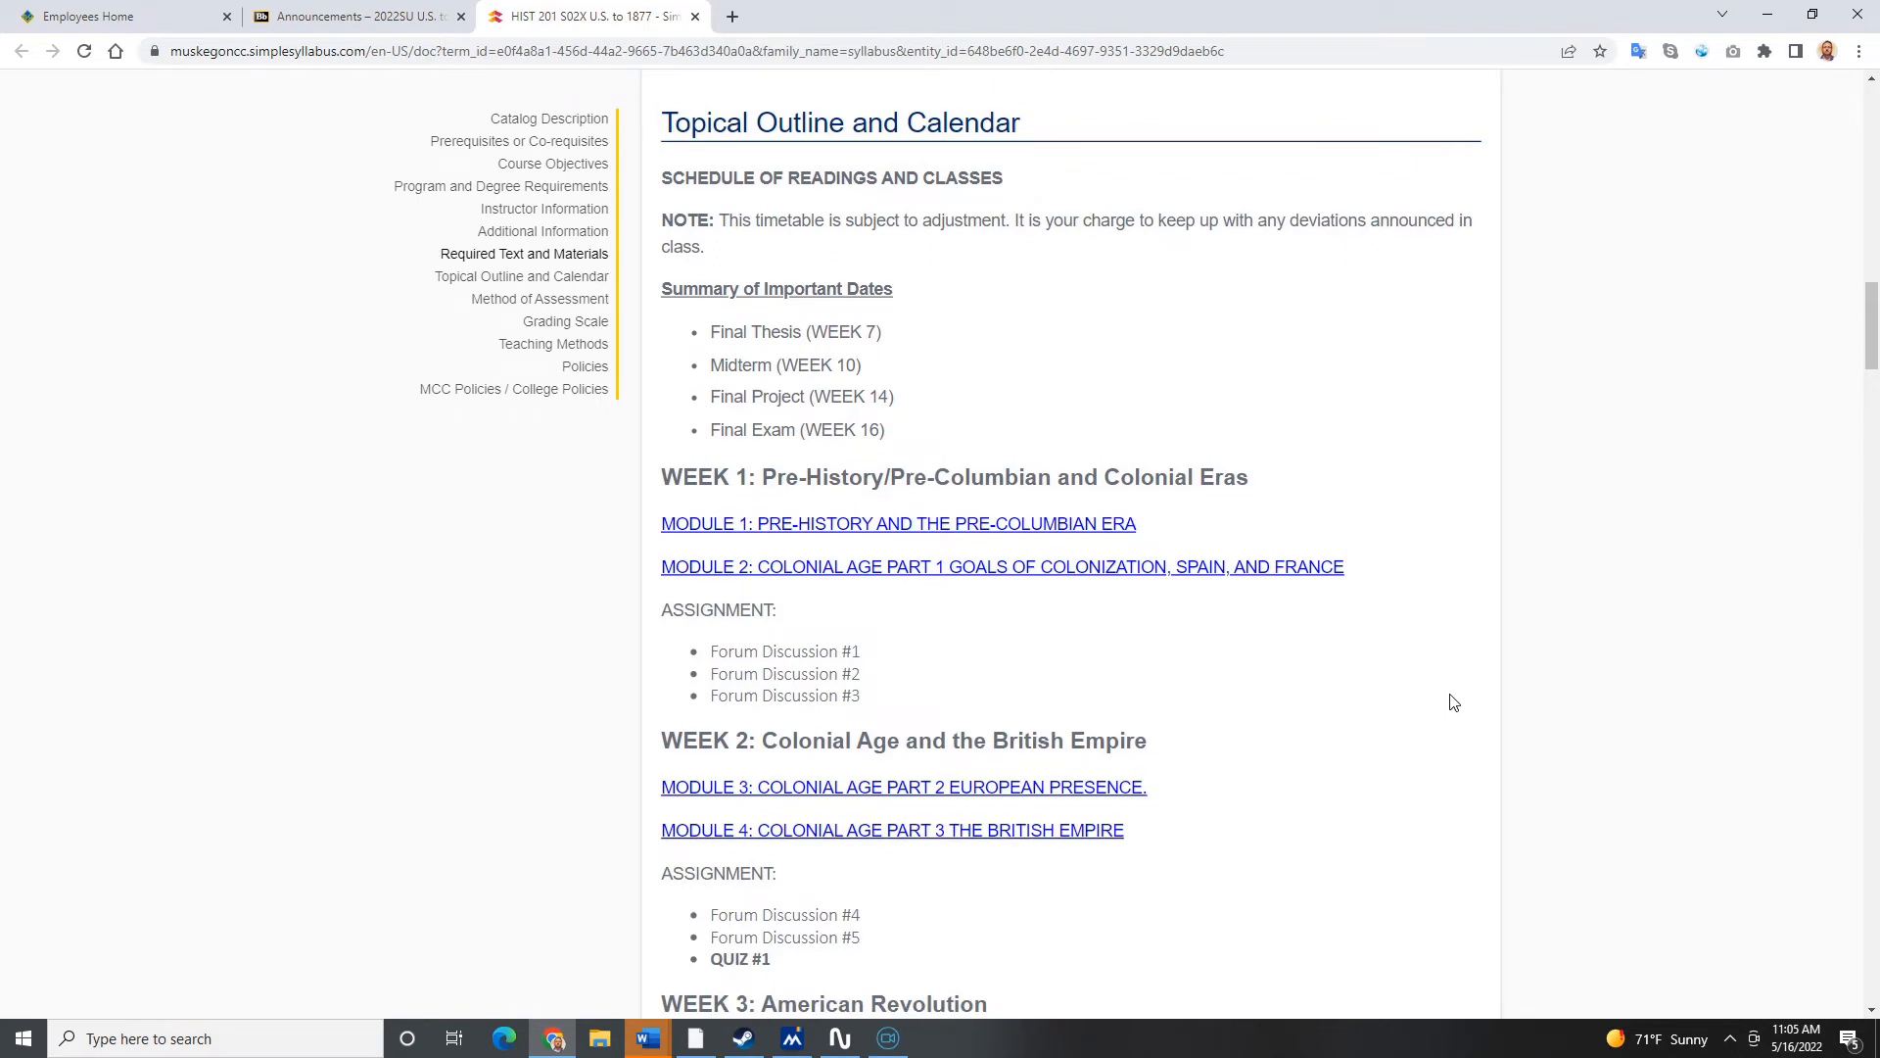
mouse_move(1446, 704)
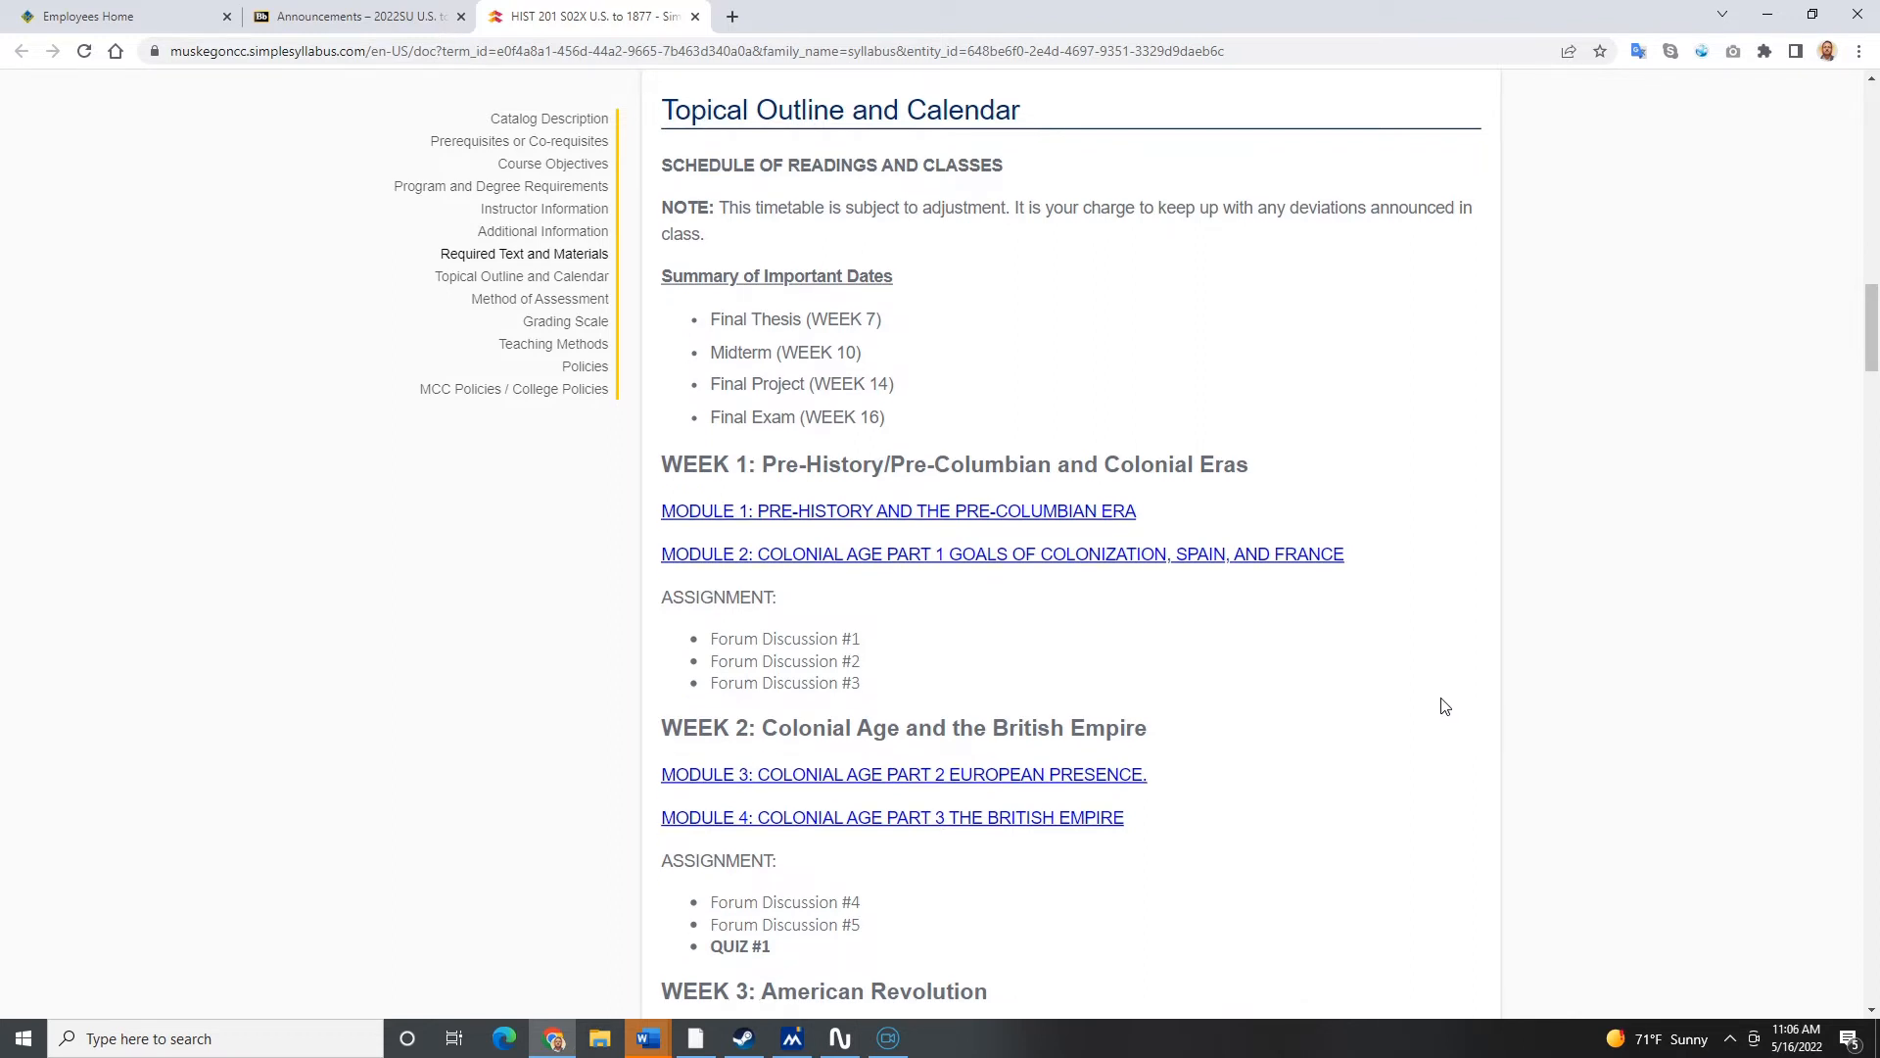
scroll("down", 3)
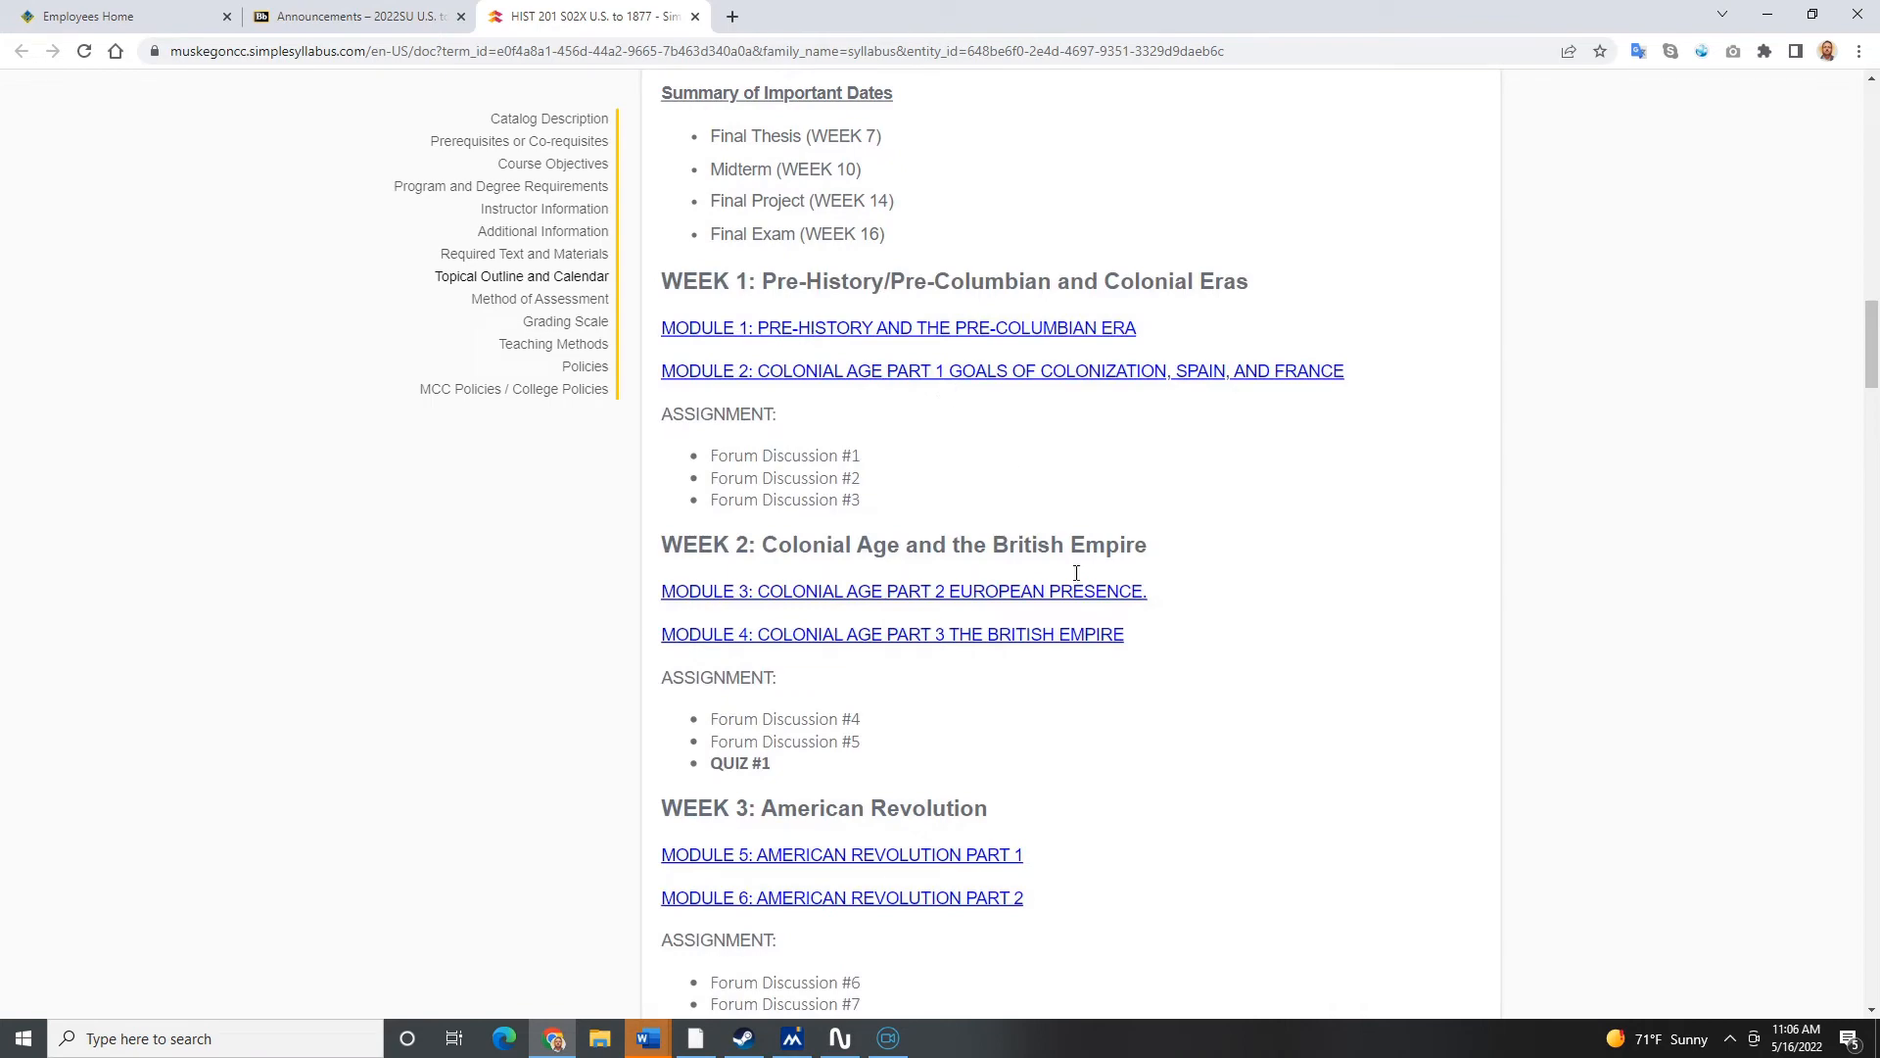
left_click(353, 16)
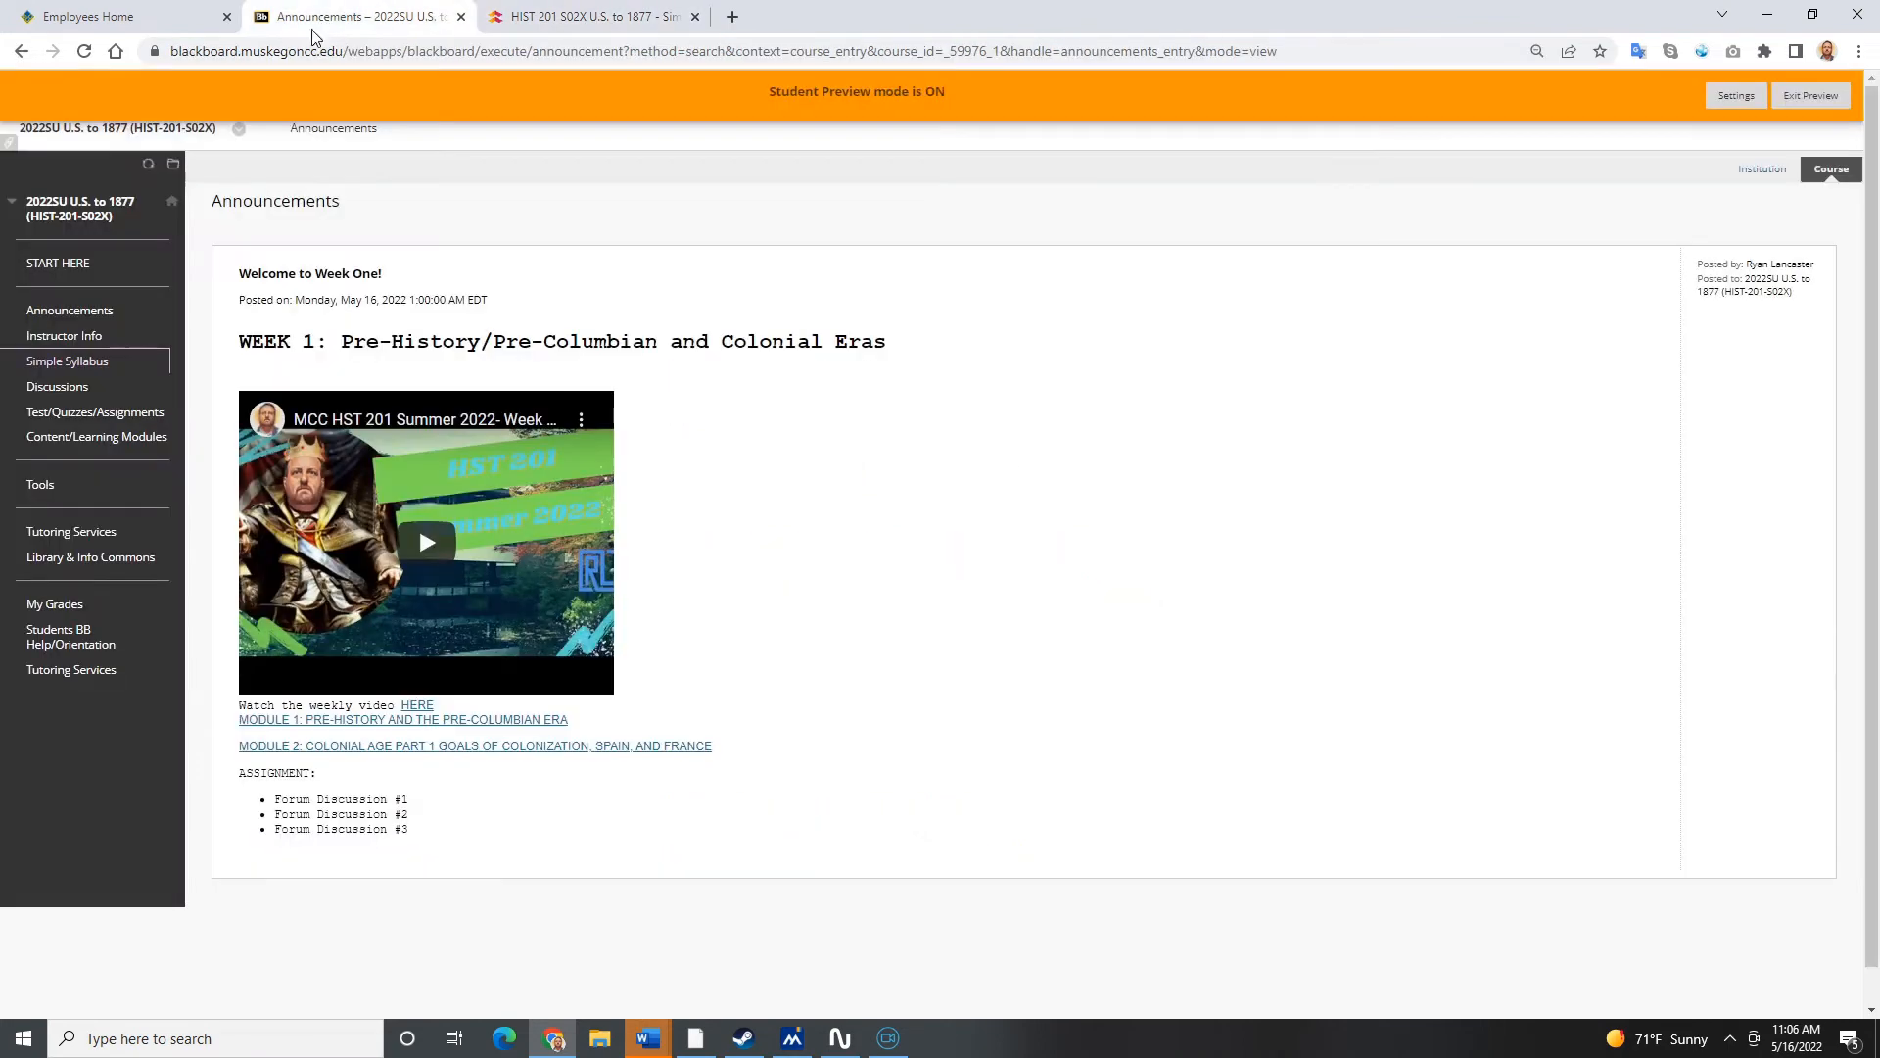
Step: Open Content/Learning Modules and go into Module 1's Pre-History page
left_click(96, 436)
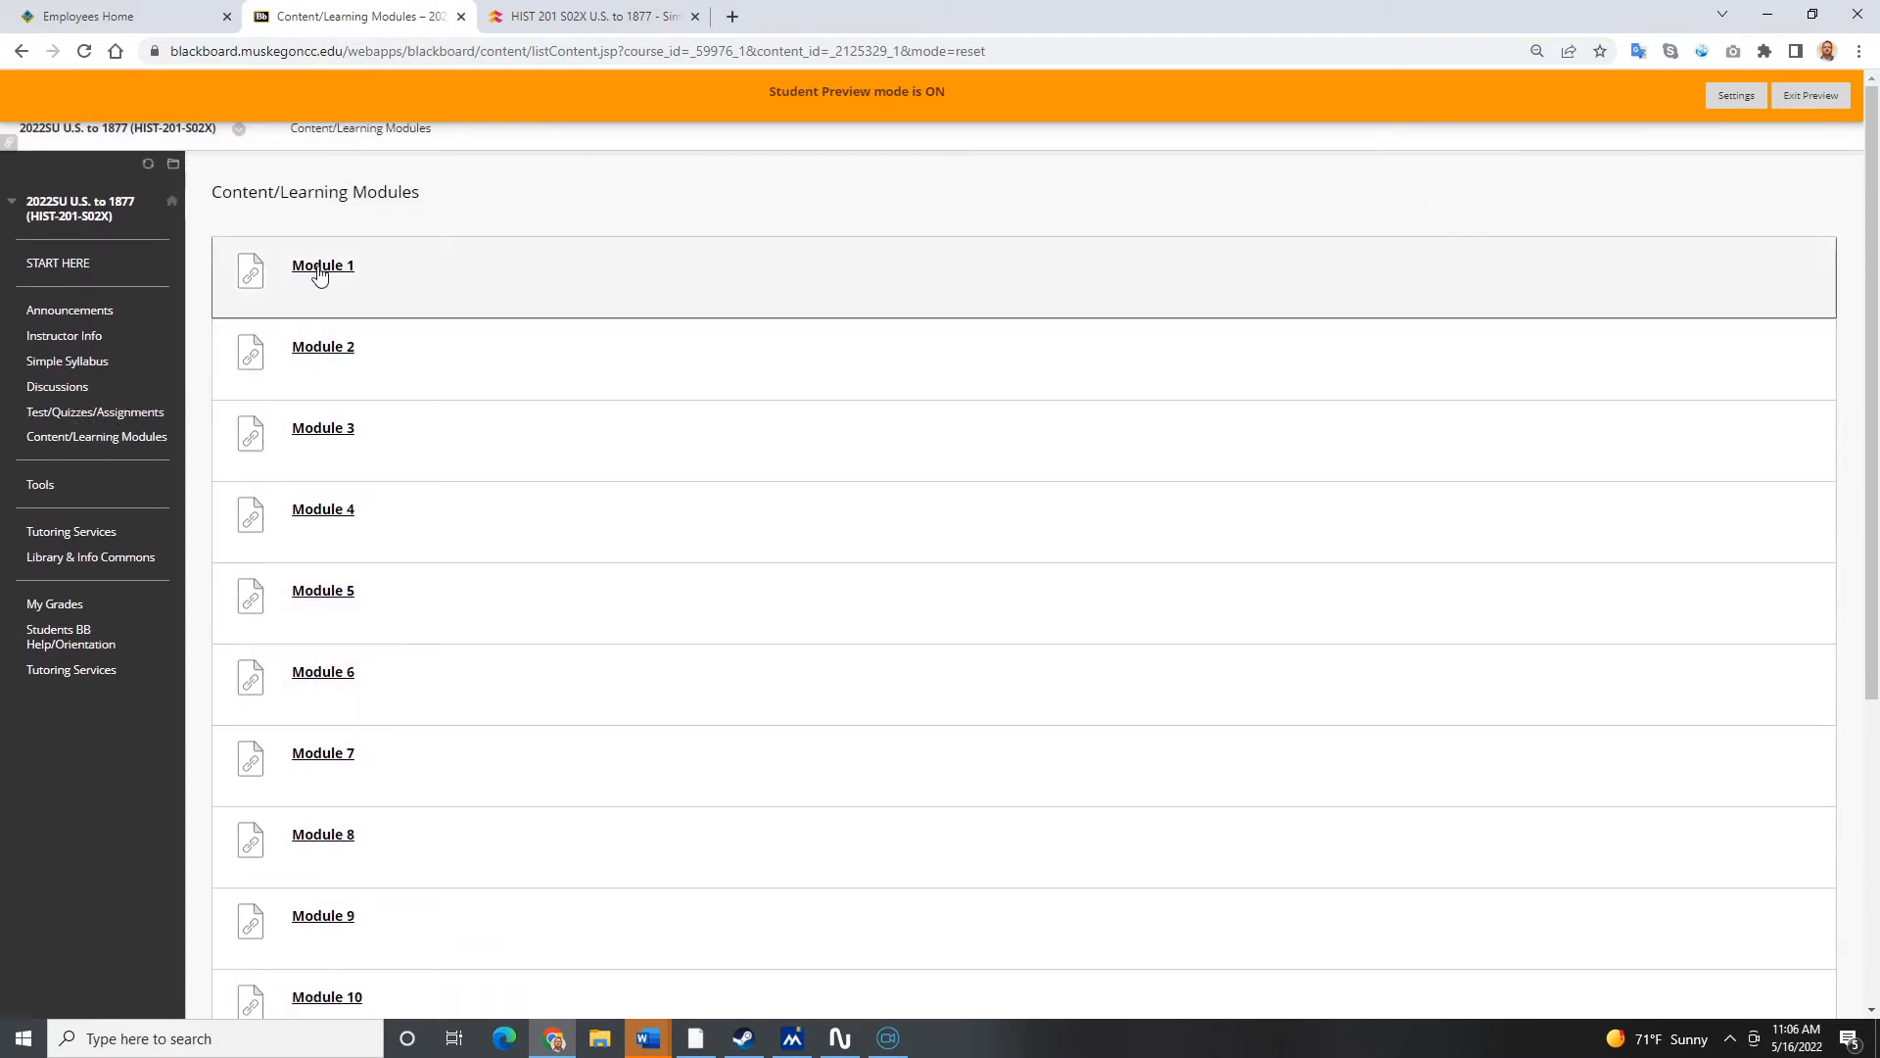
left_click(321, 266)
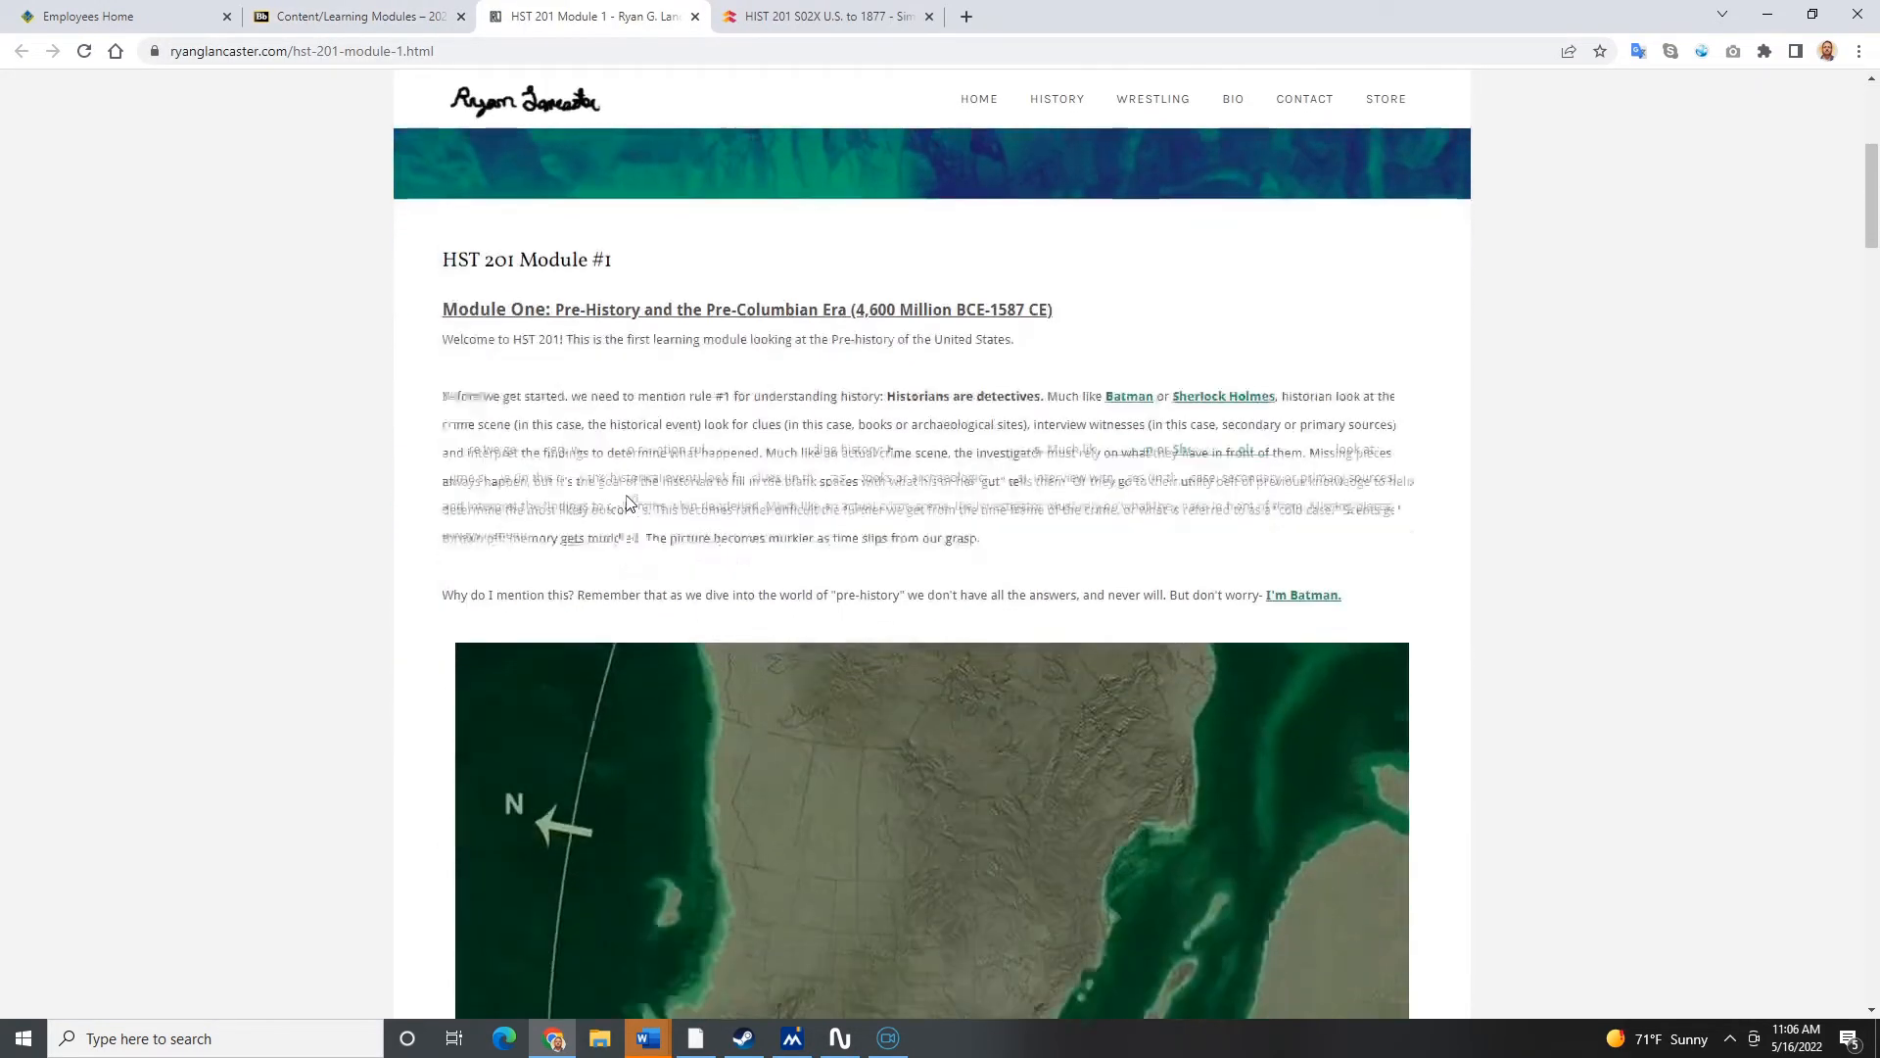
Step: Scroll to the bottom of HST 201 Module #1, then return to the Simple Syllabus tab
scroll("down", 3)
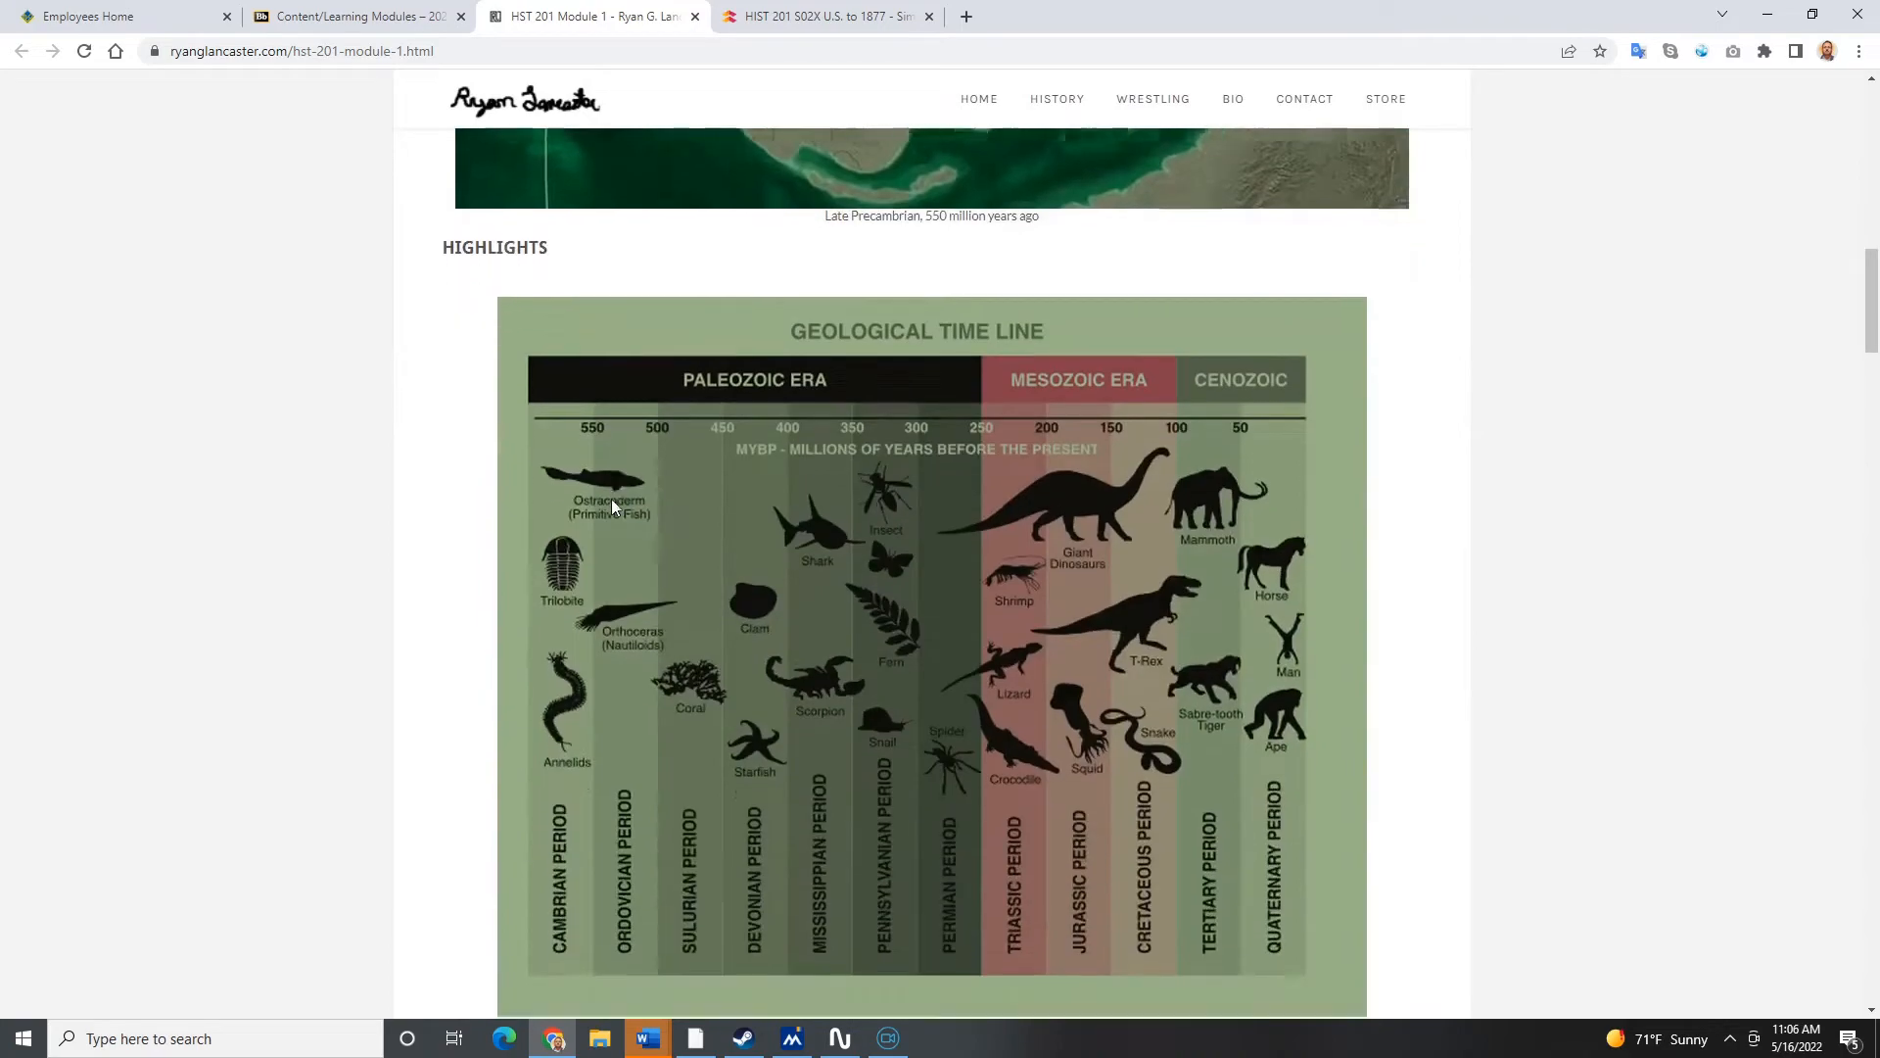
scroll("down", 3)
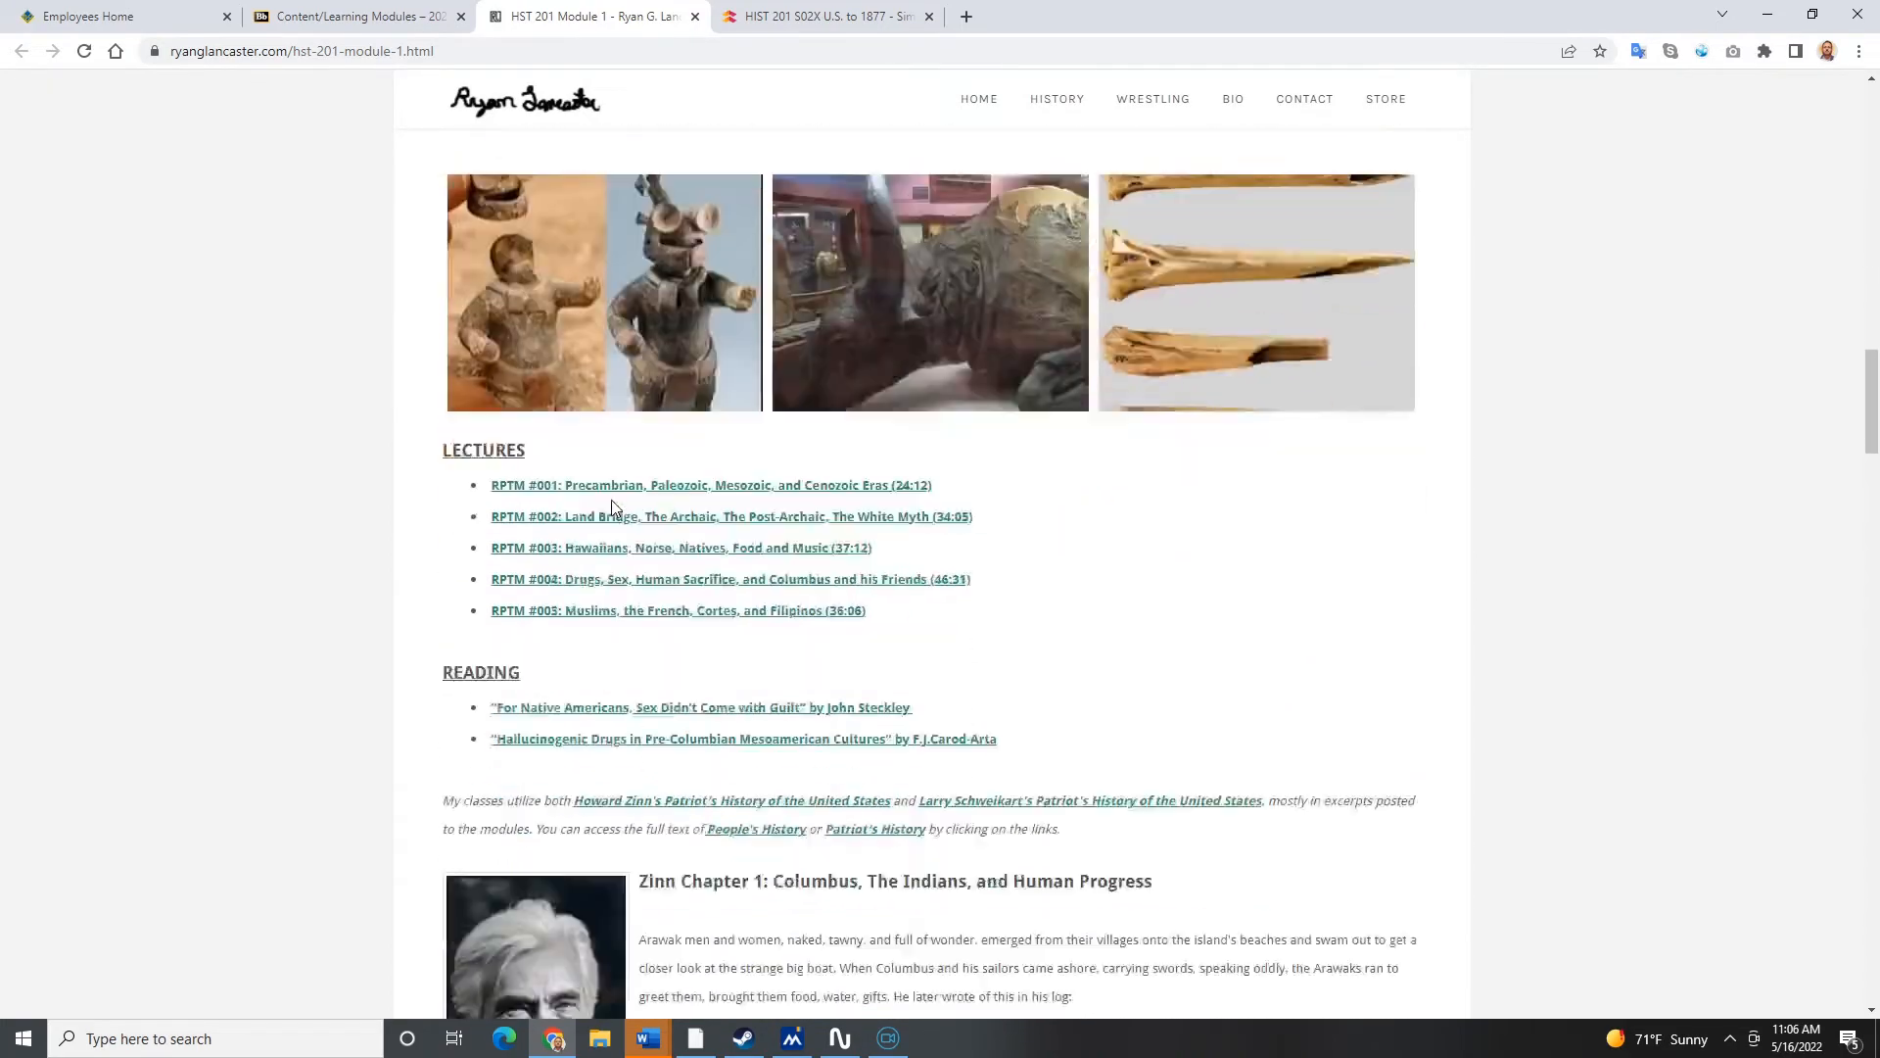
scroll("down", 3)
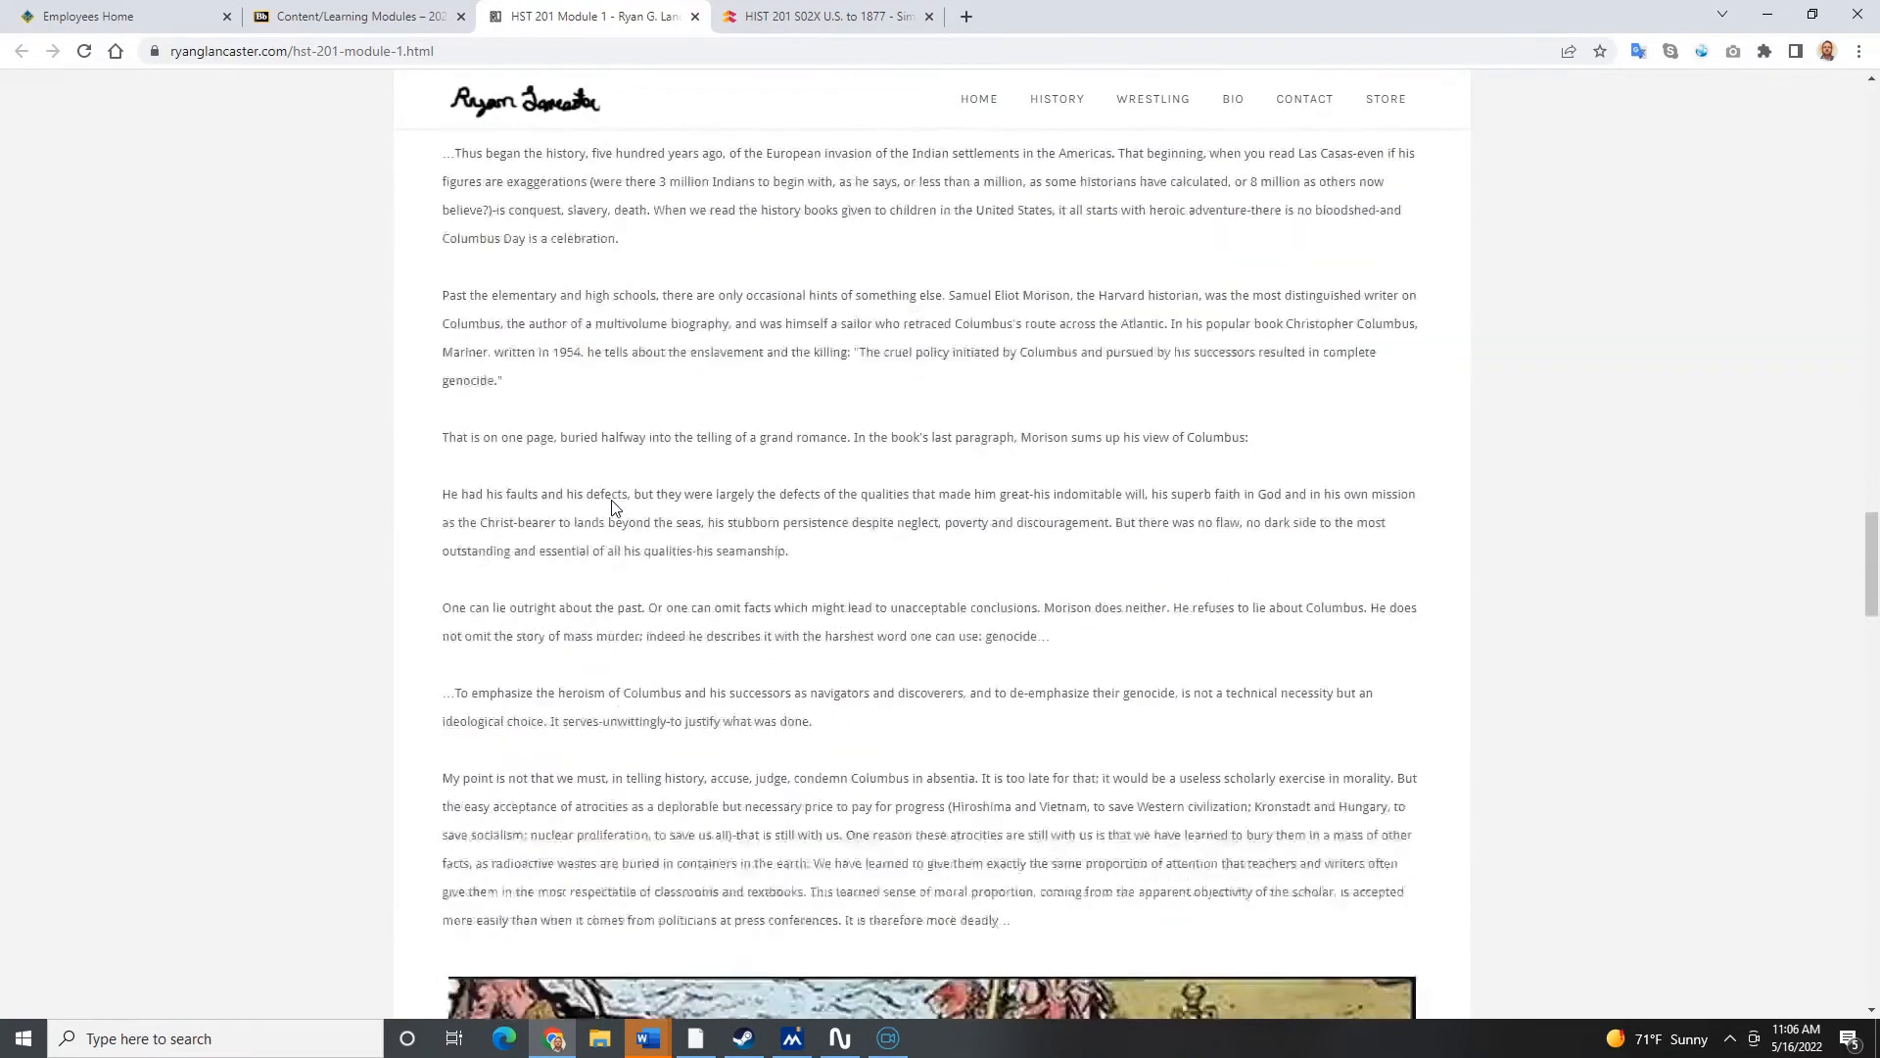
scroll("down", 3)
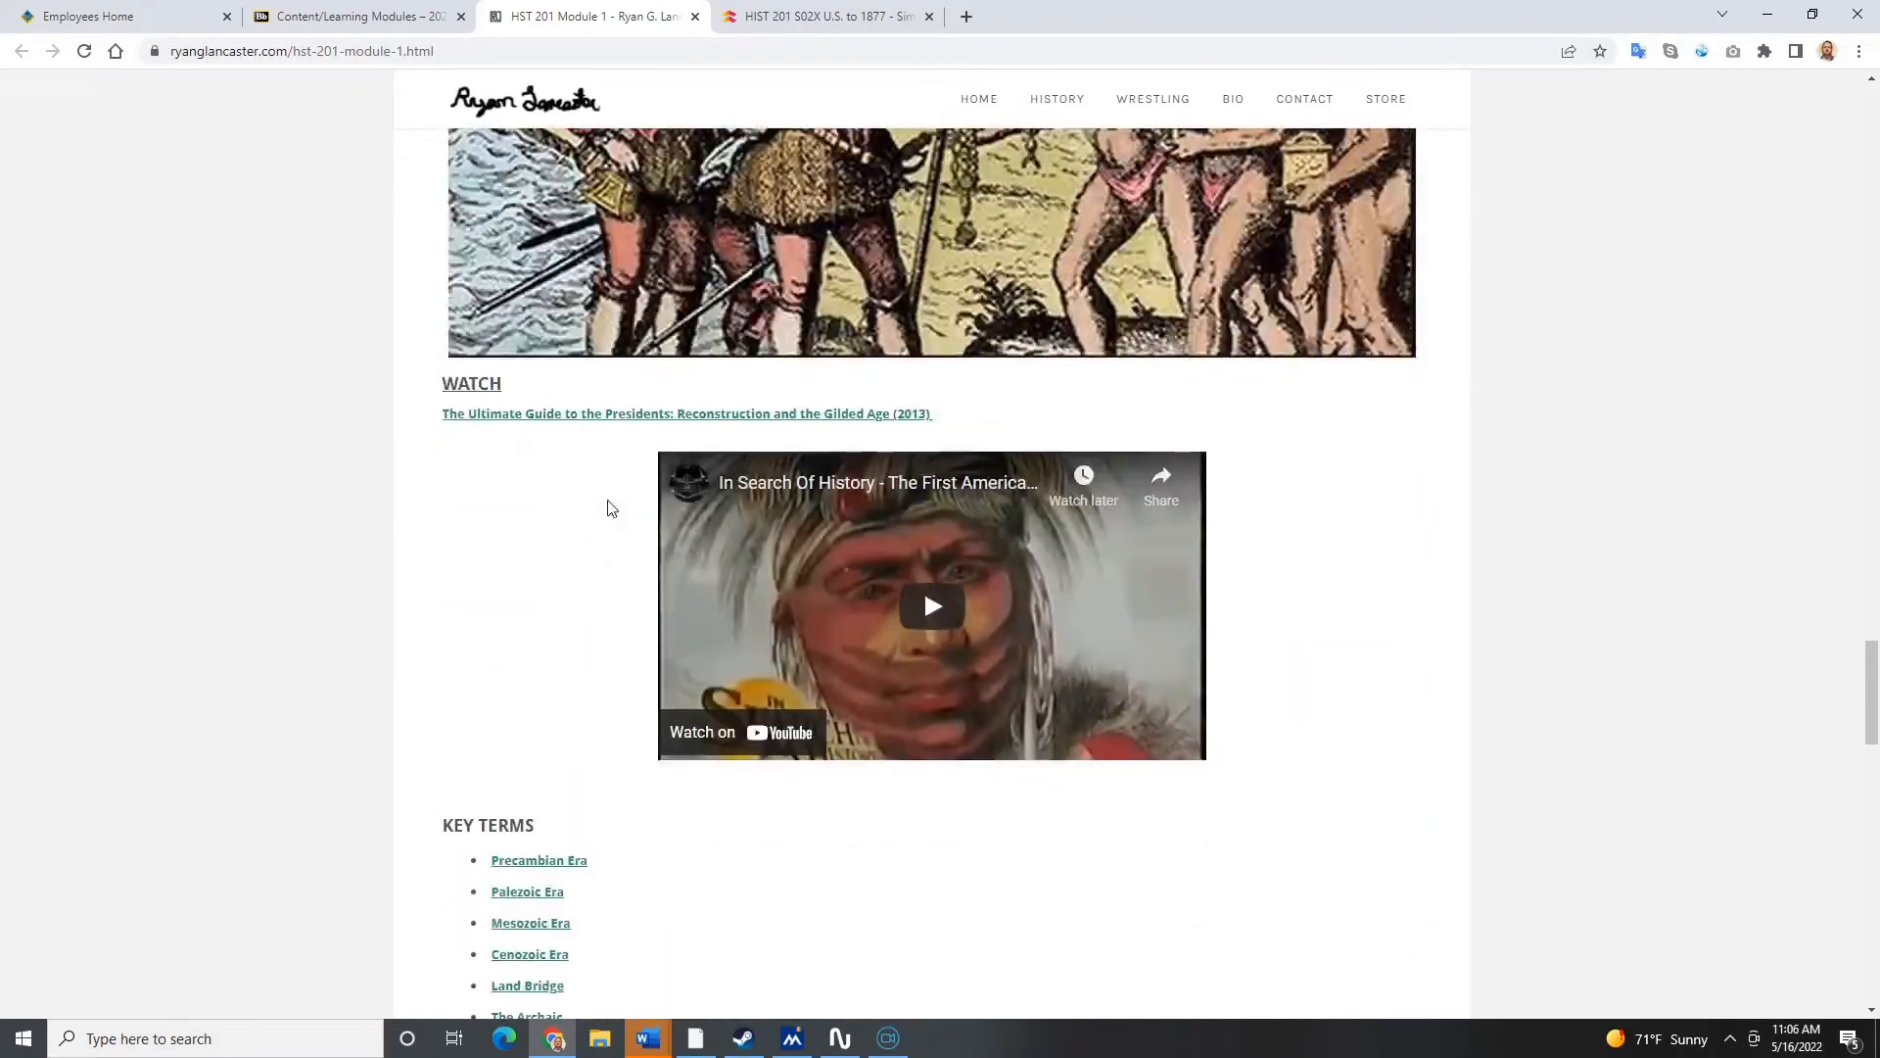
scroll("down", 3)
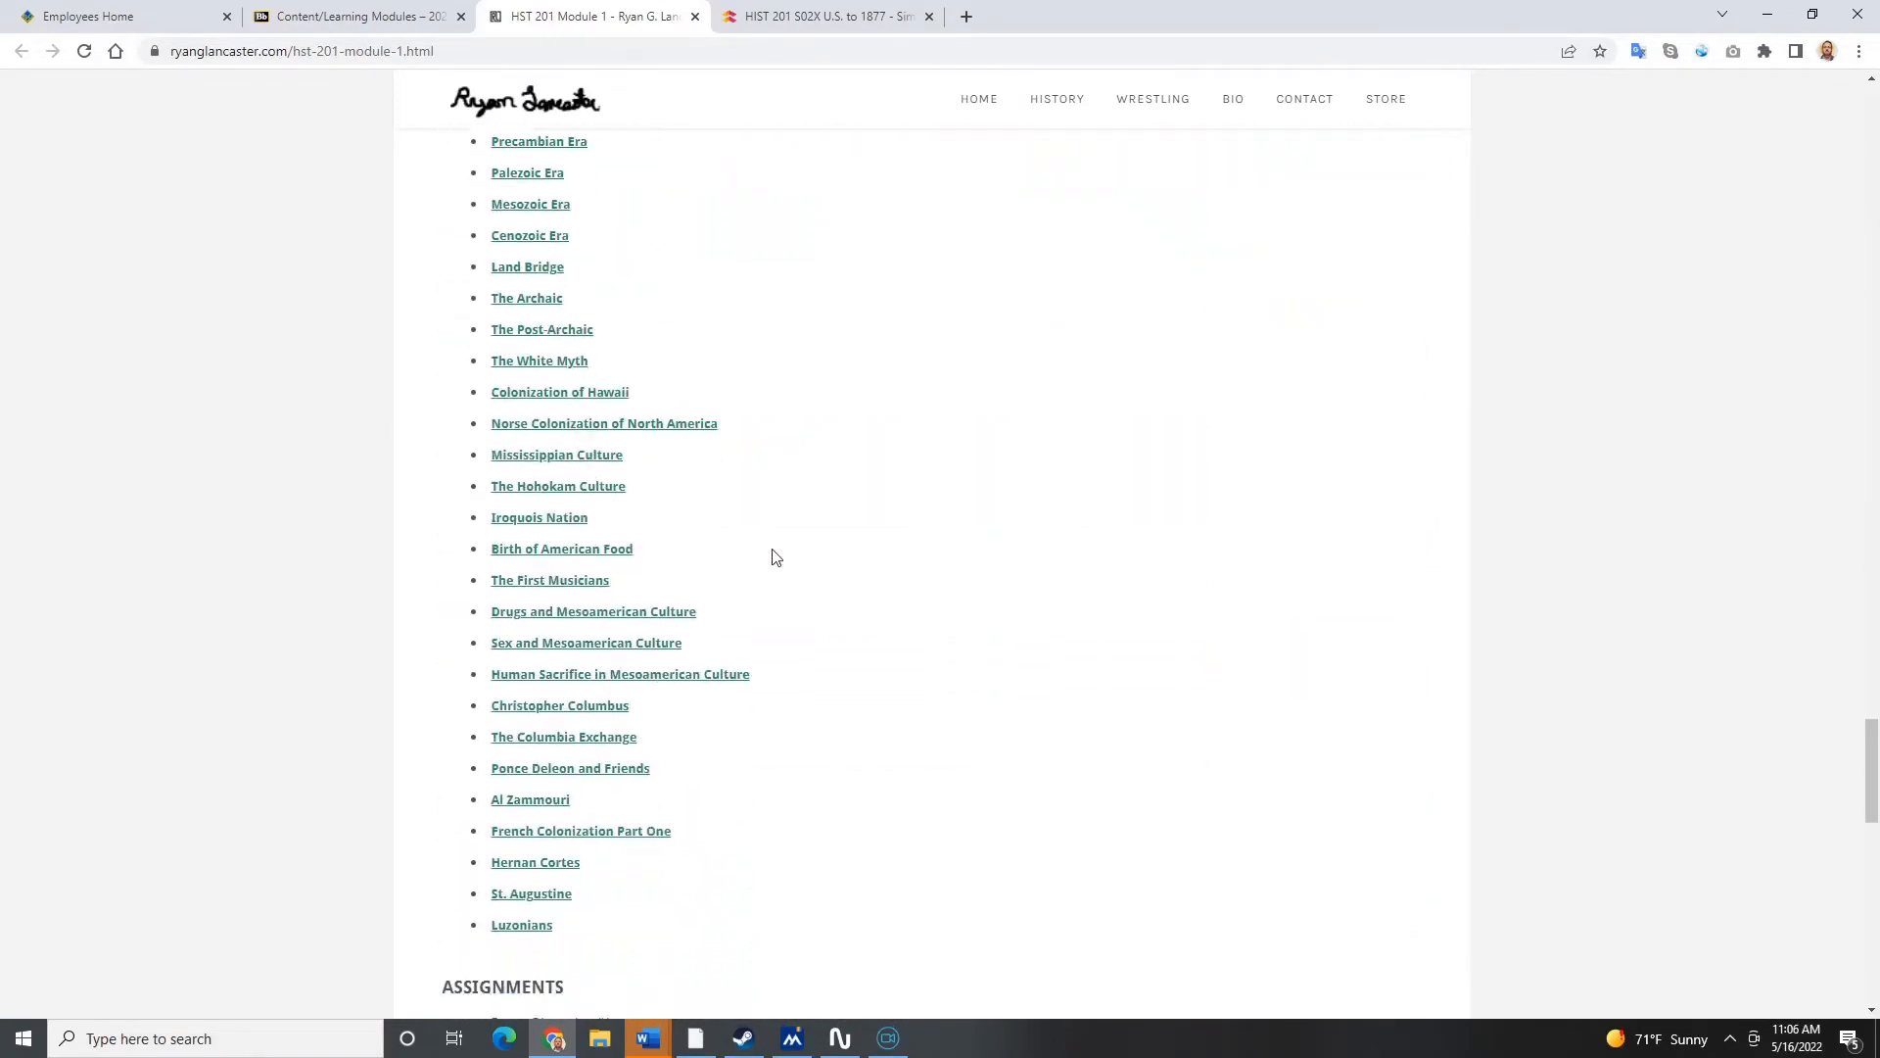
scroll("down", 3)
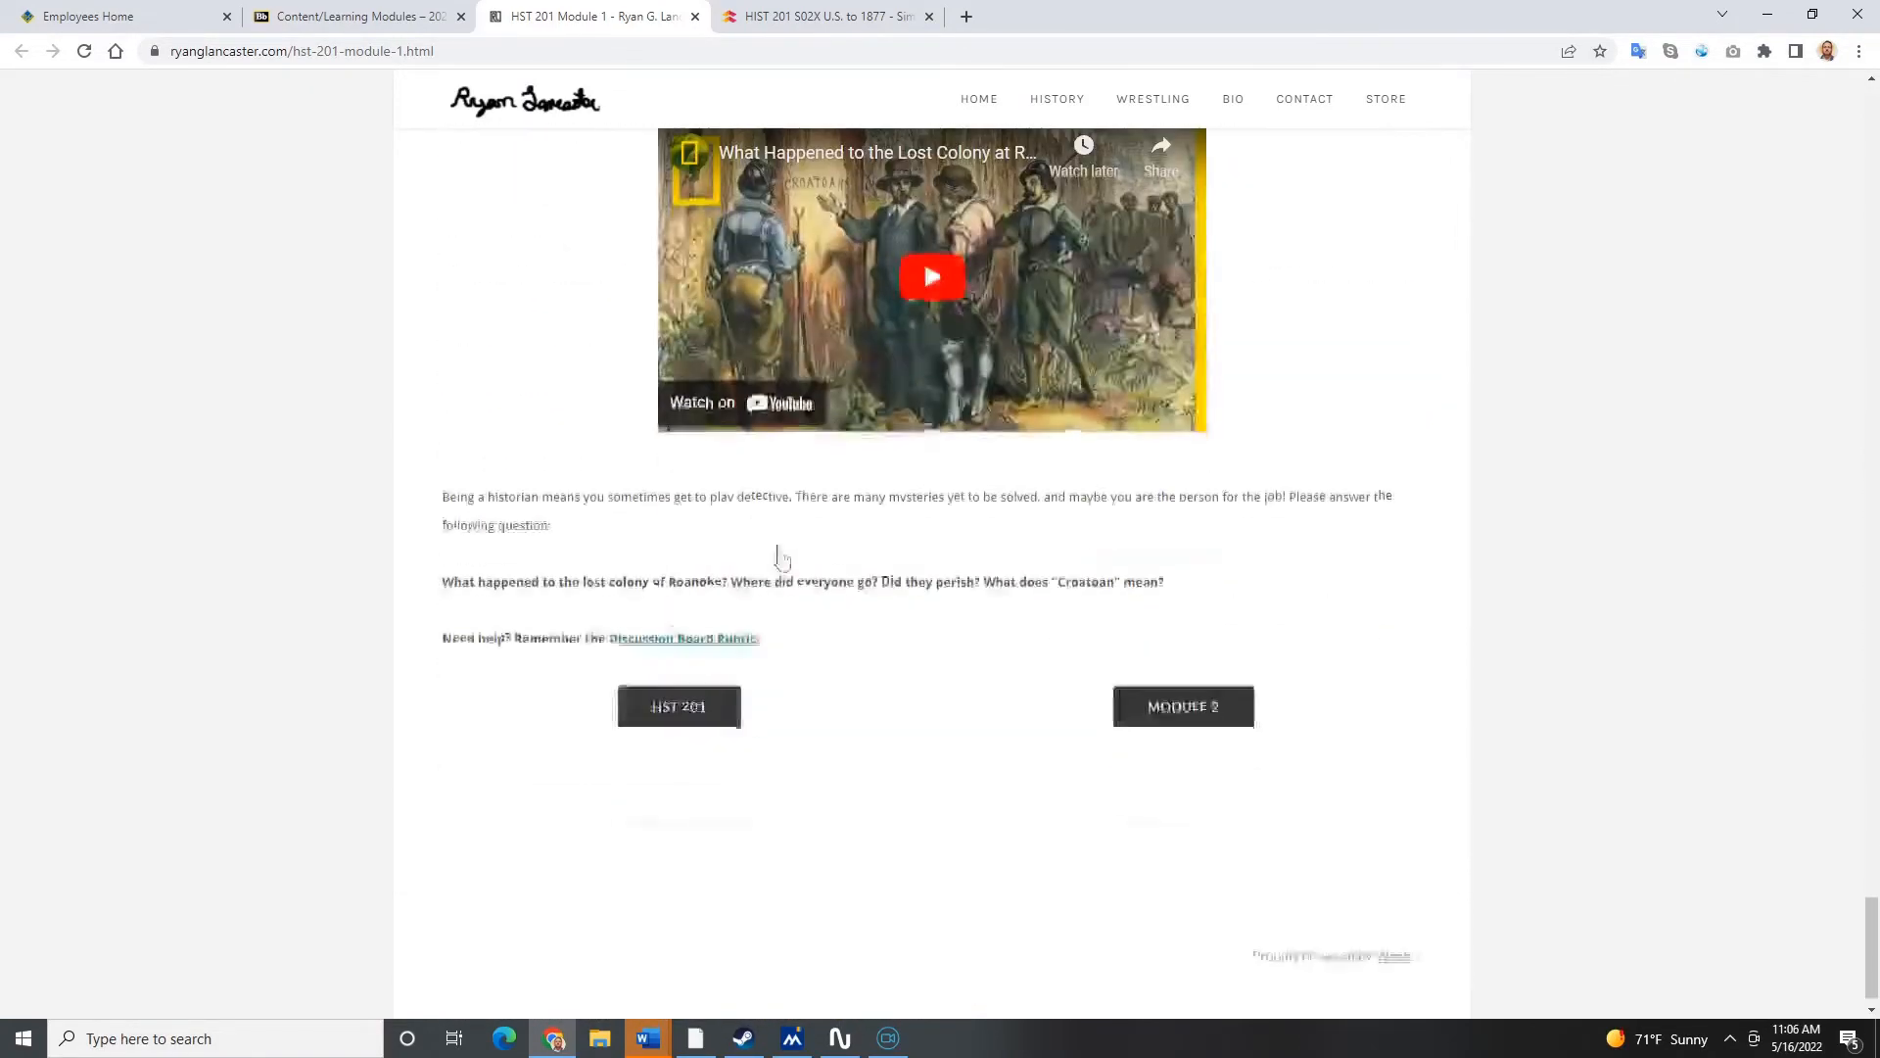
left_click(833, 17)
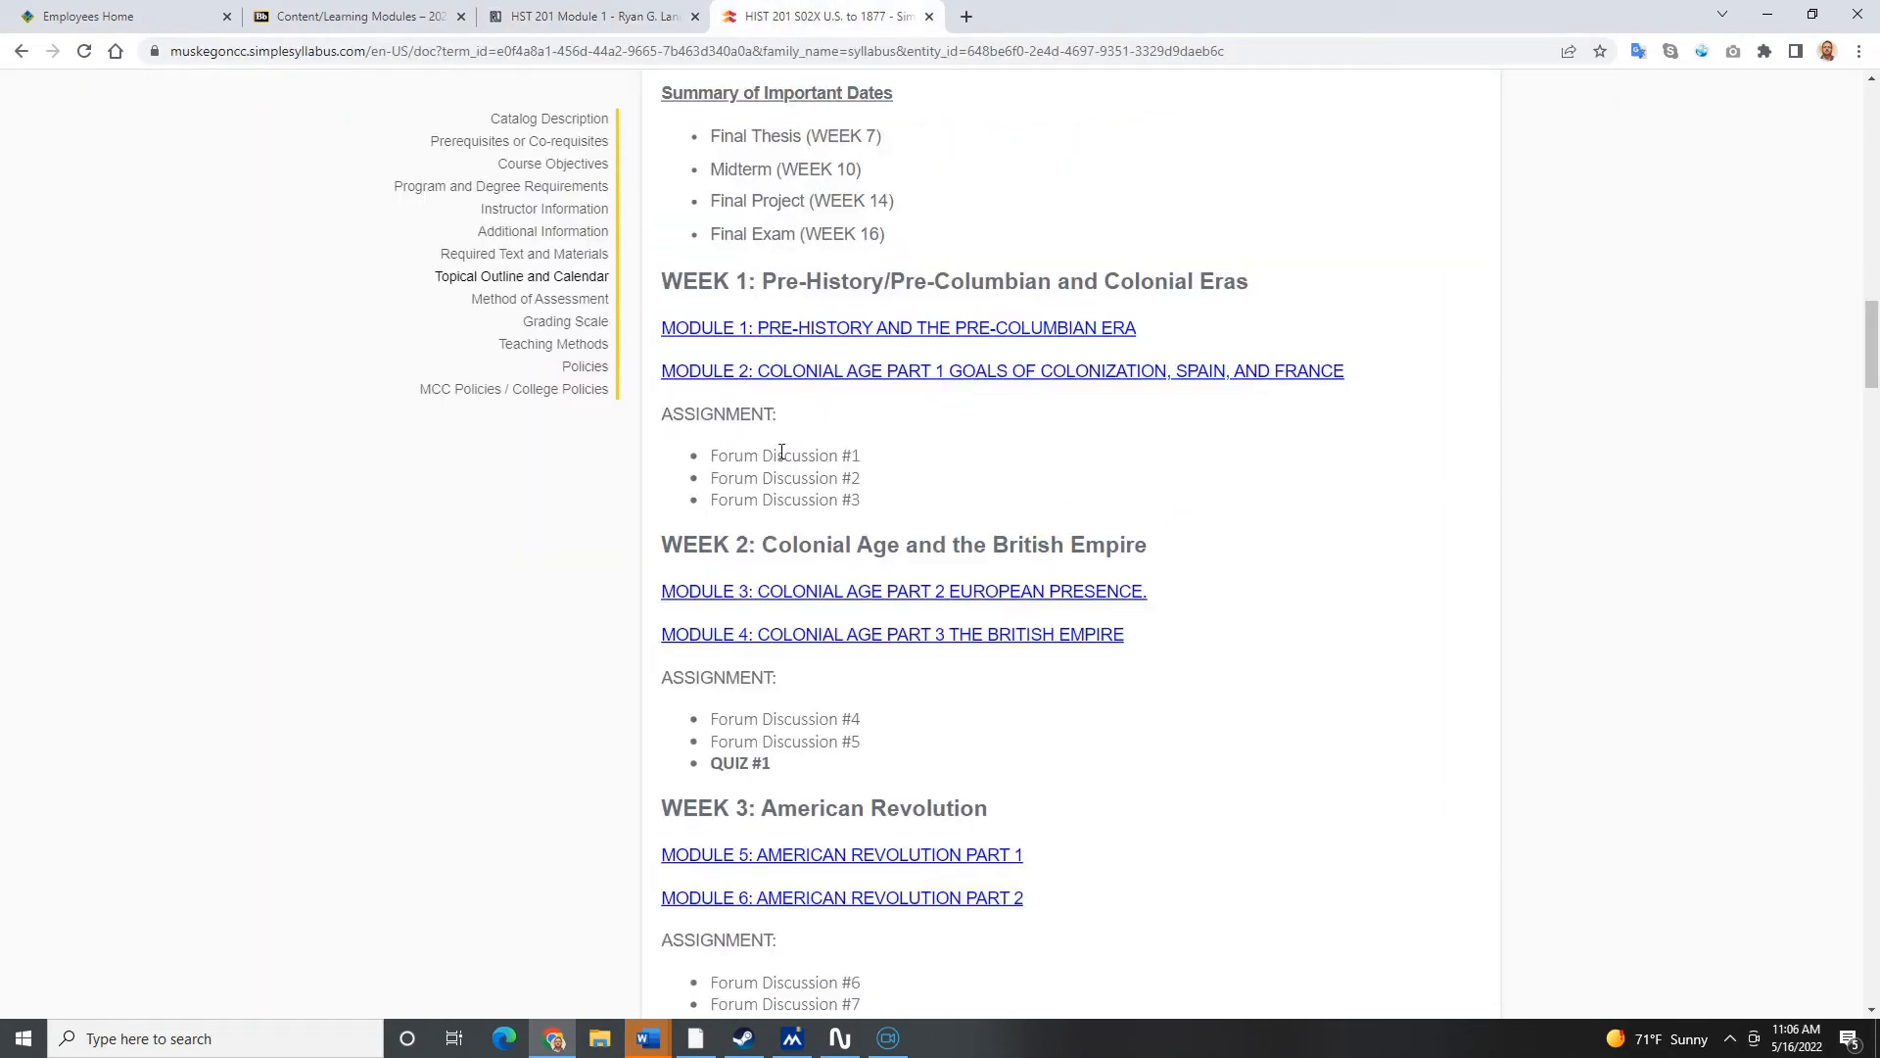
Step: Scroll the calendar from Week 1 to Week 8 and the Method of Assessment heading
scroll("down", 3)
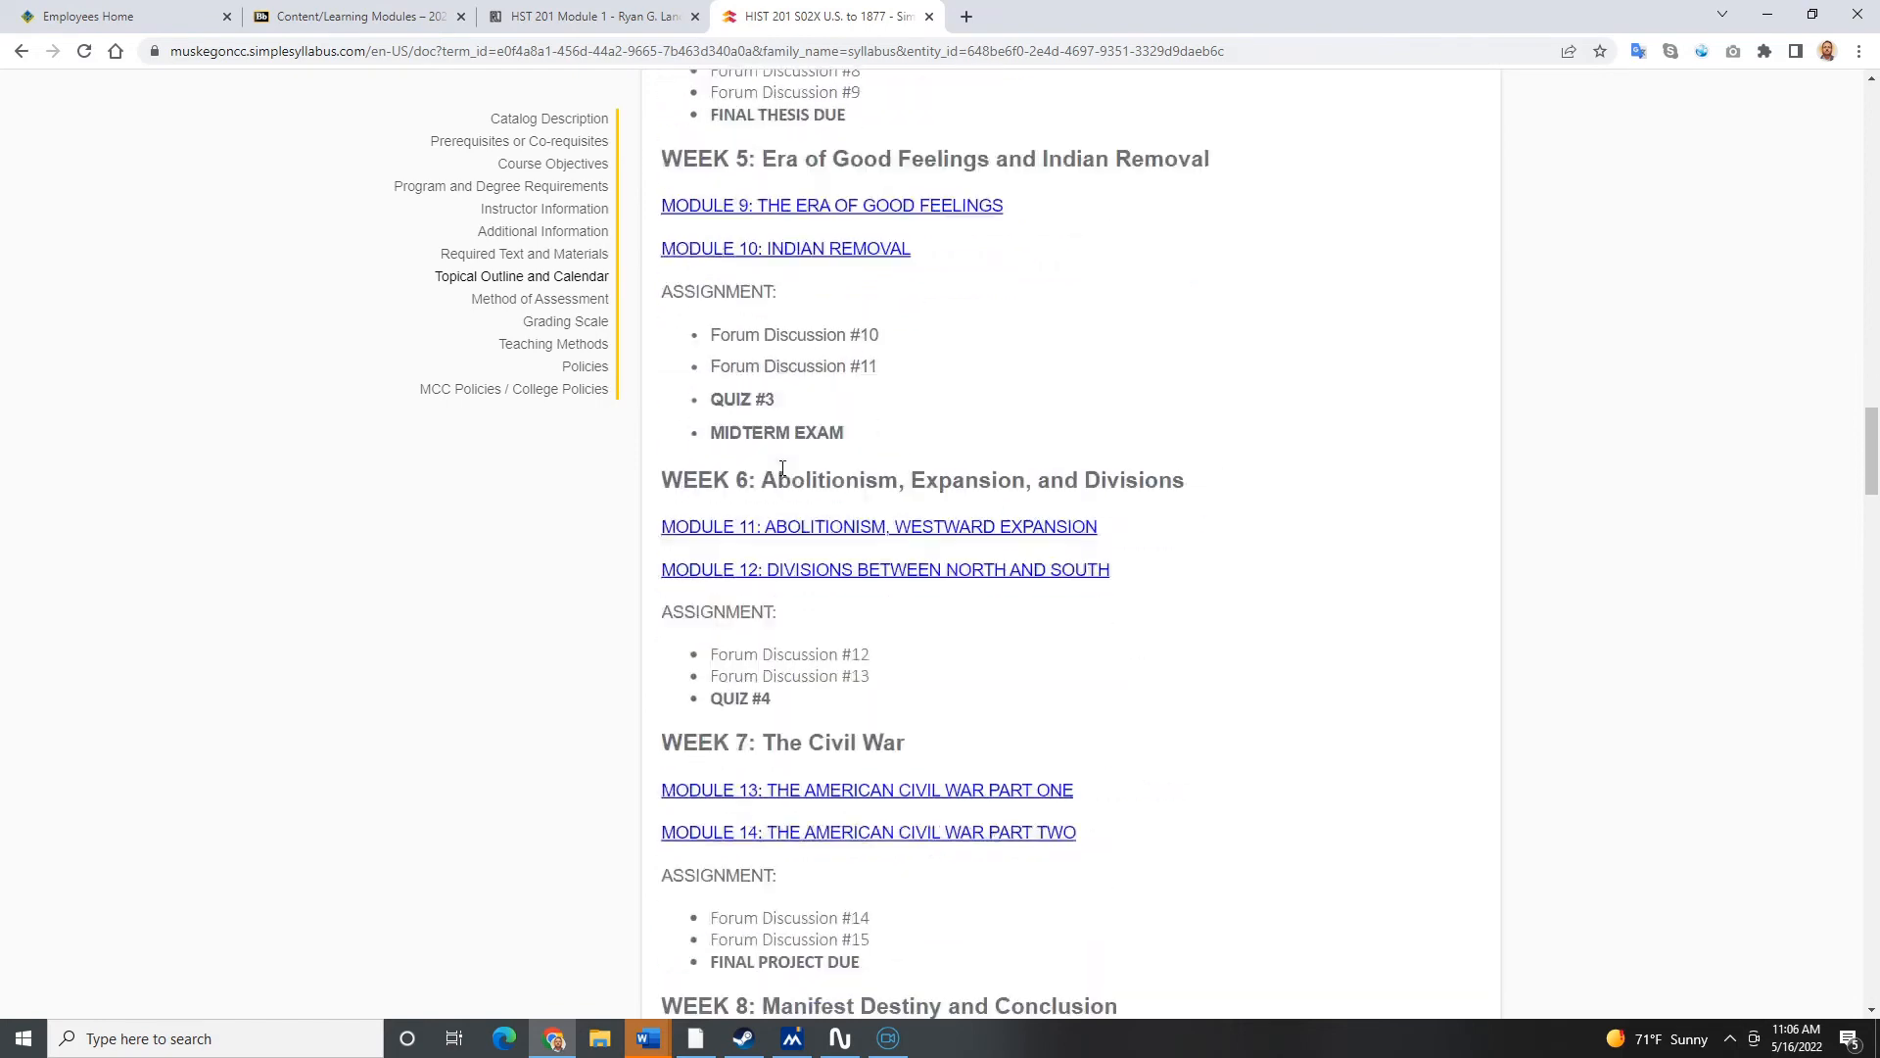
scroll("down", 3)
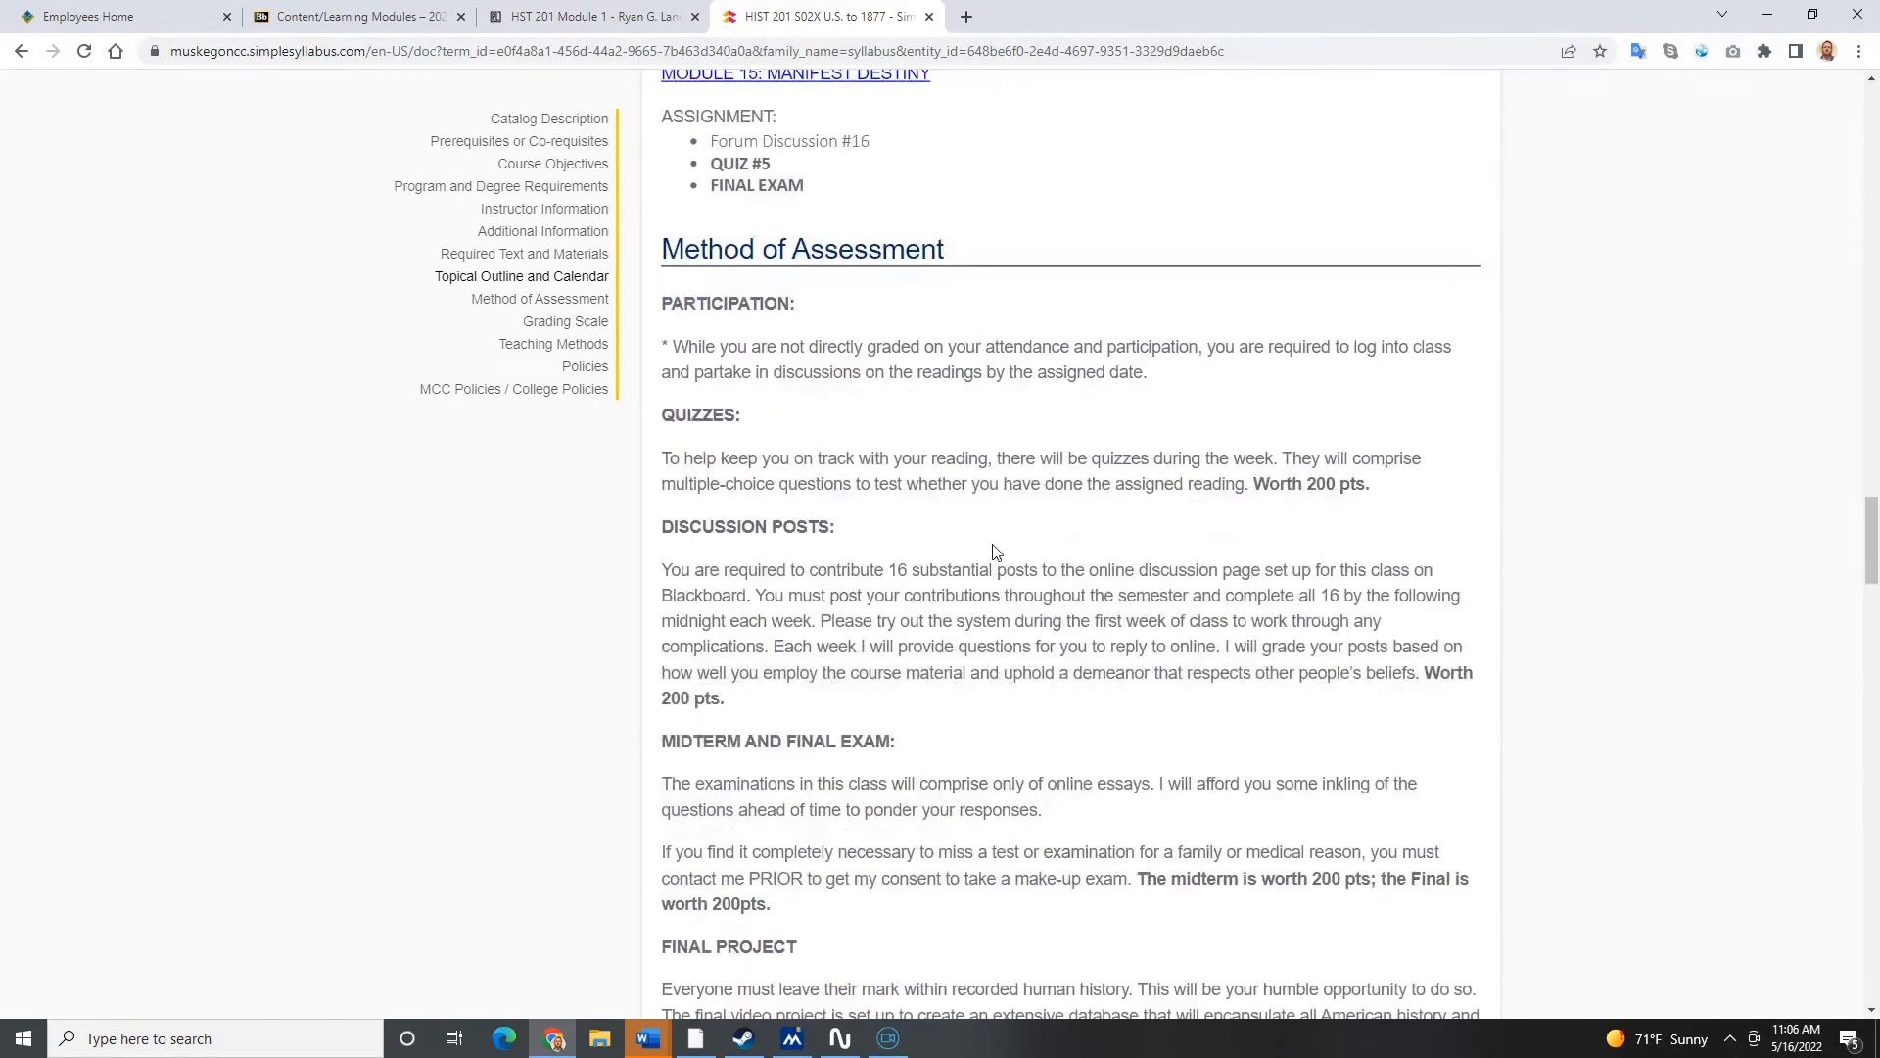
scroll("up", 3)
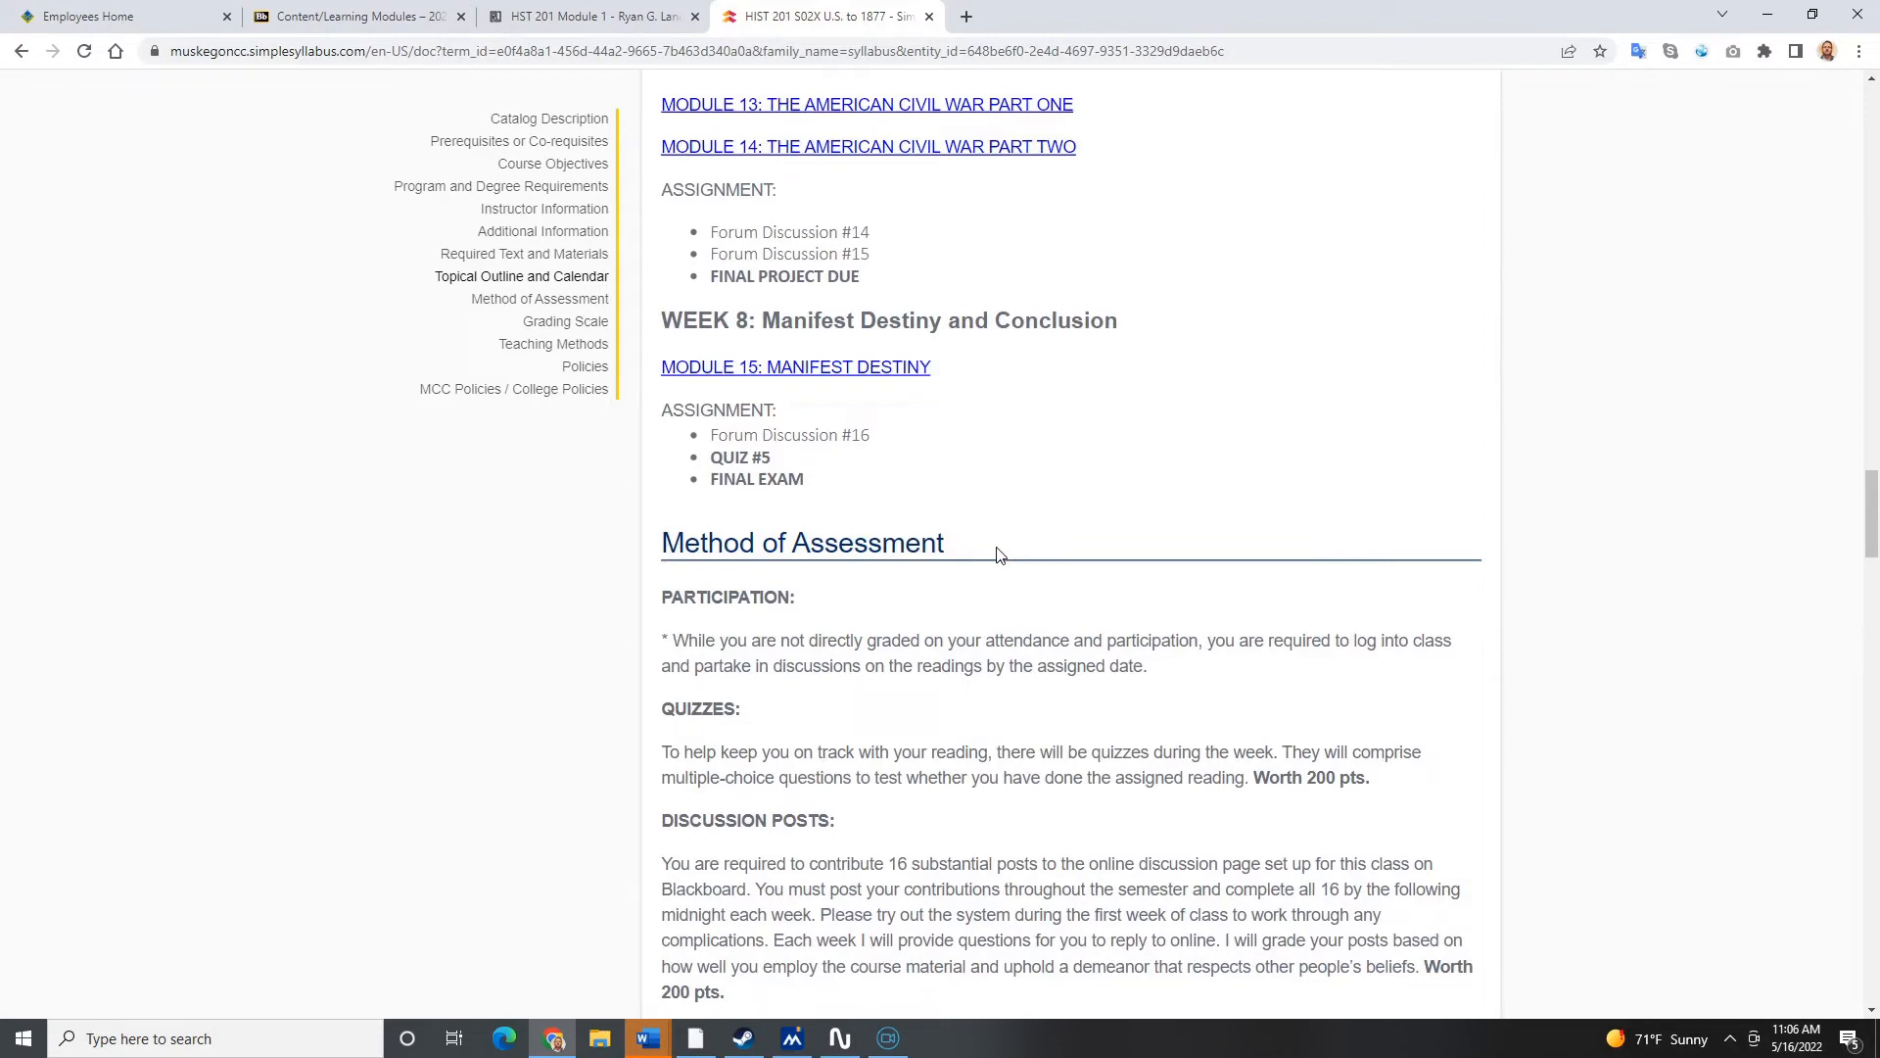
scroll("down", 3)
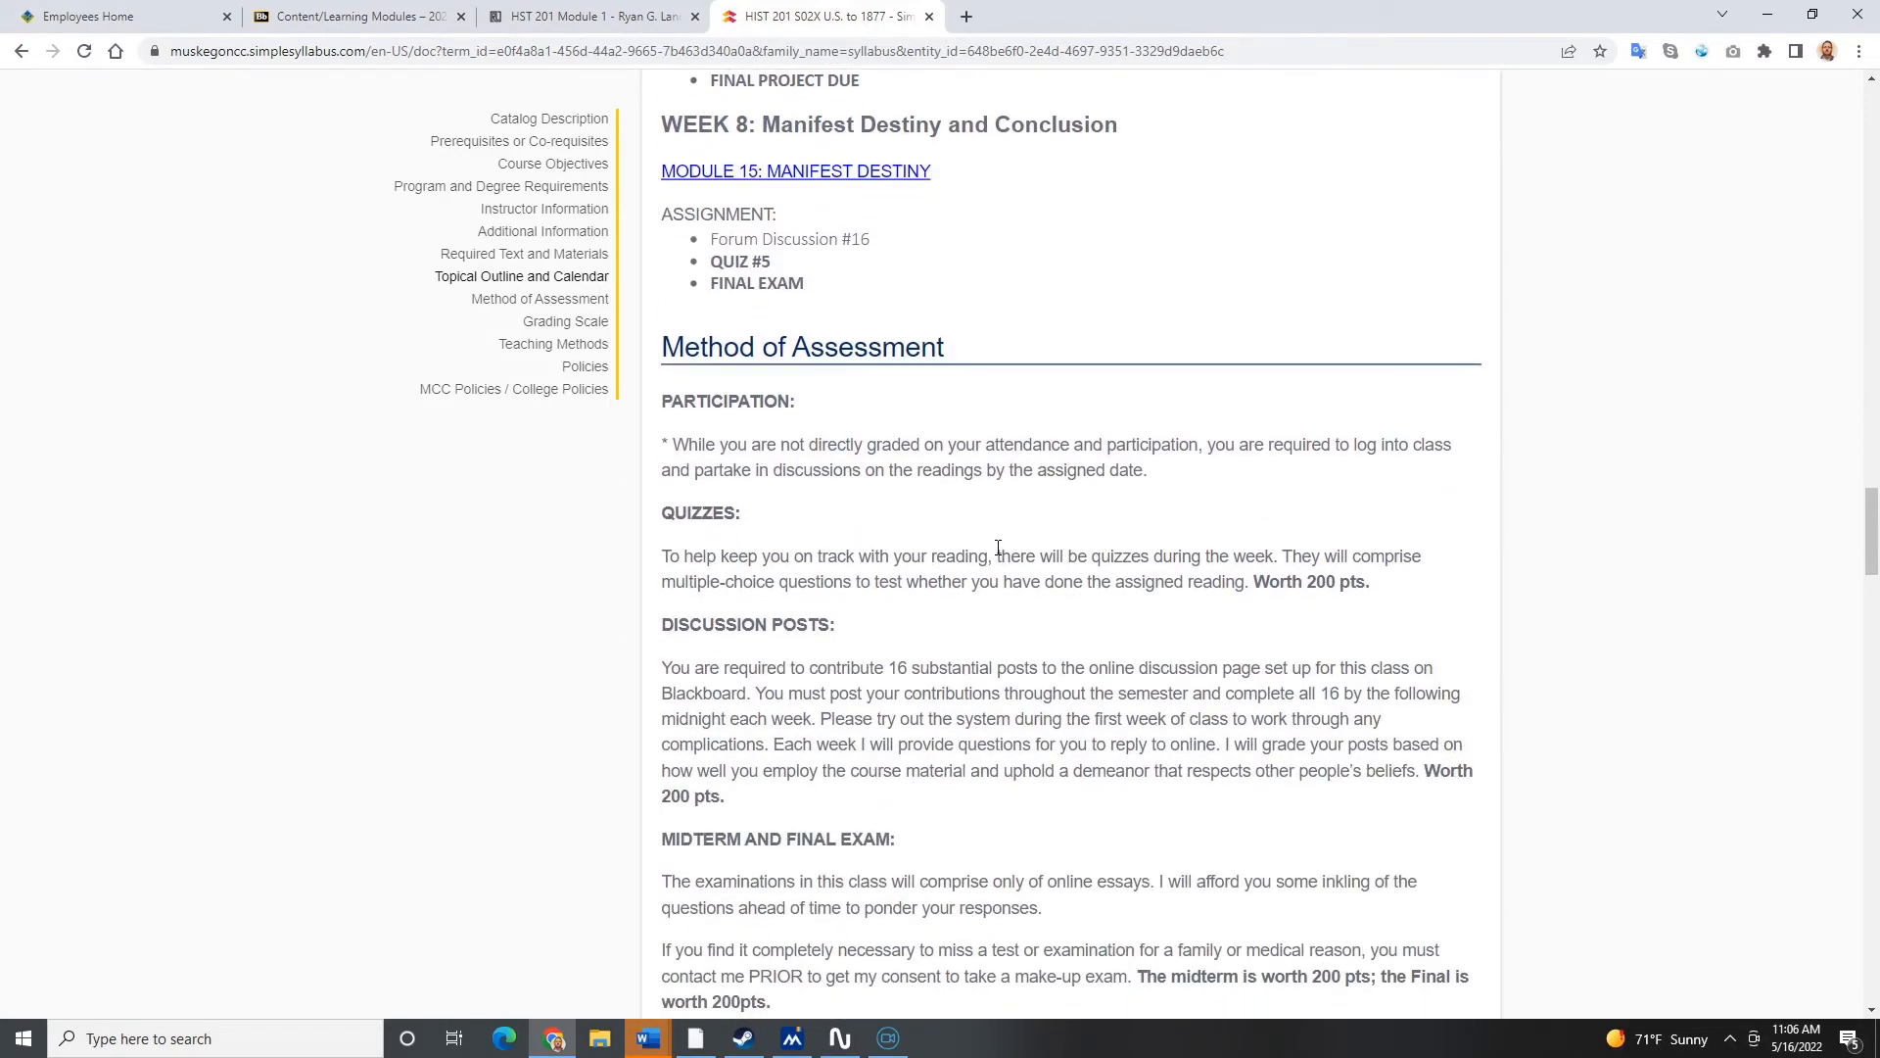
scroll("down", 3)
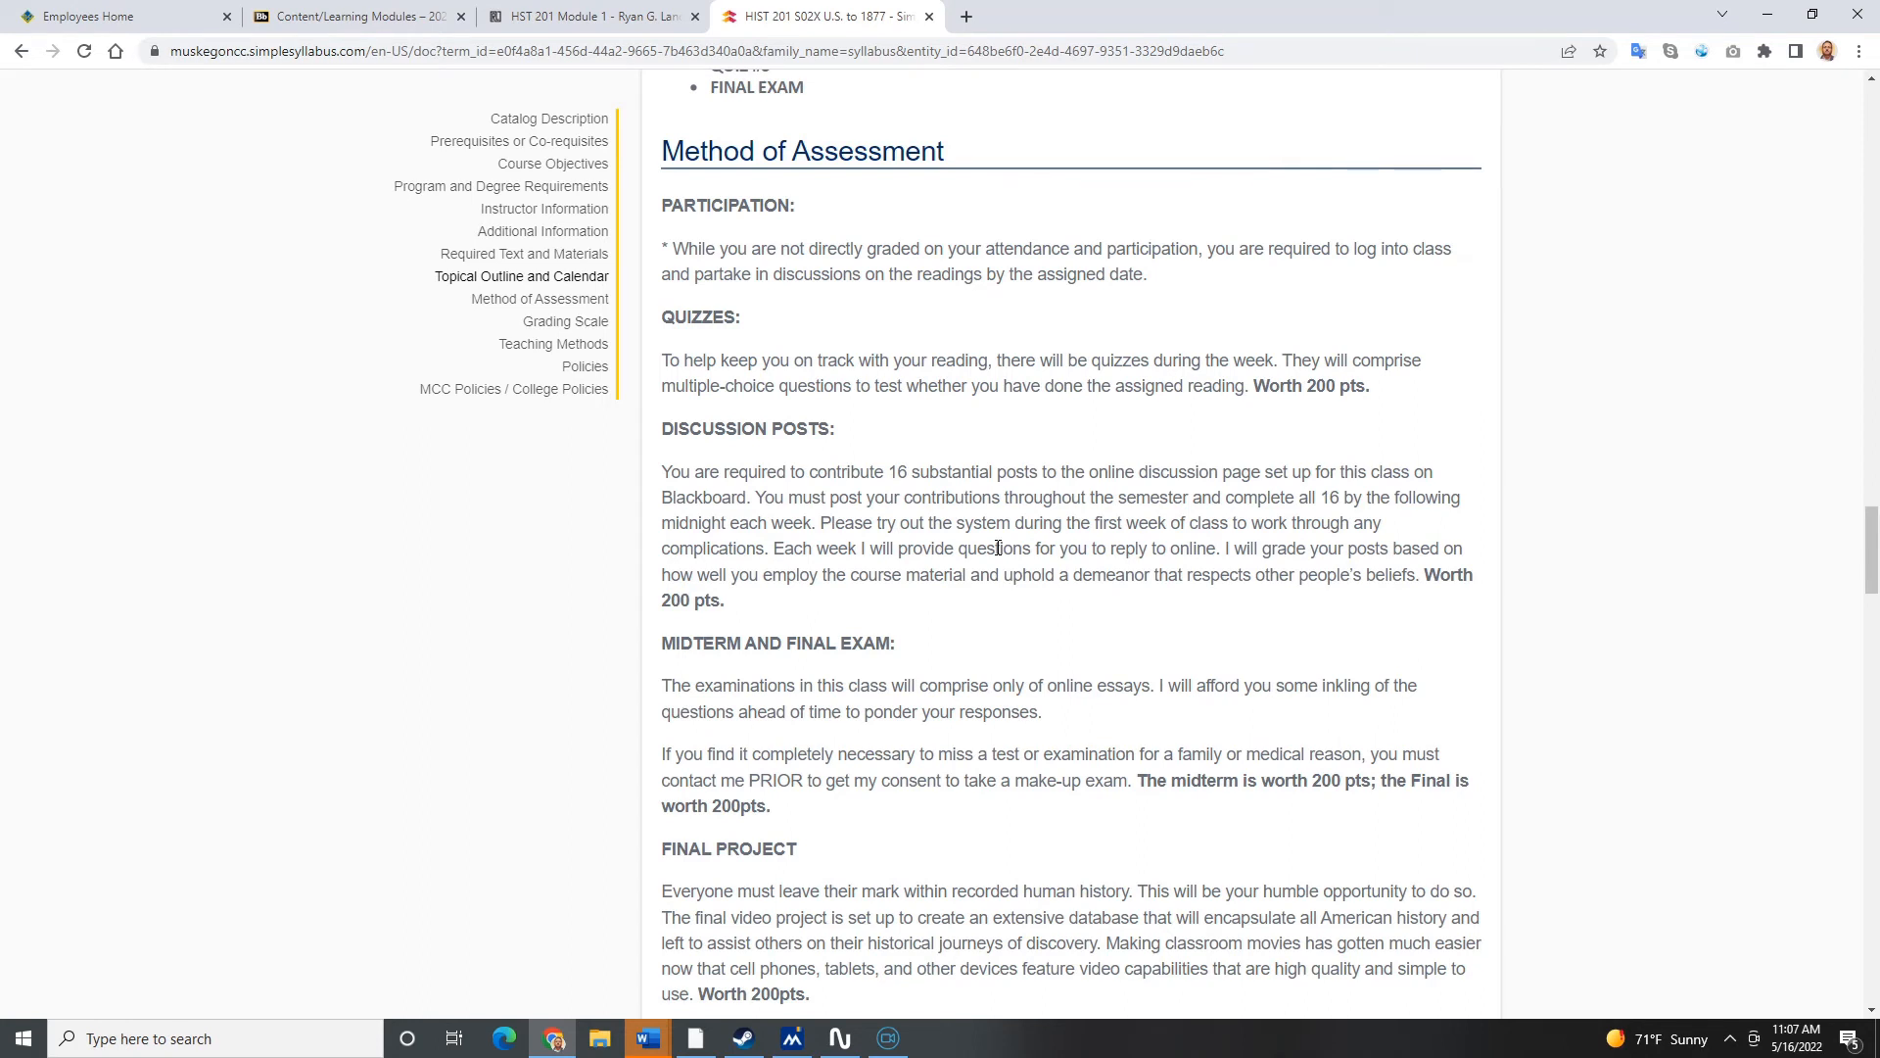
mouse_move(1009, 642)
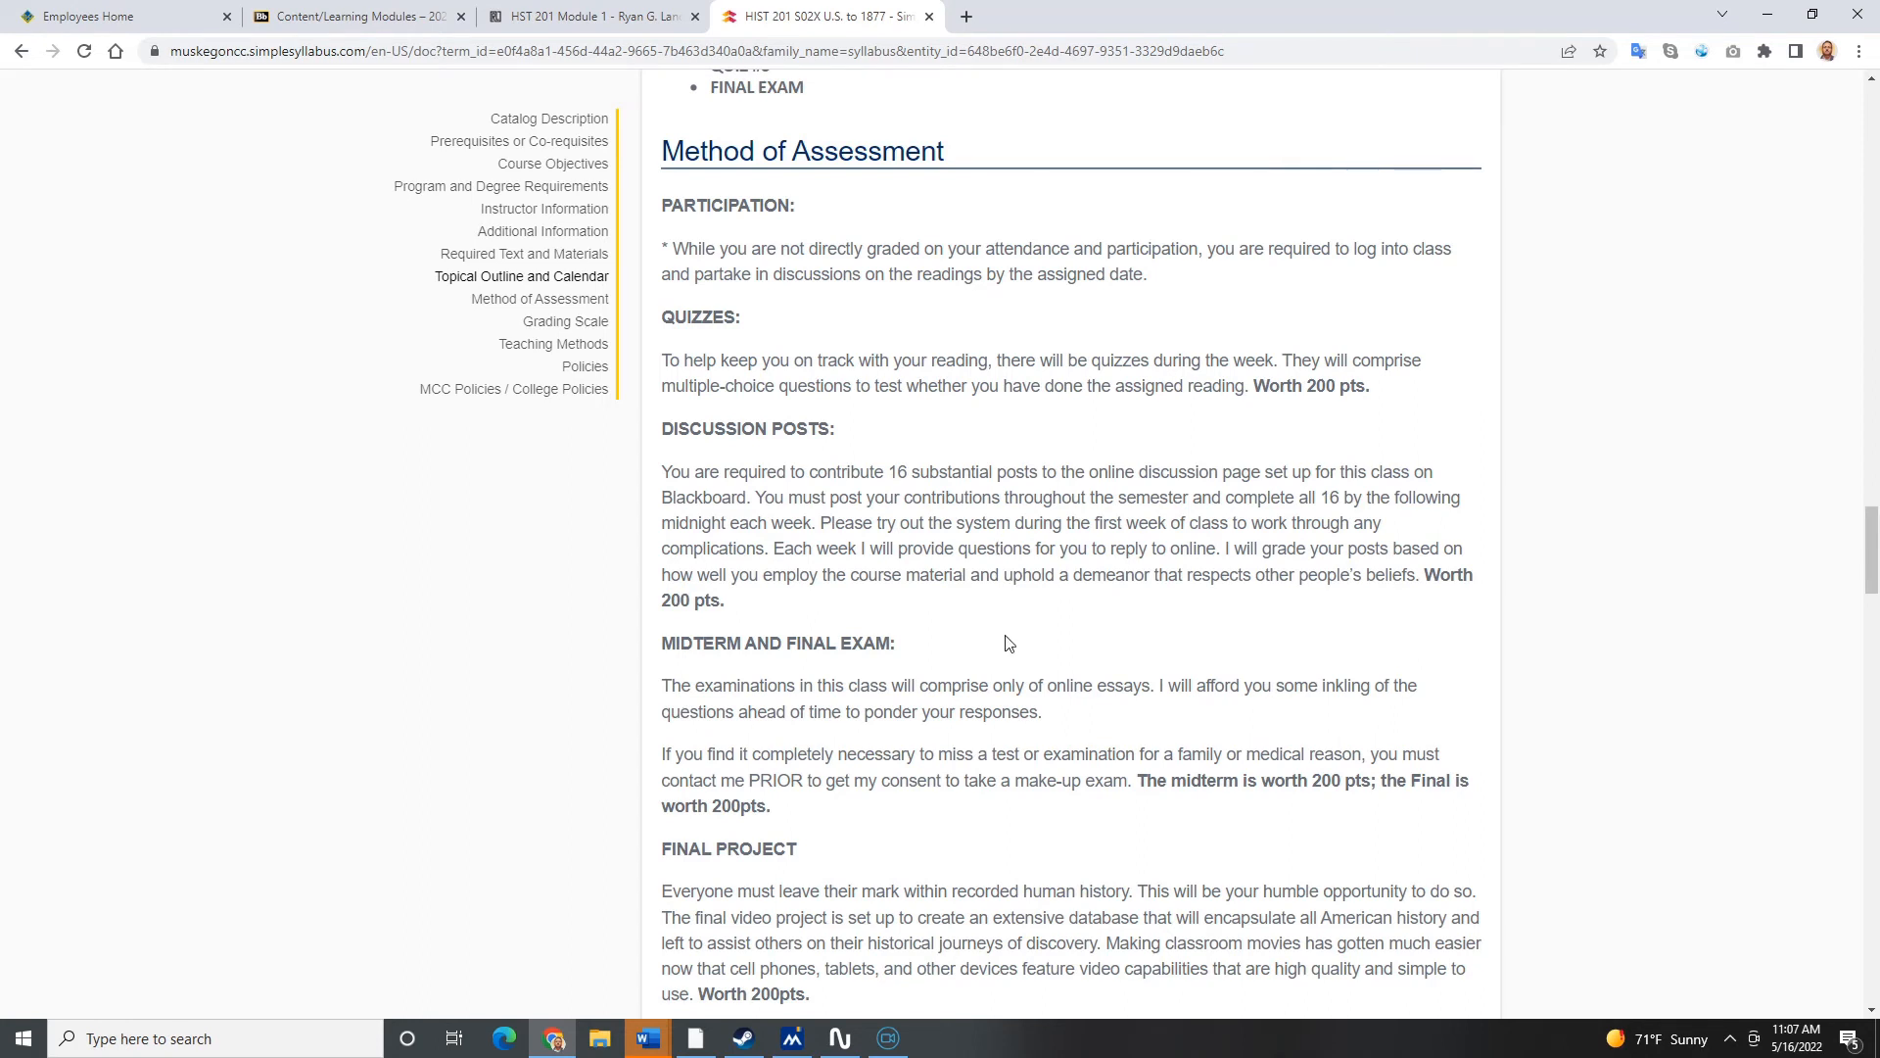
Step: Scroll past the 200-point final project description to the Grading Scale table
scroll("down", 3)
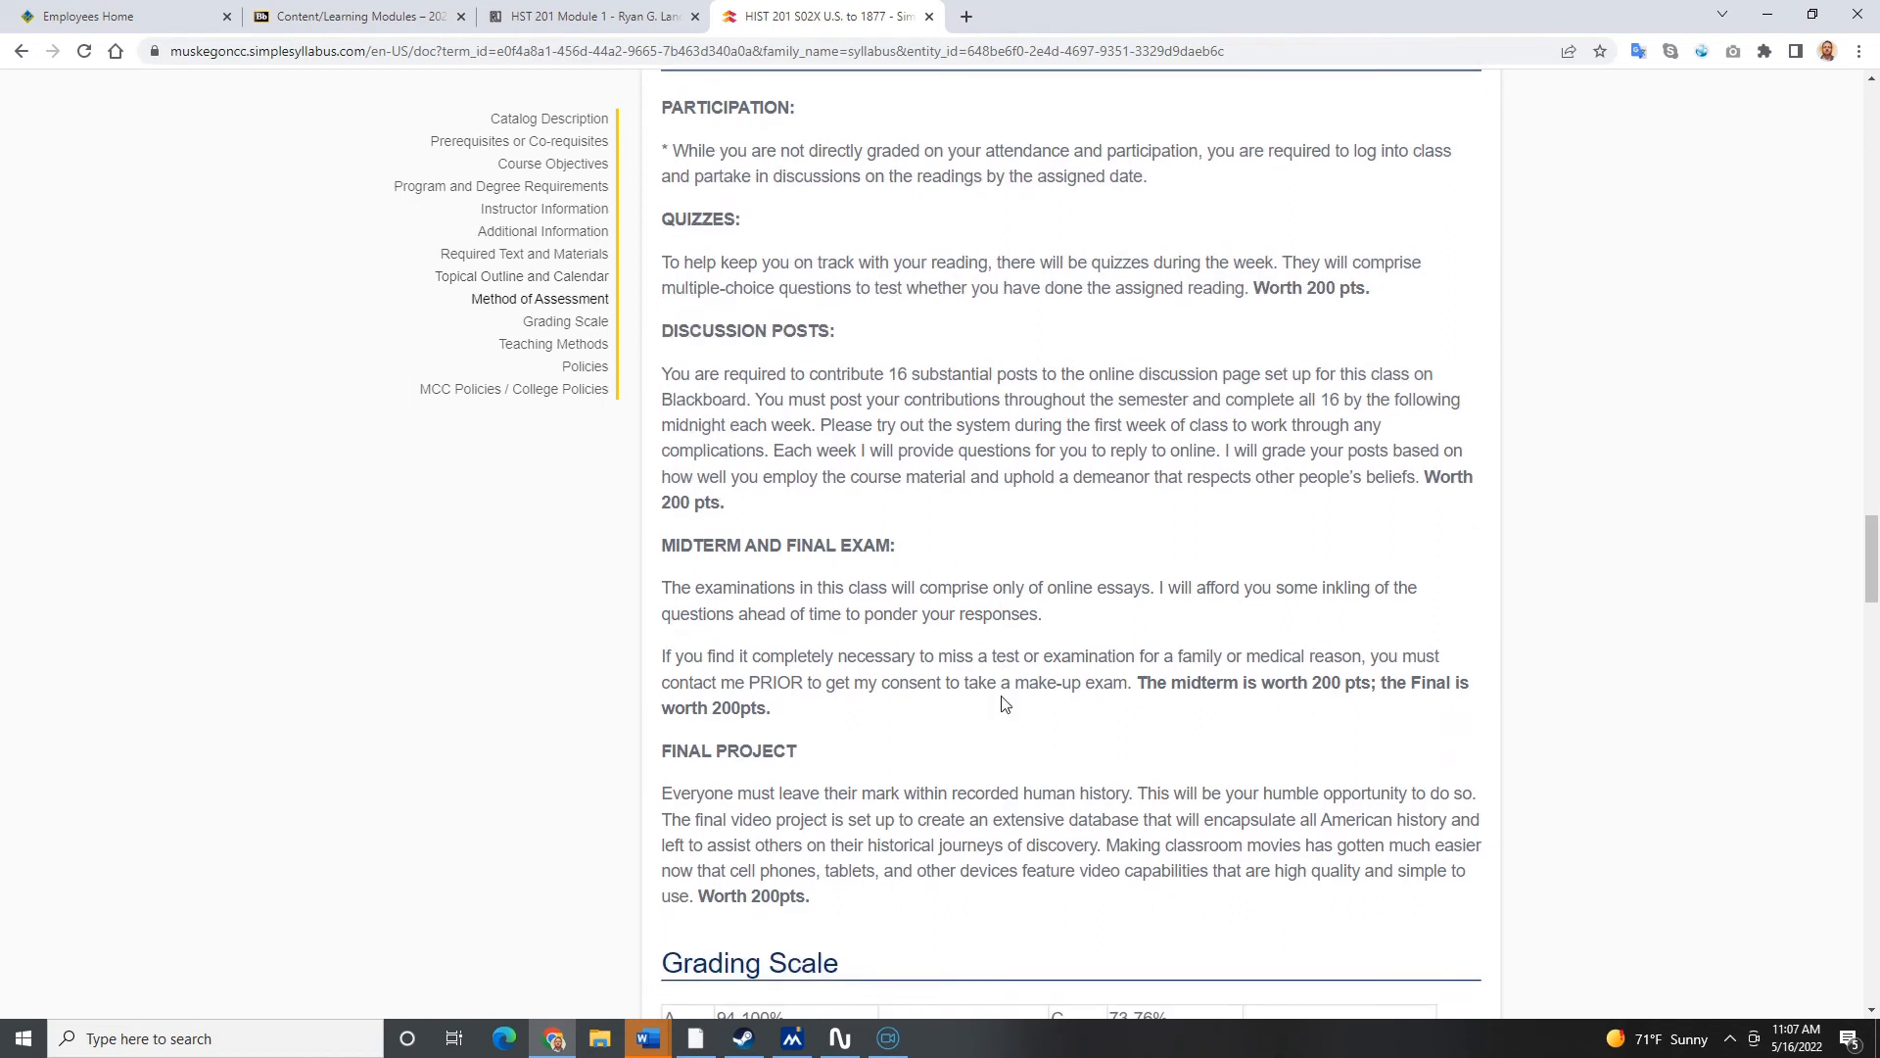
mouse_move(1013, 707)
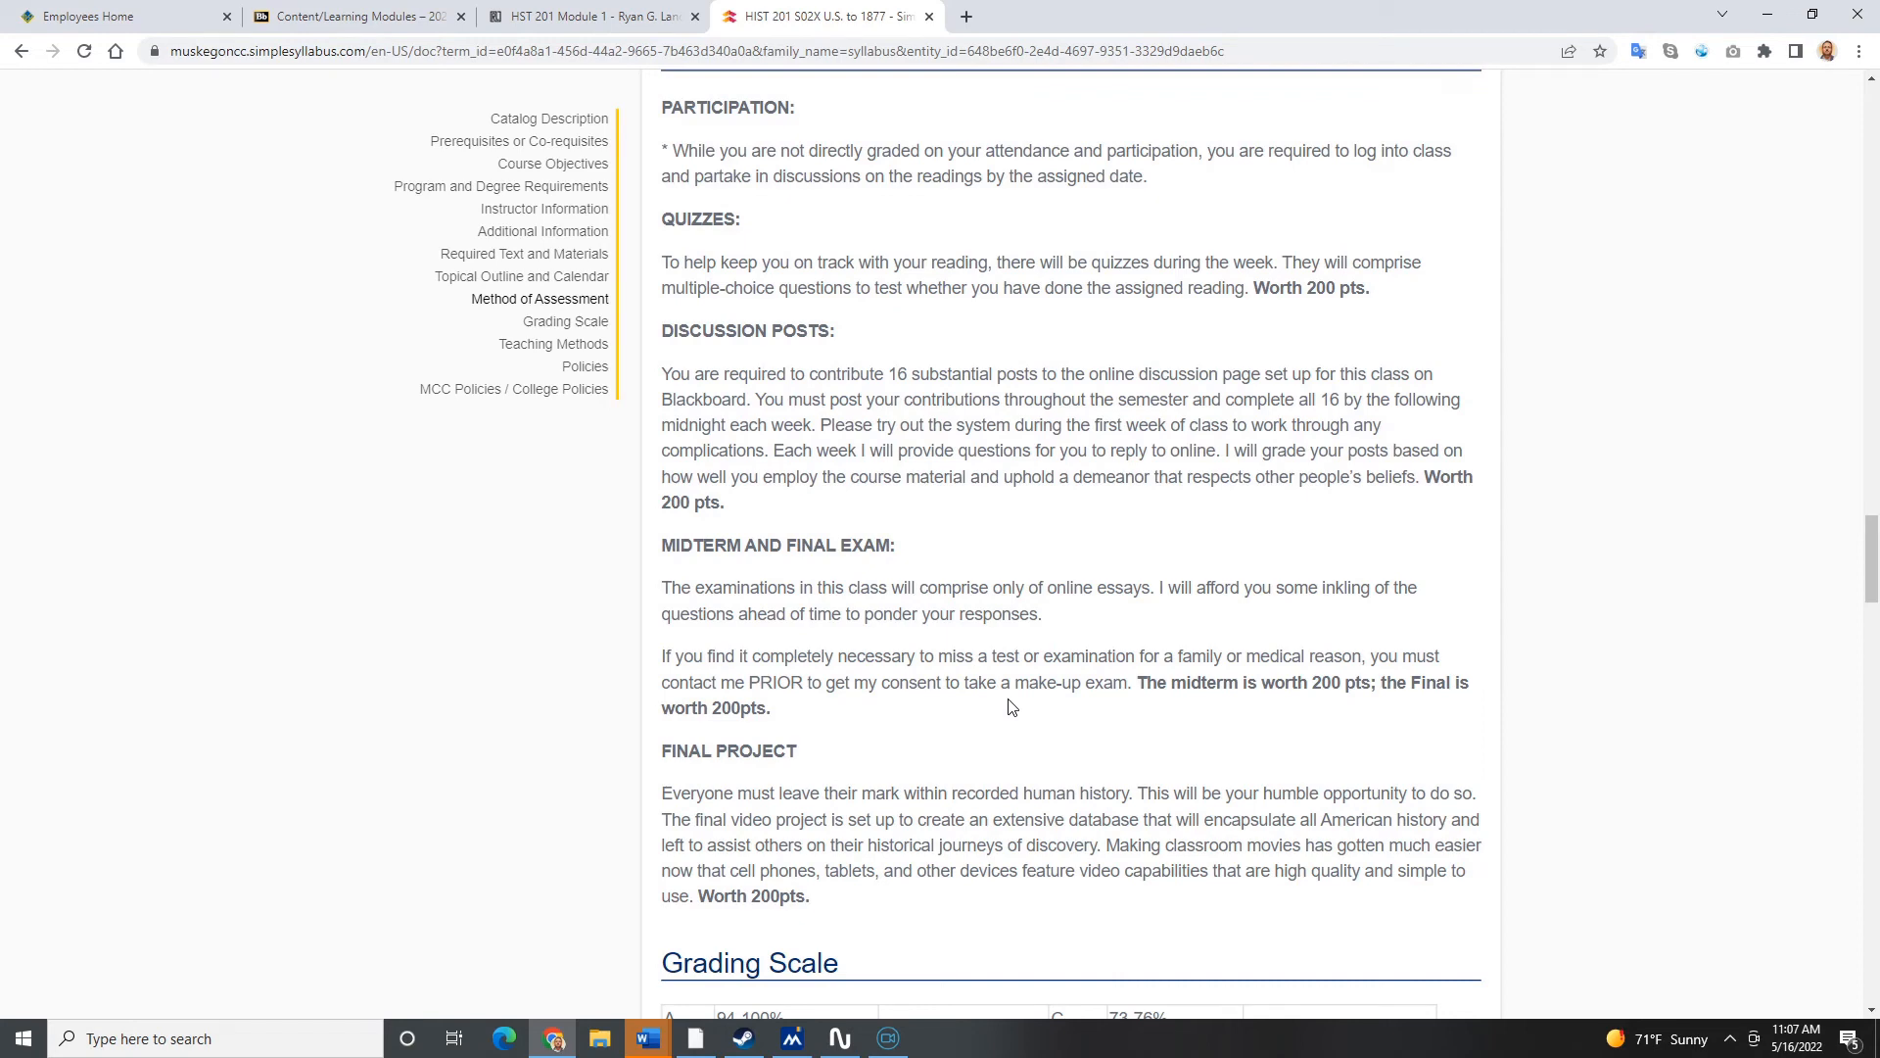
scroll("down", 3)
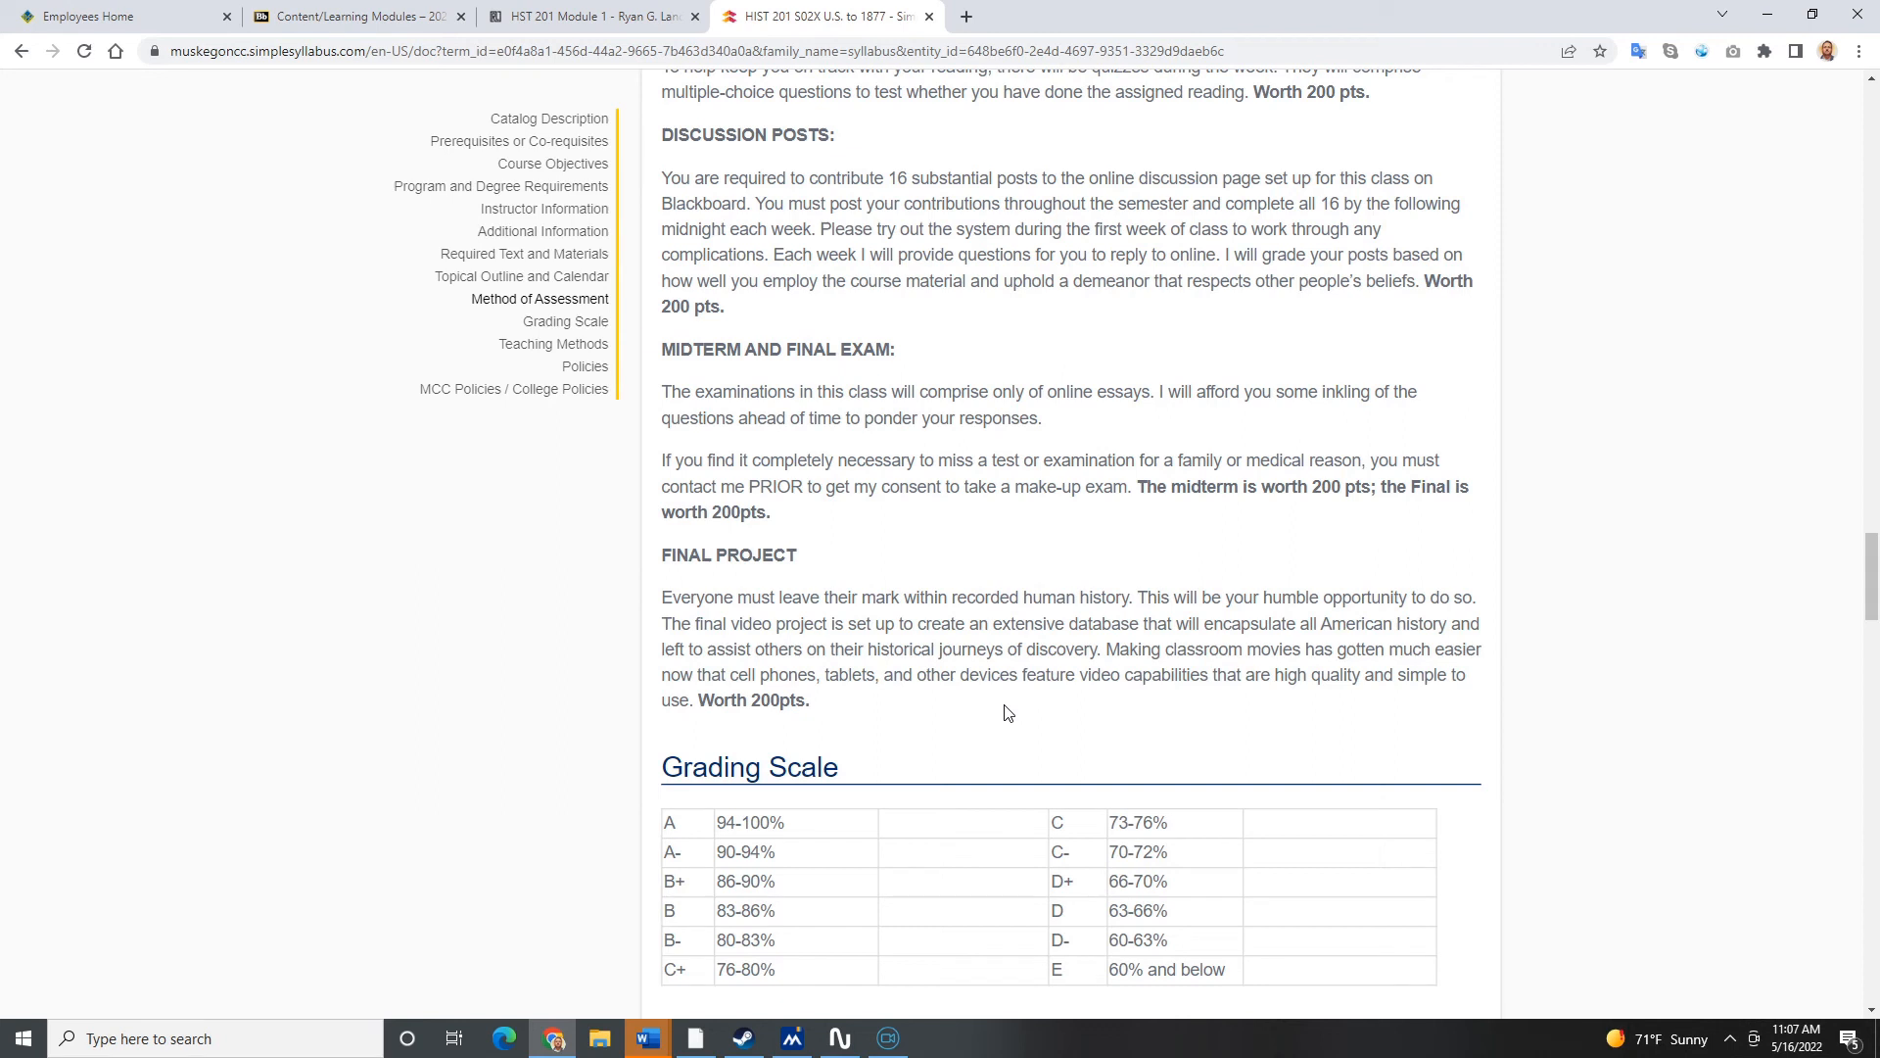
mouse_move(987, 710)
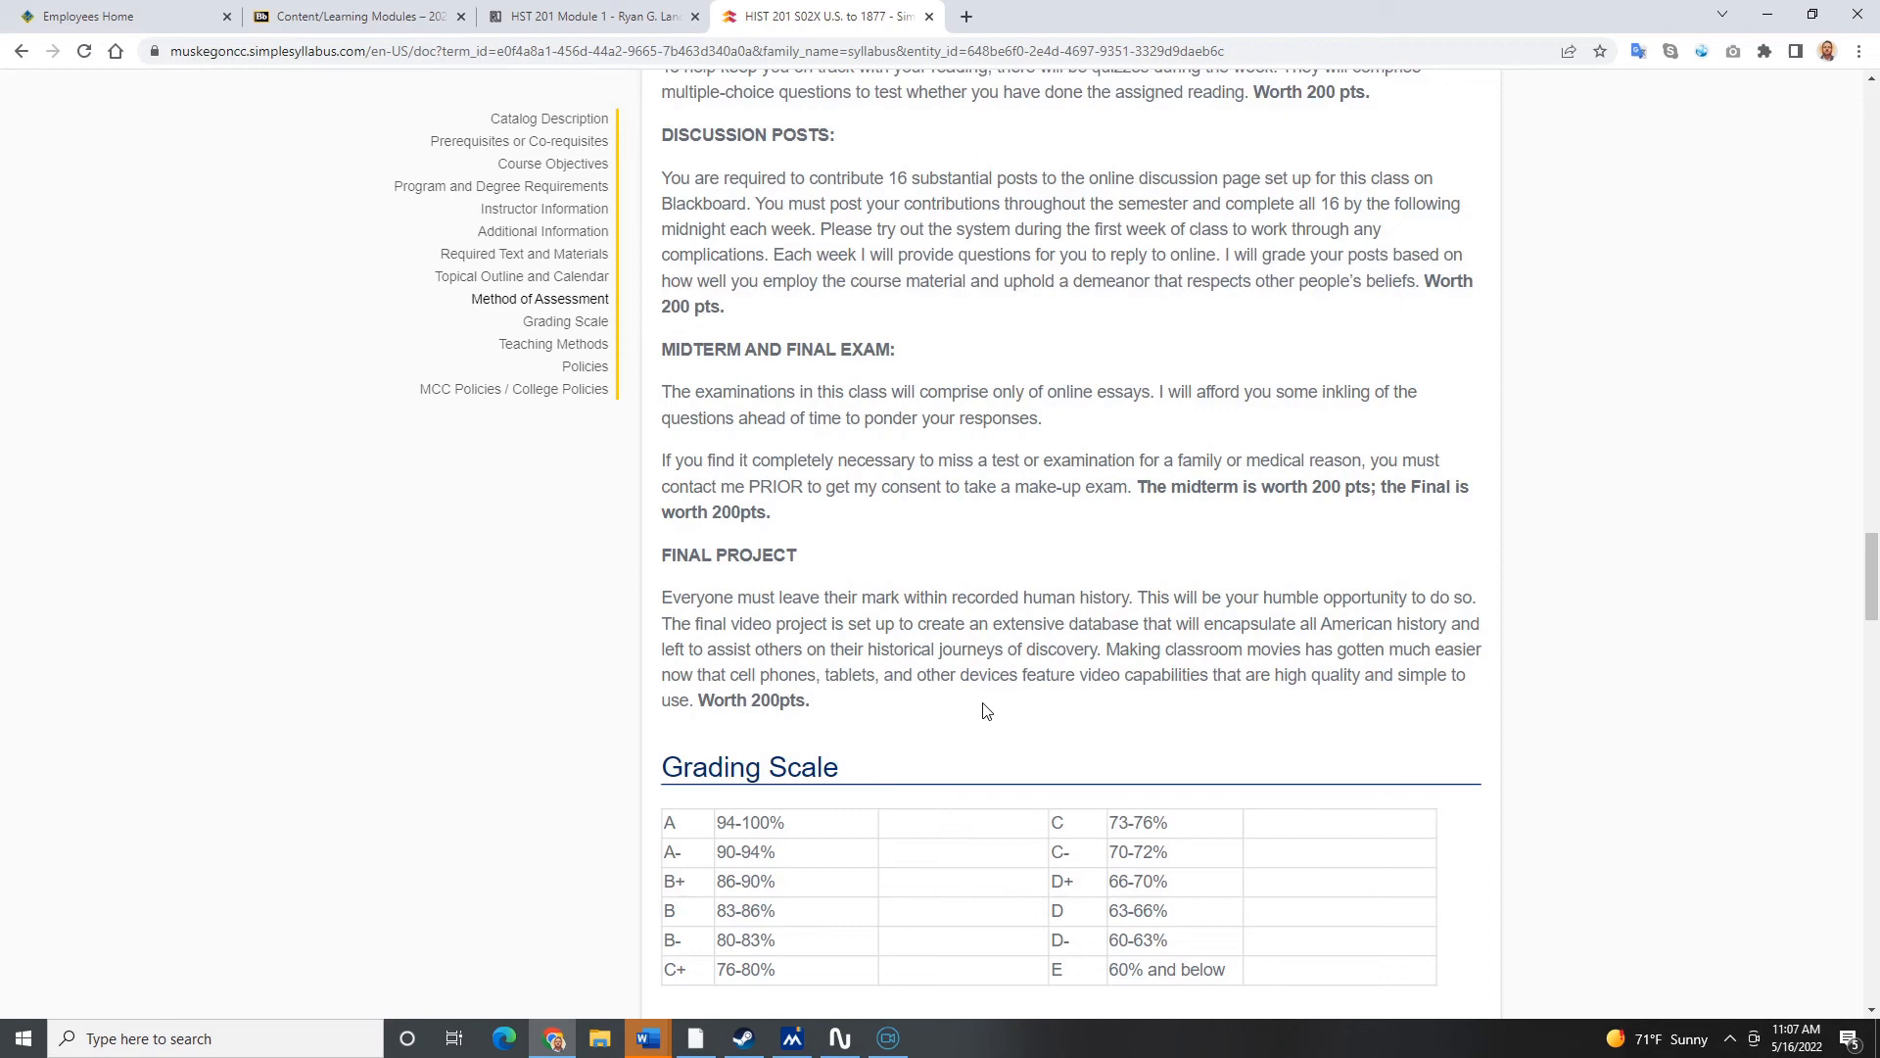
Step: Scroll through Teaching Methods and college policies to the Disability Support statement
scroll("down", 3)
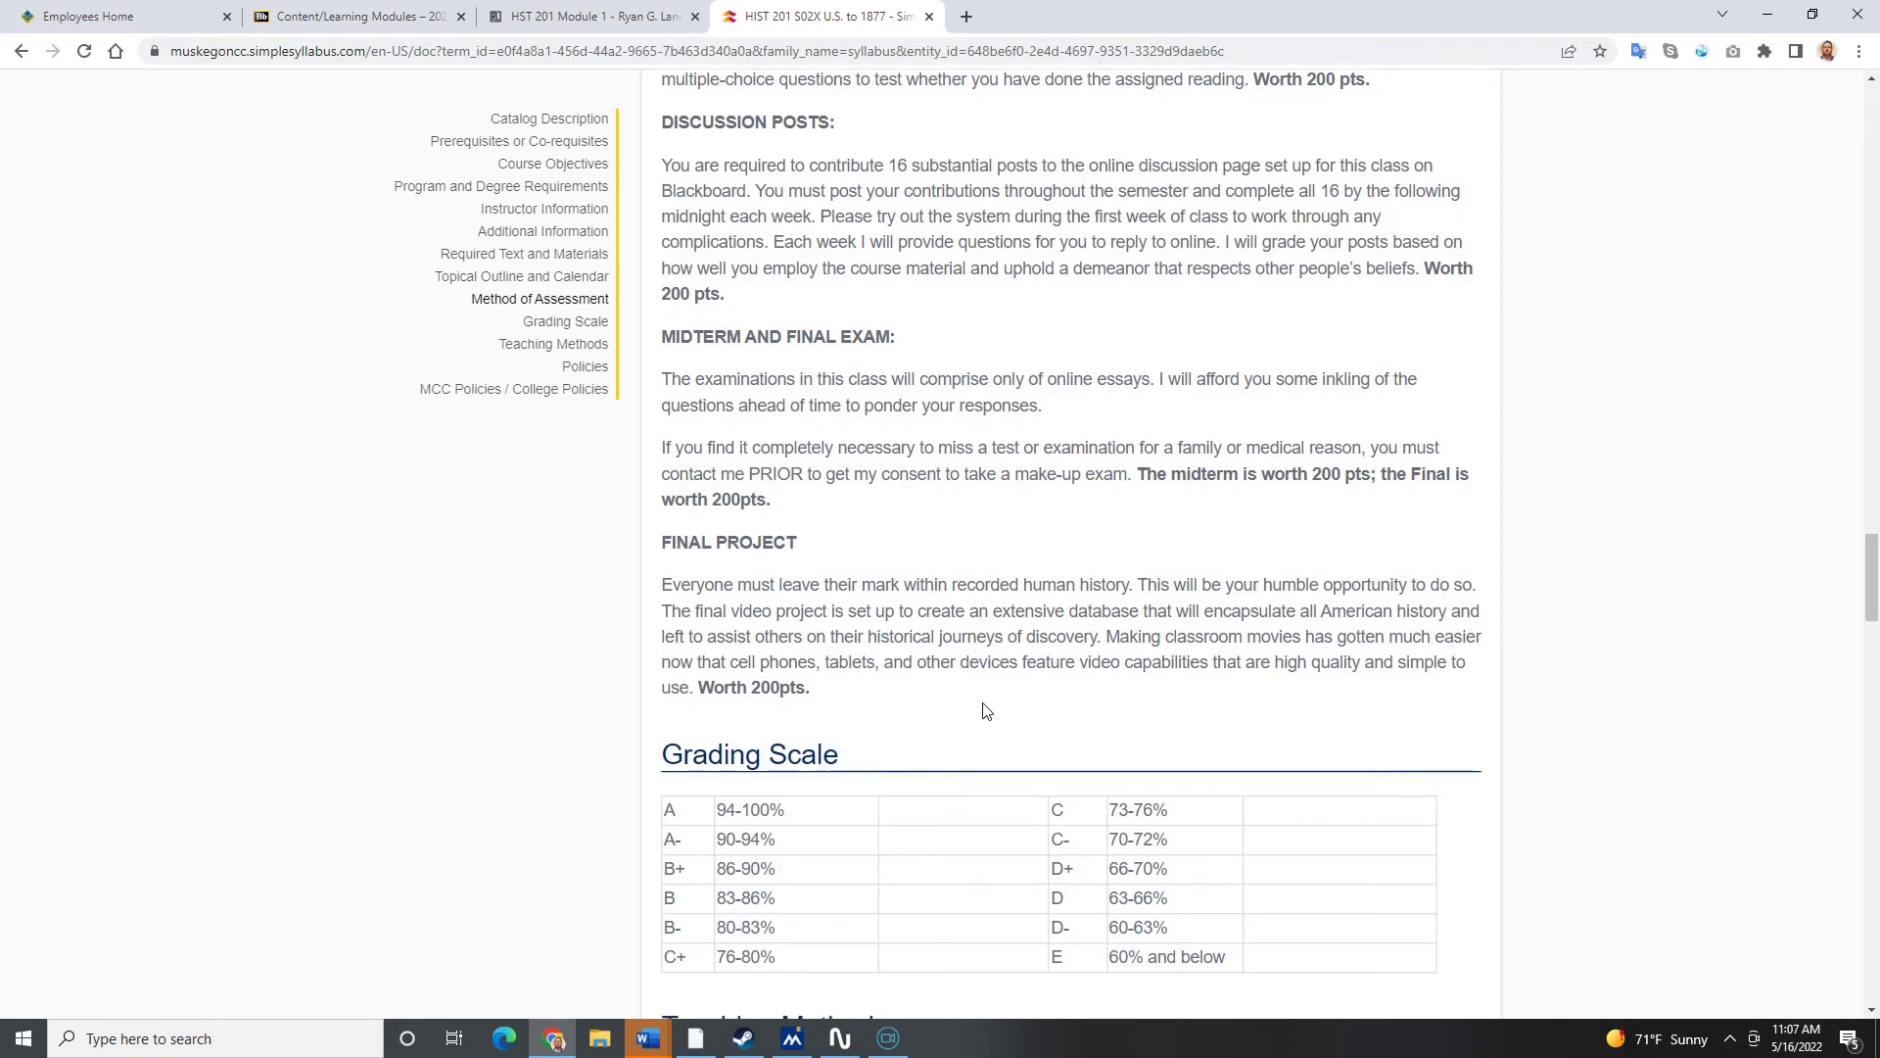
scroll("down", 3)
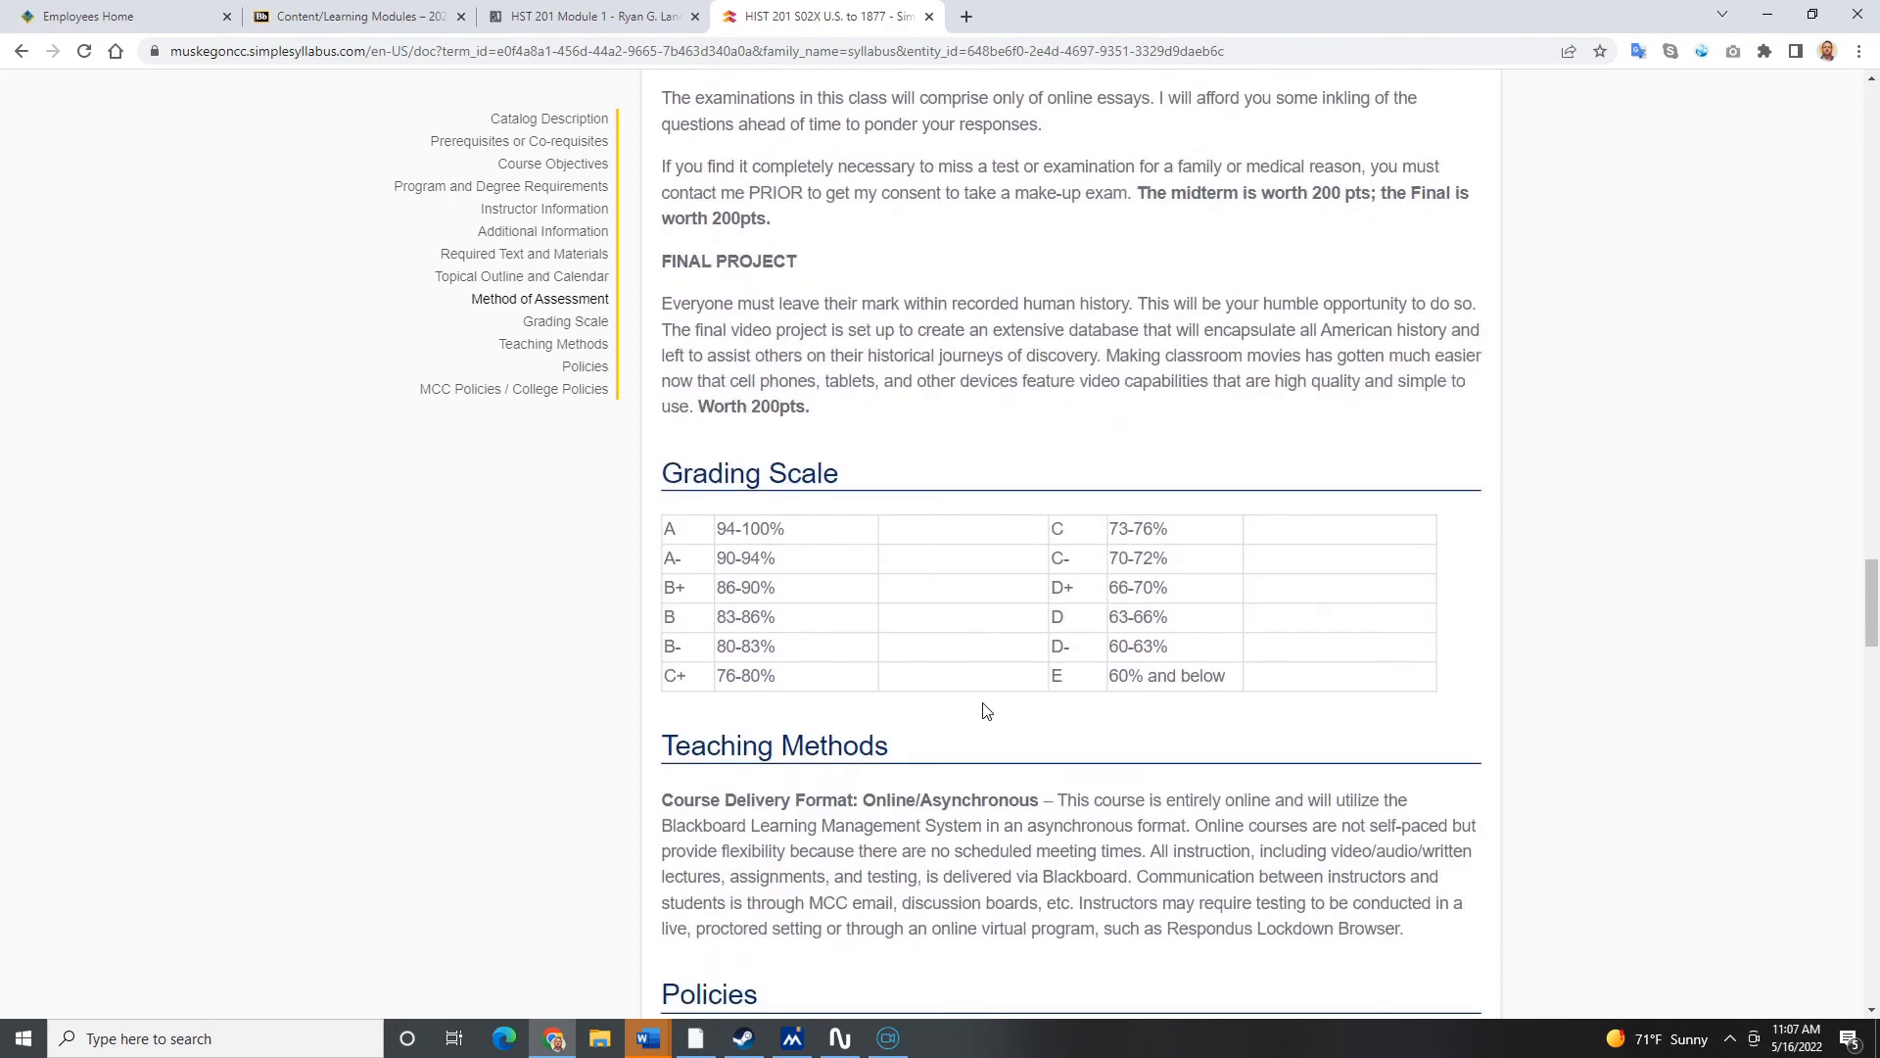
scroll("down", 3)
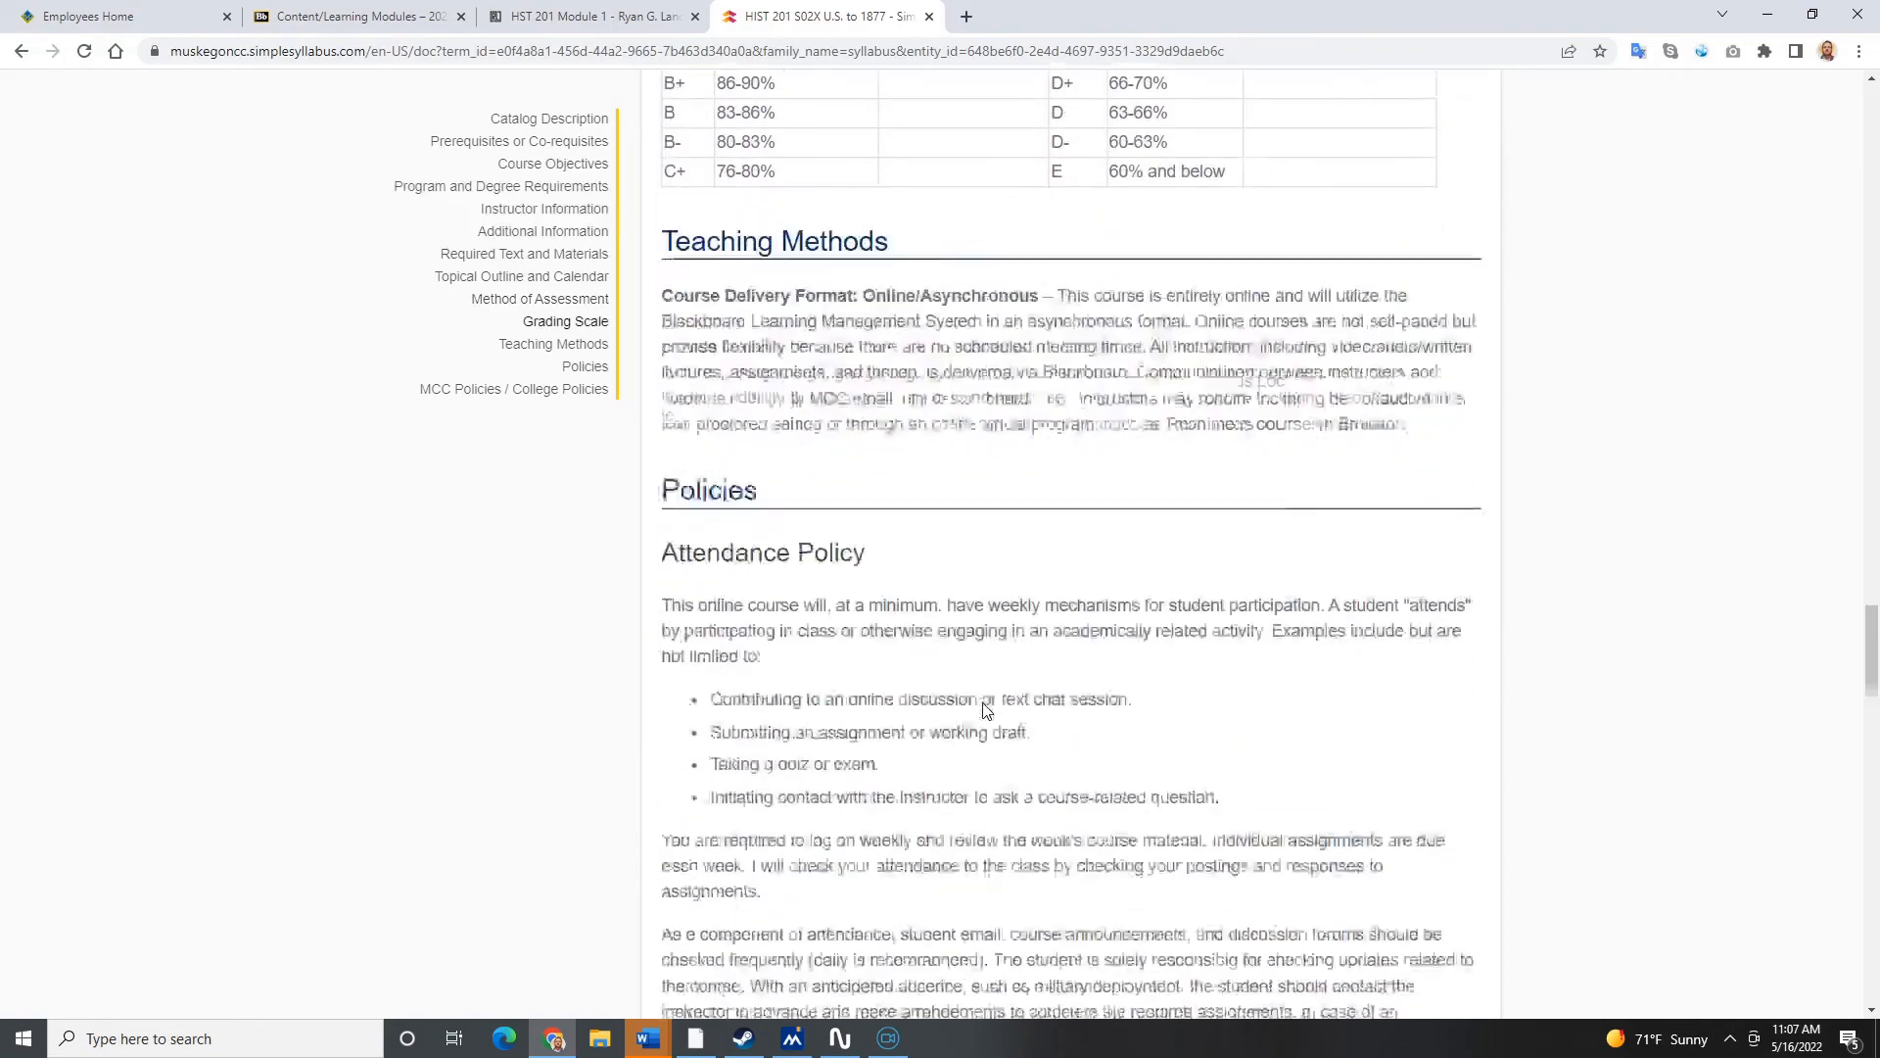
scroll("down", 3)
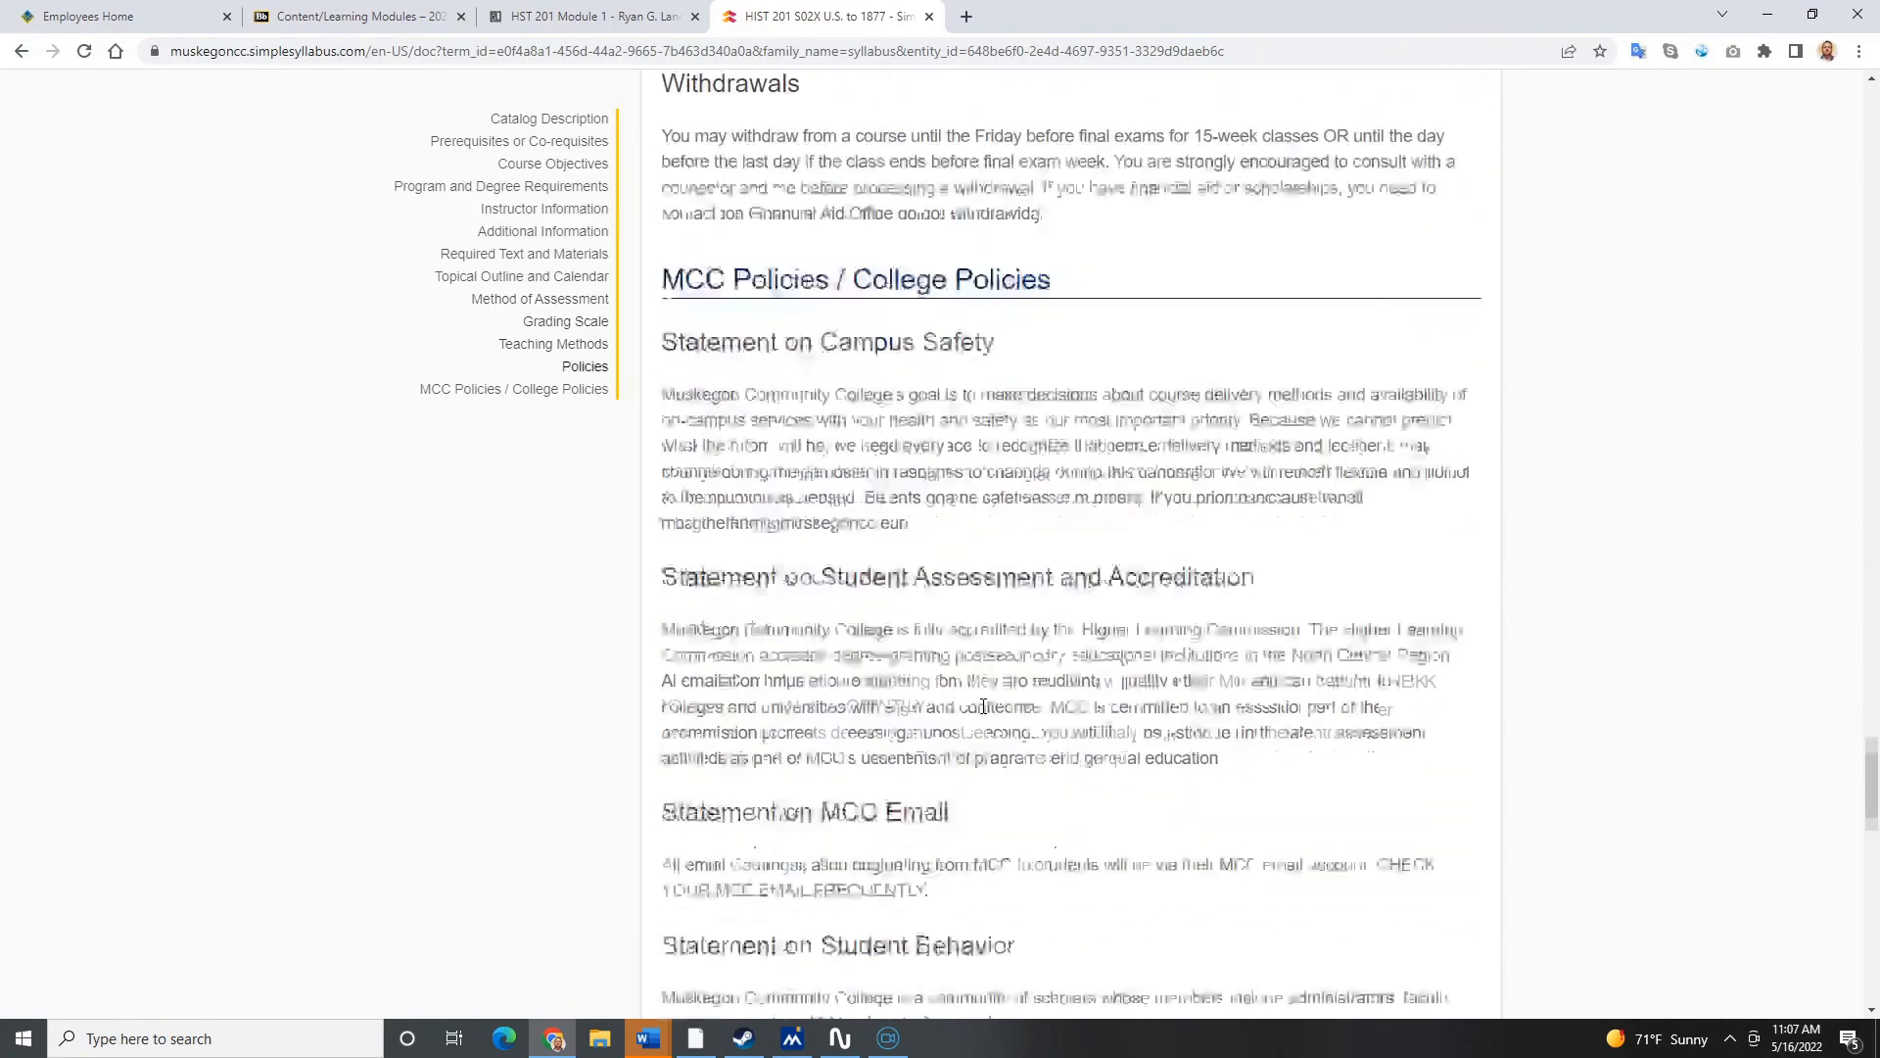
scroll("down", 3)
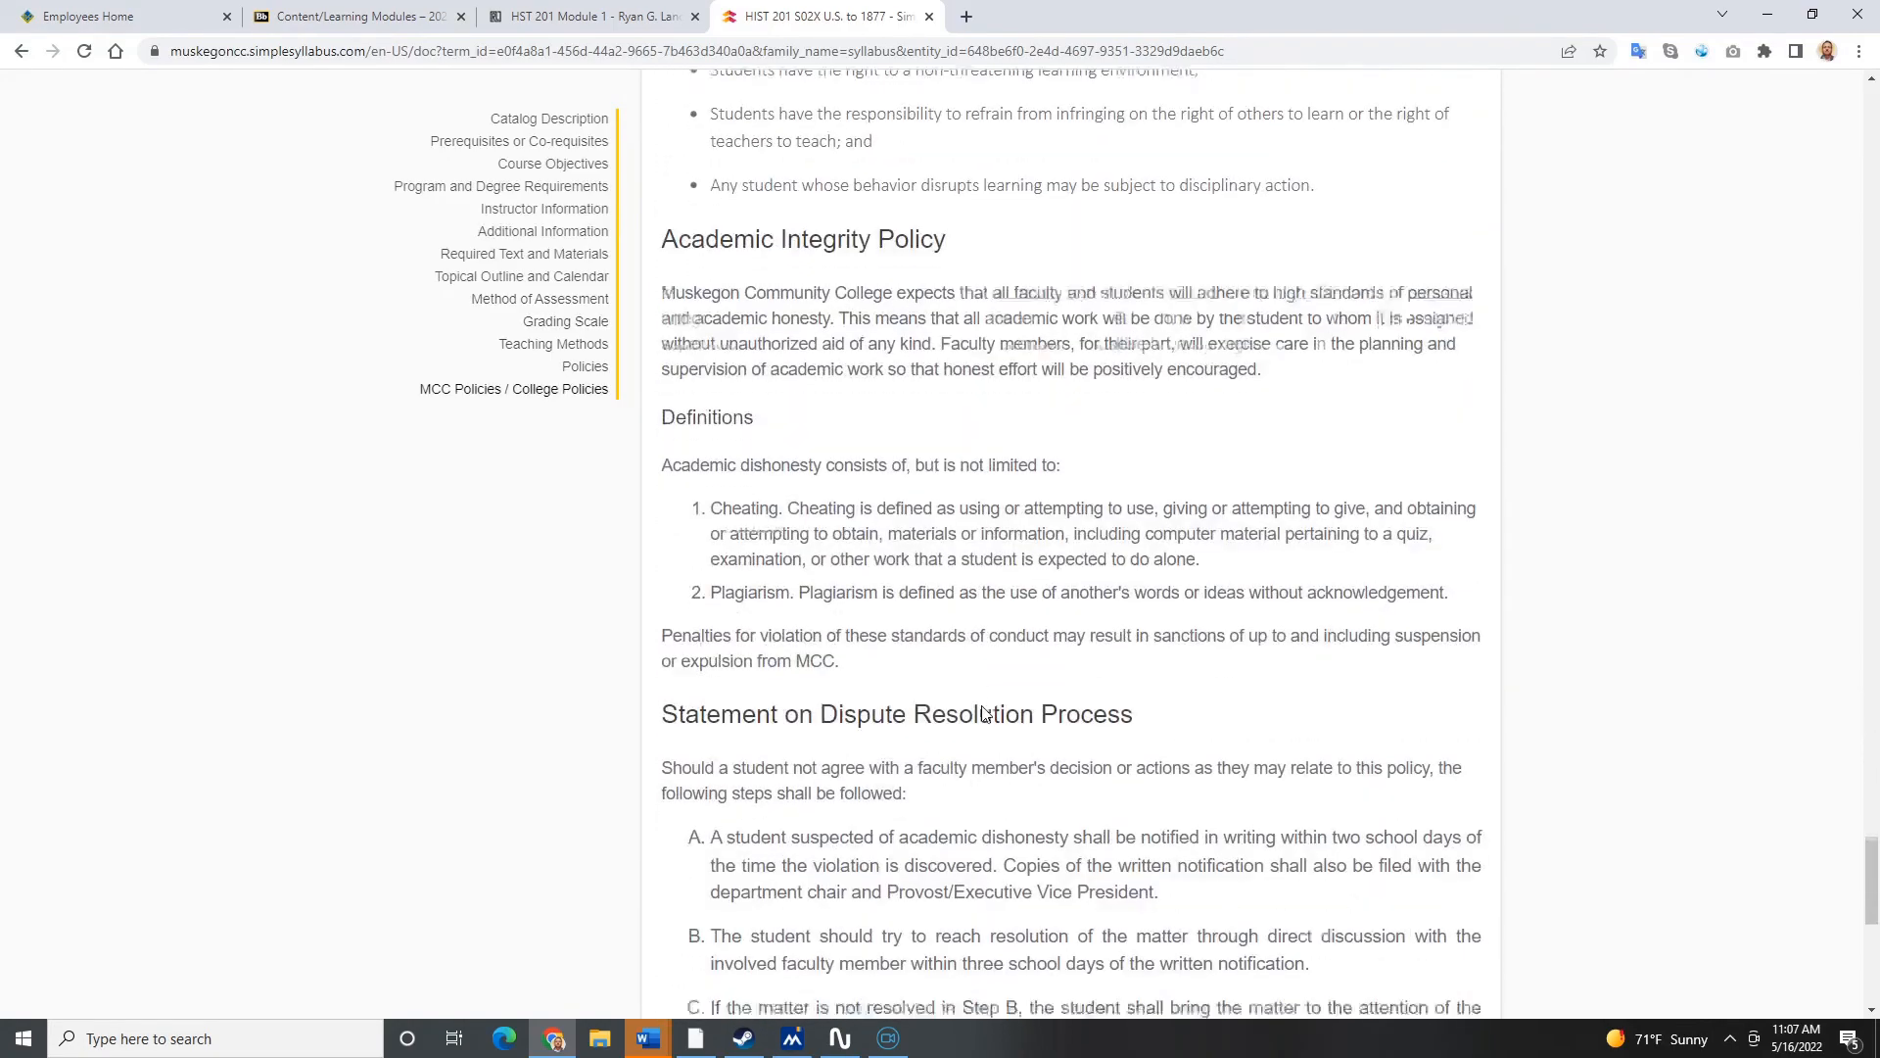
scroll("down", 3)
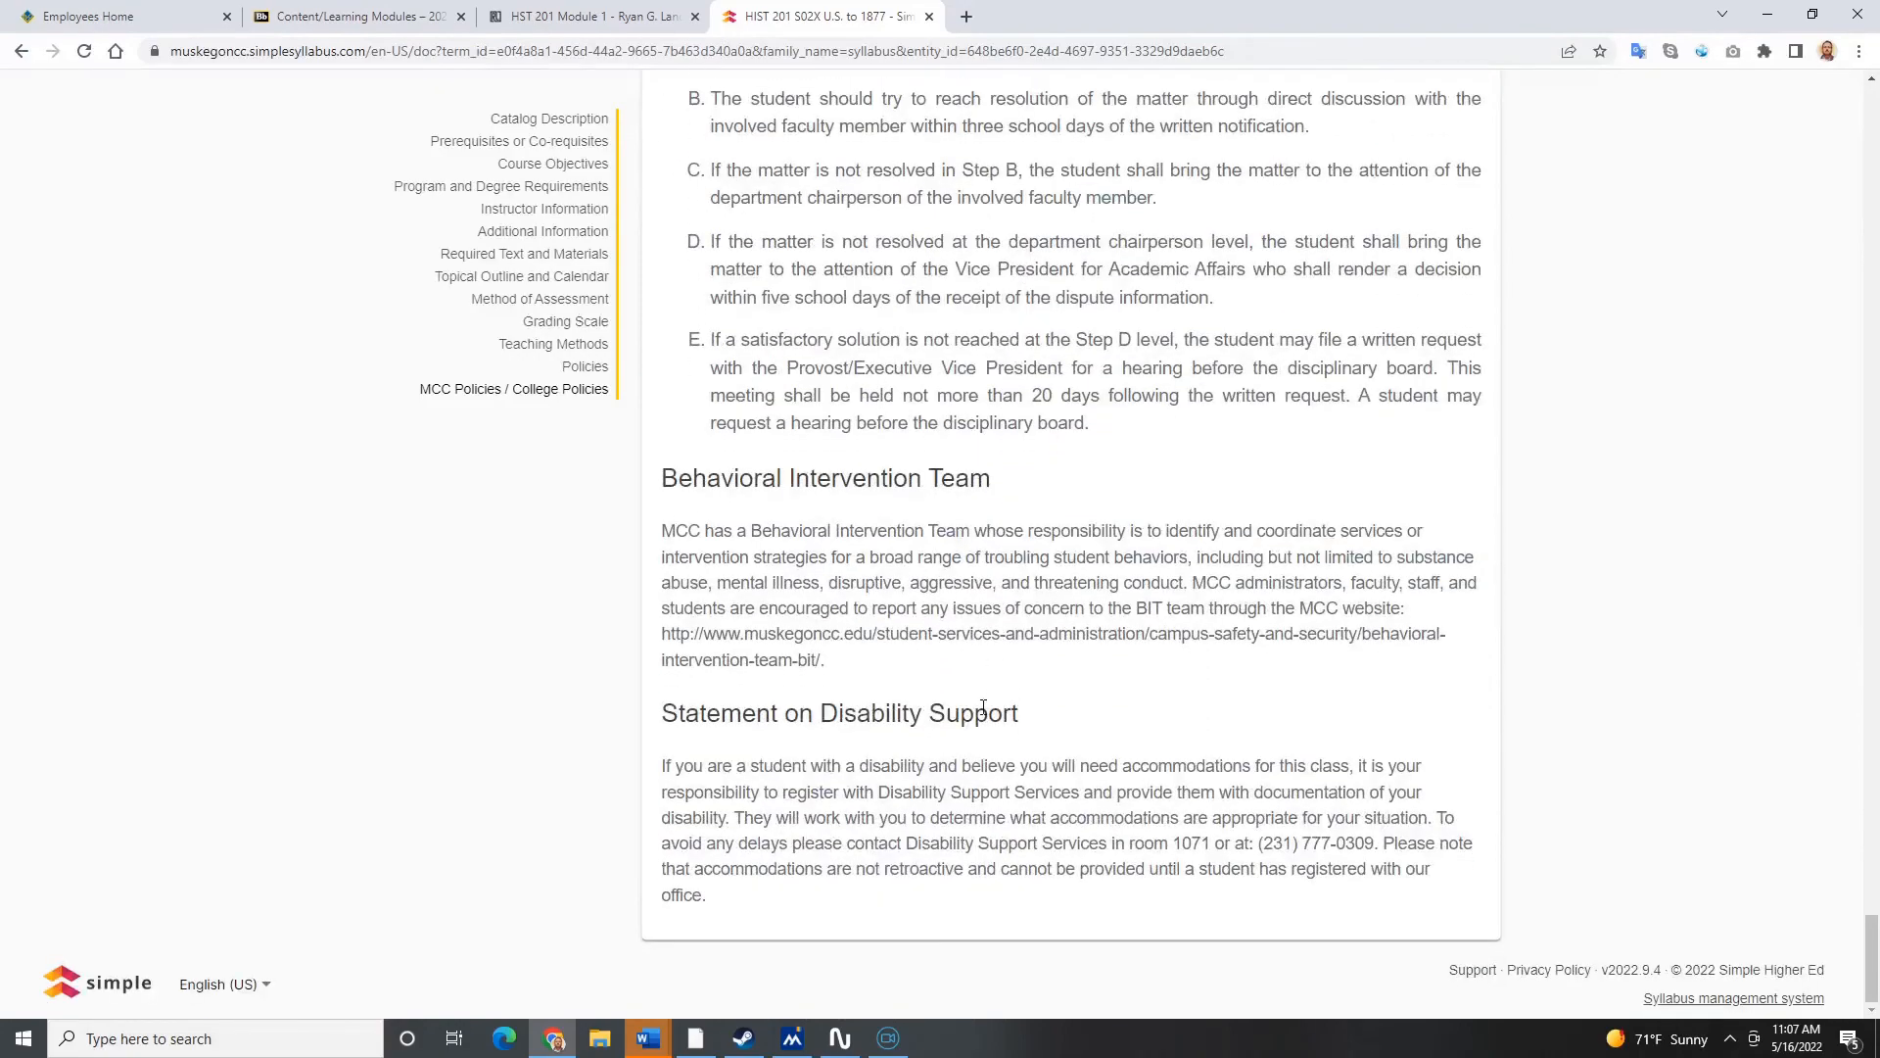
Step: Jump back to the Policies section and bring up the screen recorder window
left_click(585, 366)
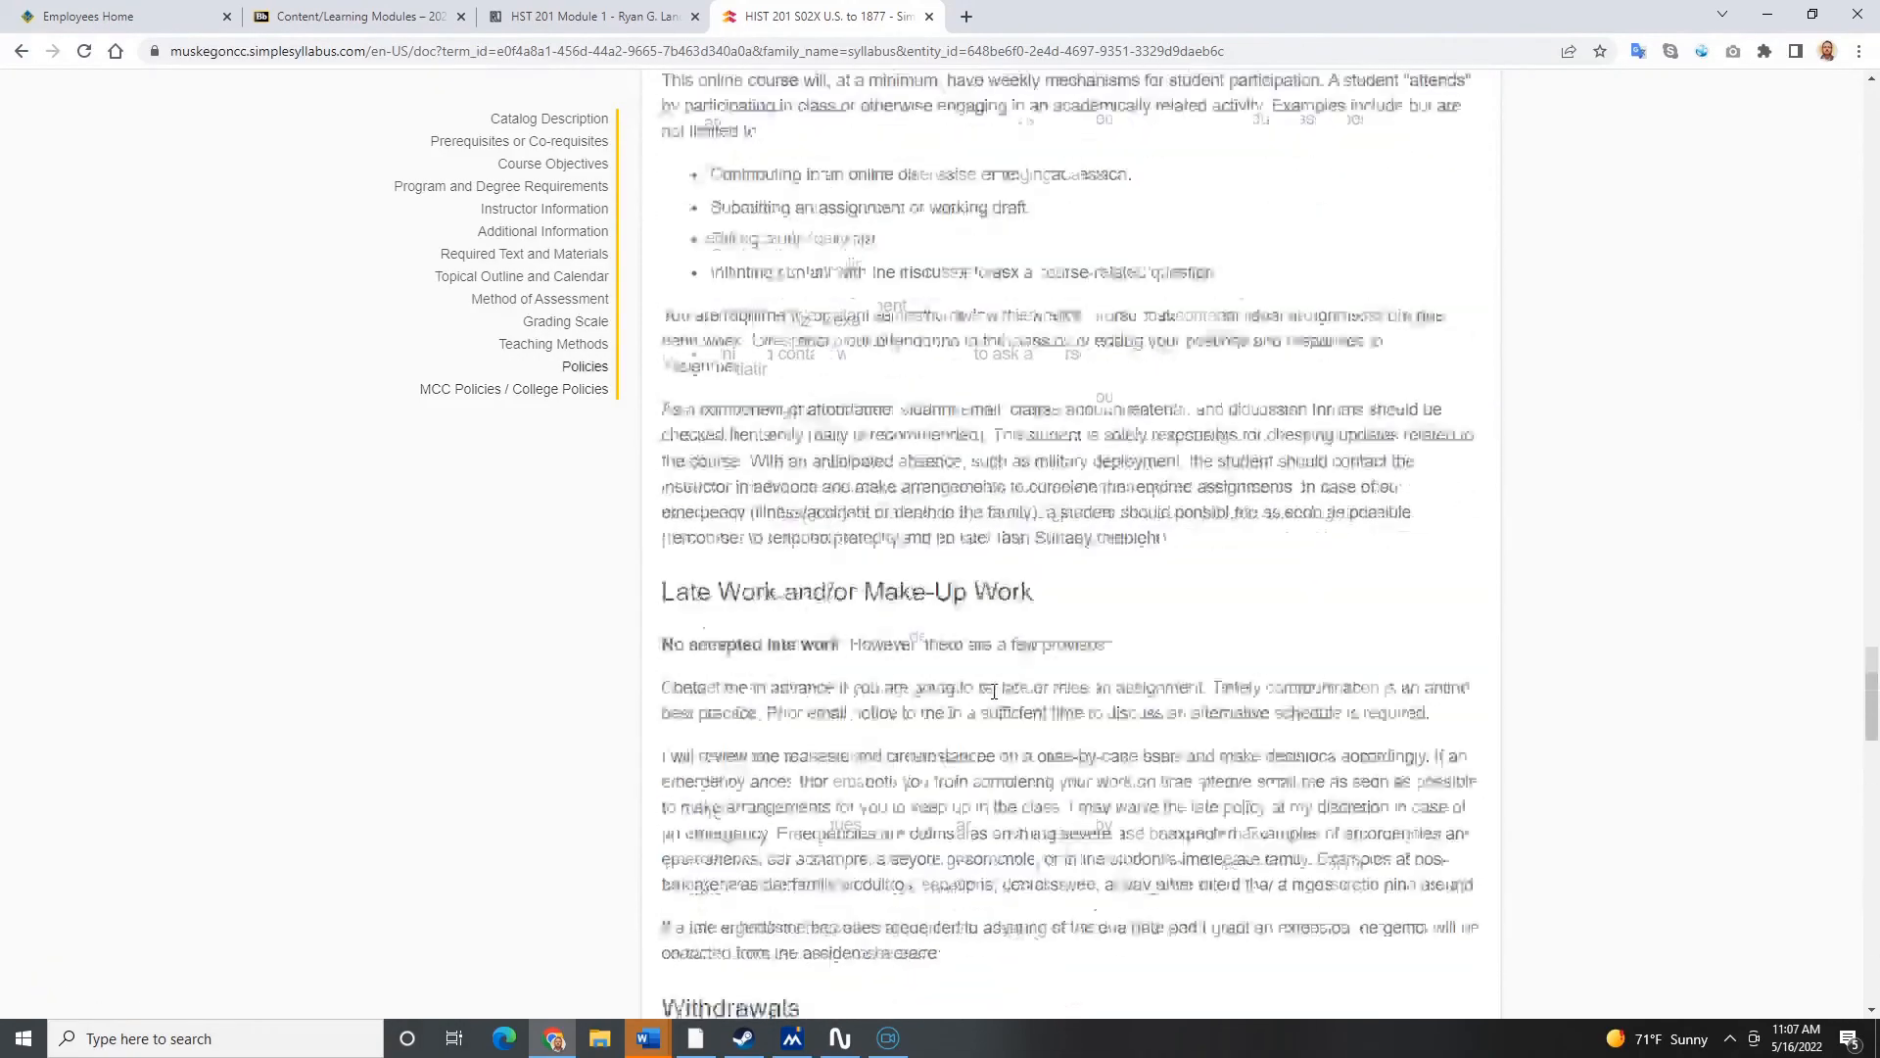
left_click(791, 1037)
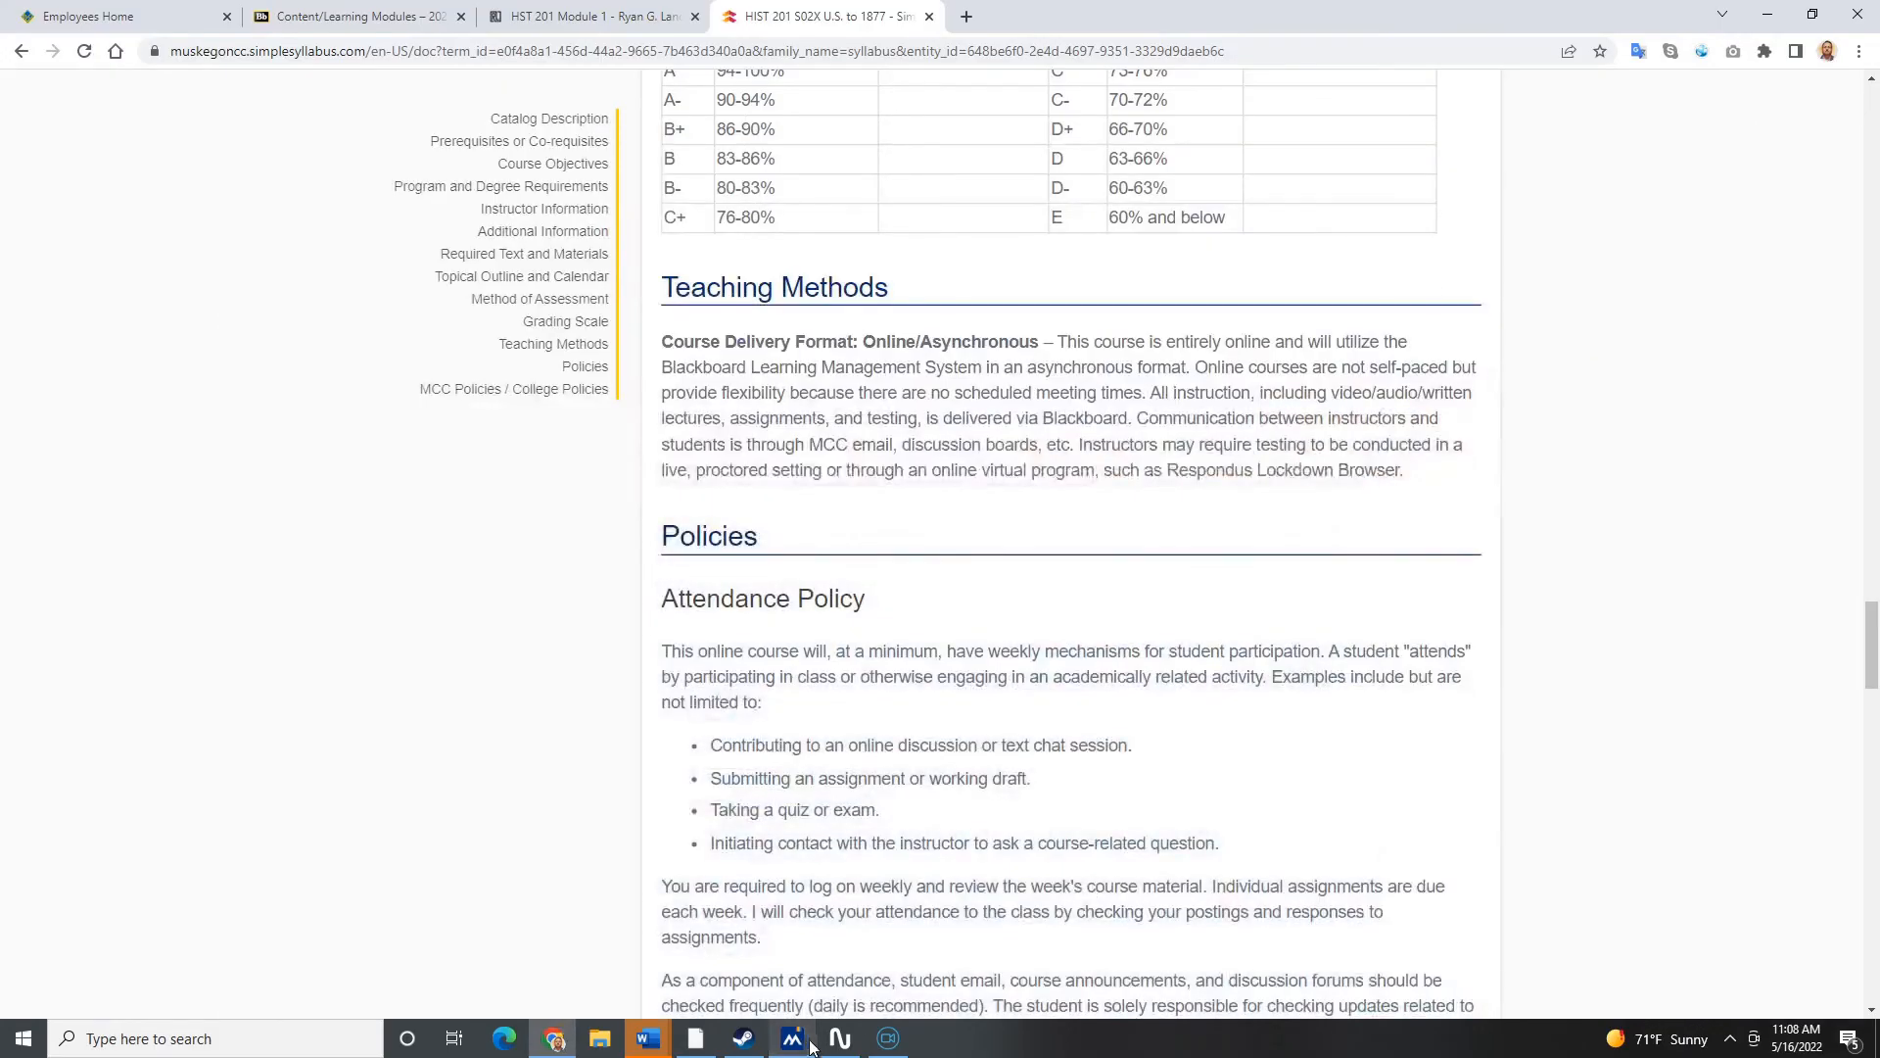
left_click(887, 1037)
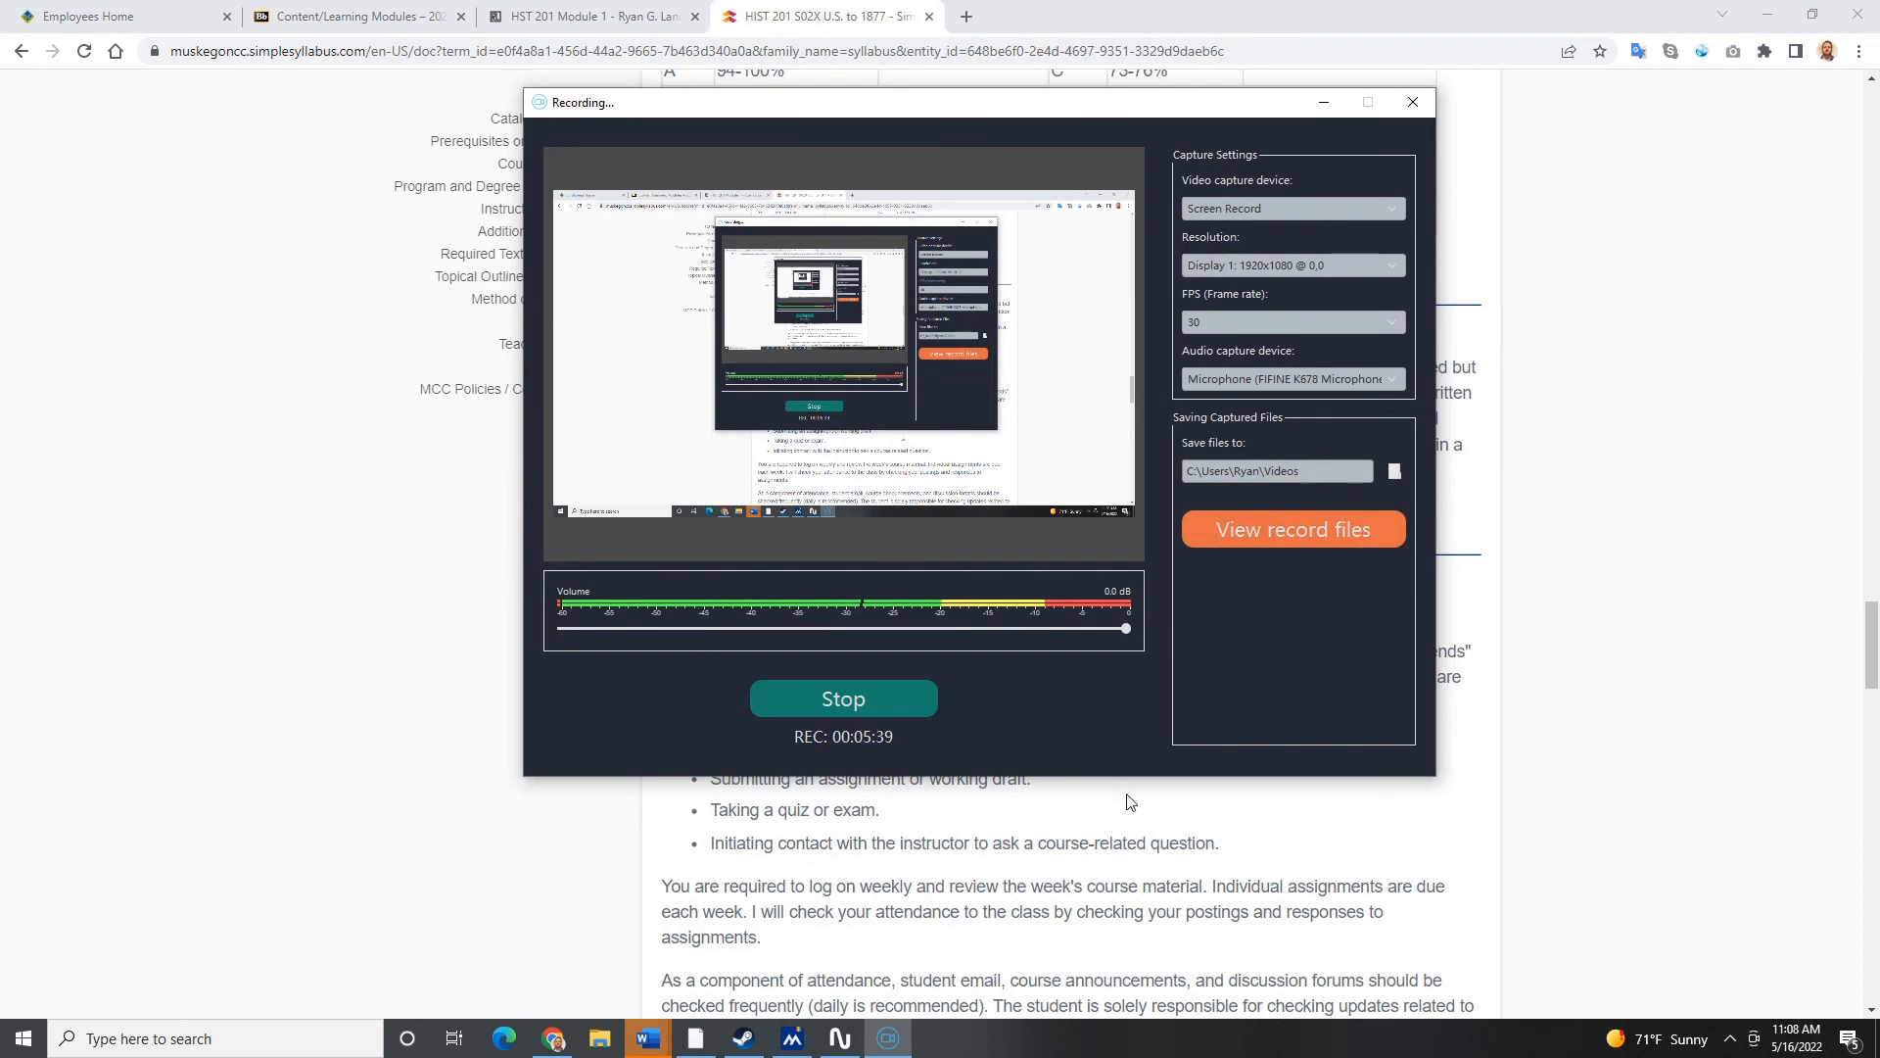
mouse_move(1086, 685)
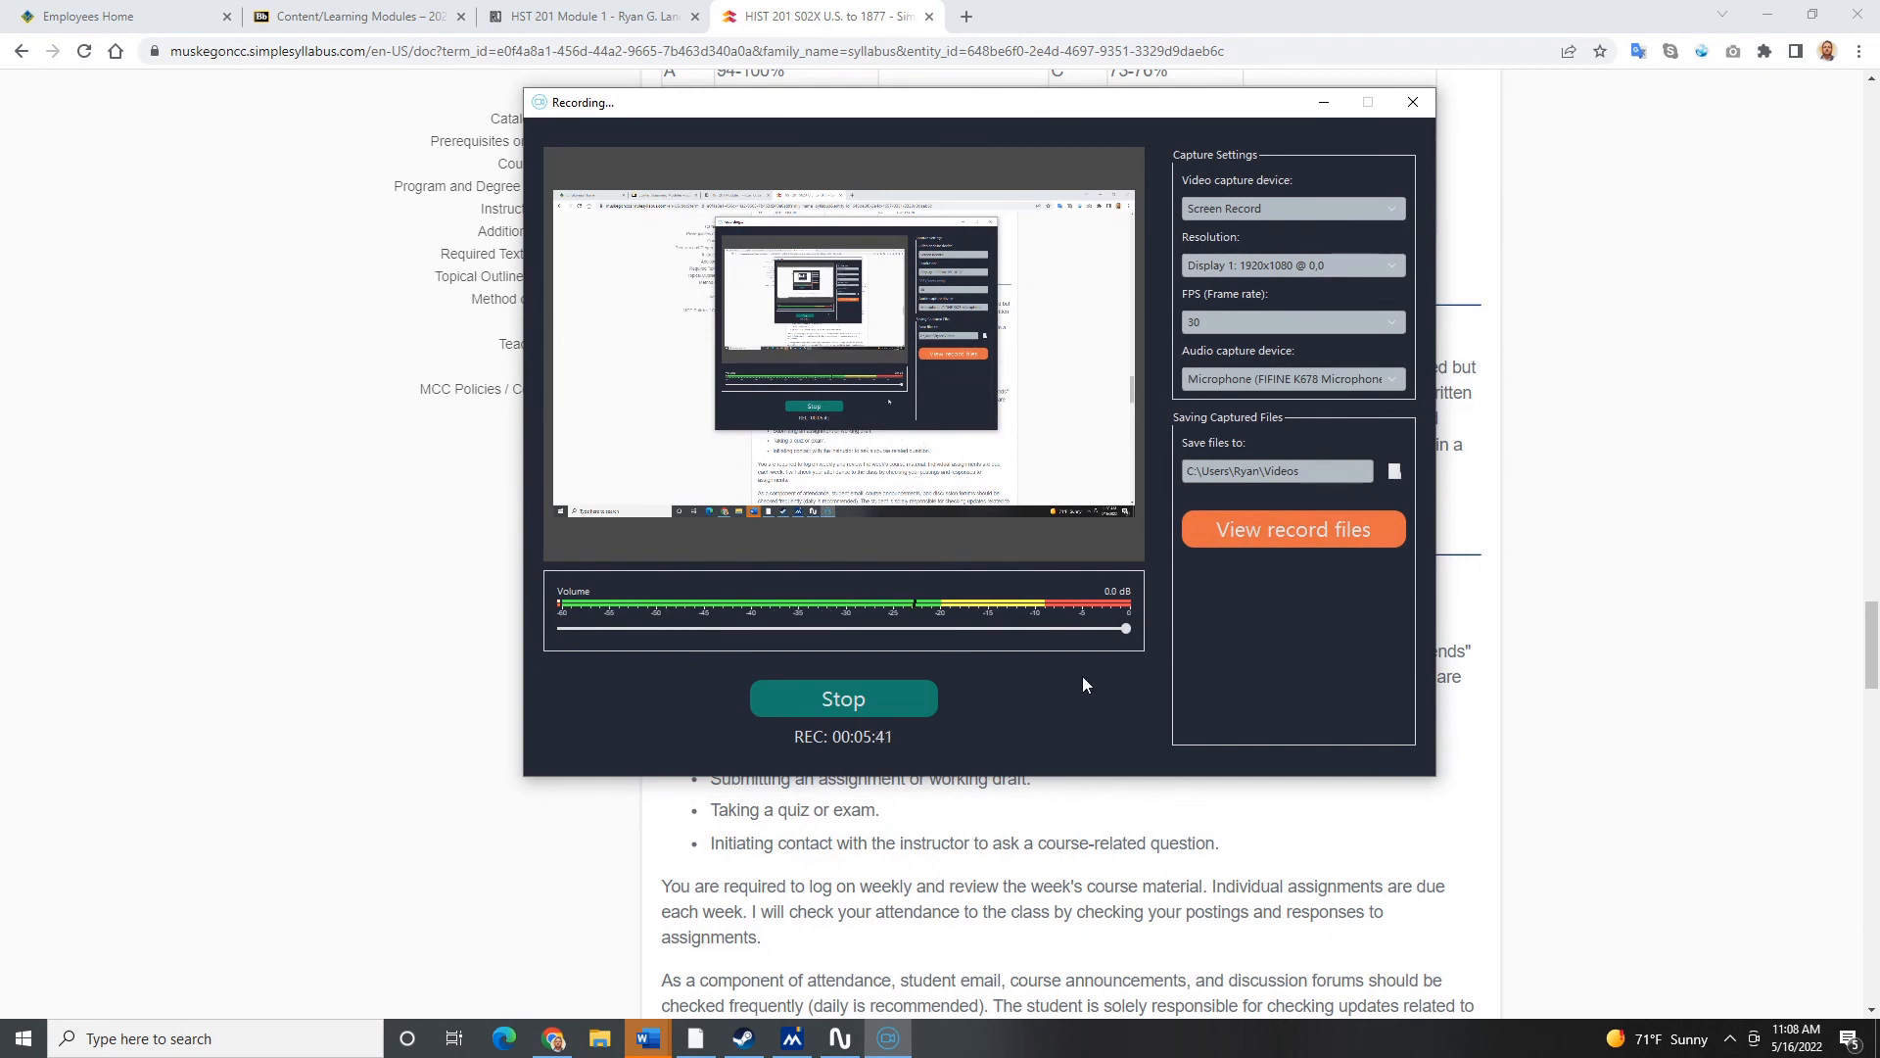